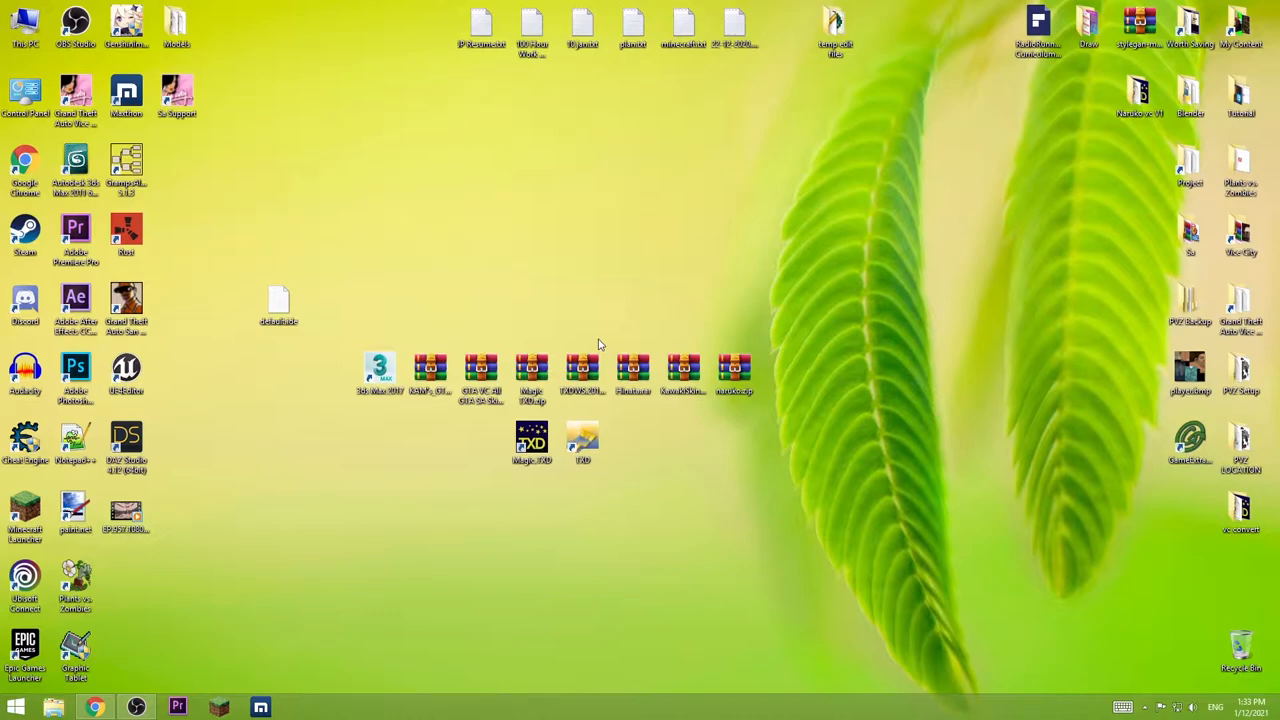
Select the three skin archives, the compatibility archive and the converter tools on the desktop.
drag(600, 344, 680, 400)
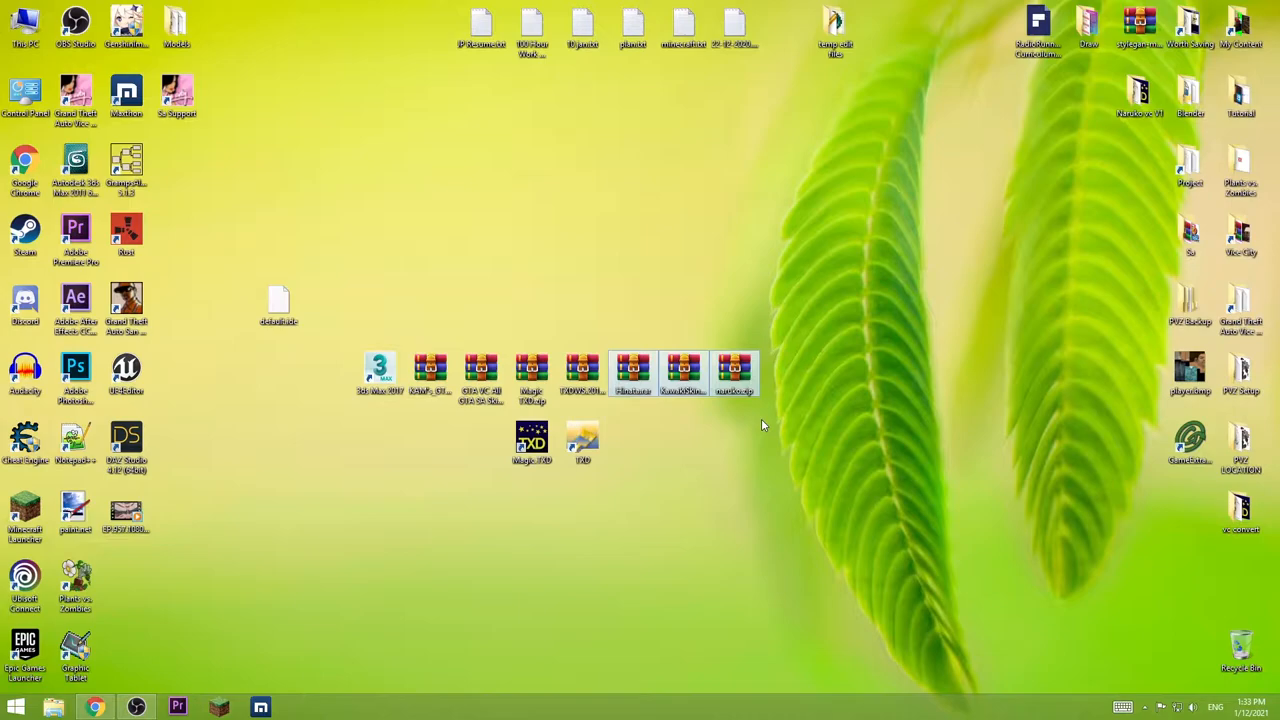
mouse_move(380, 364)
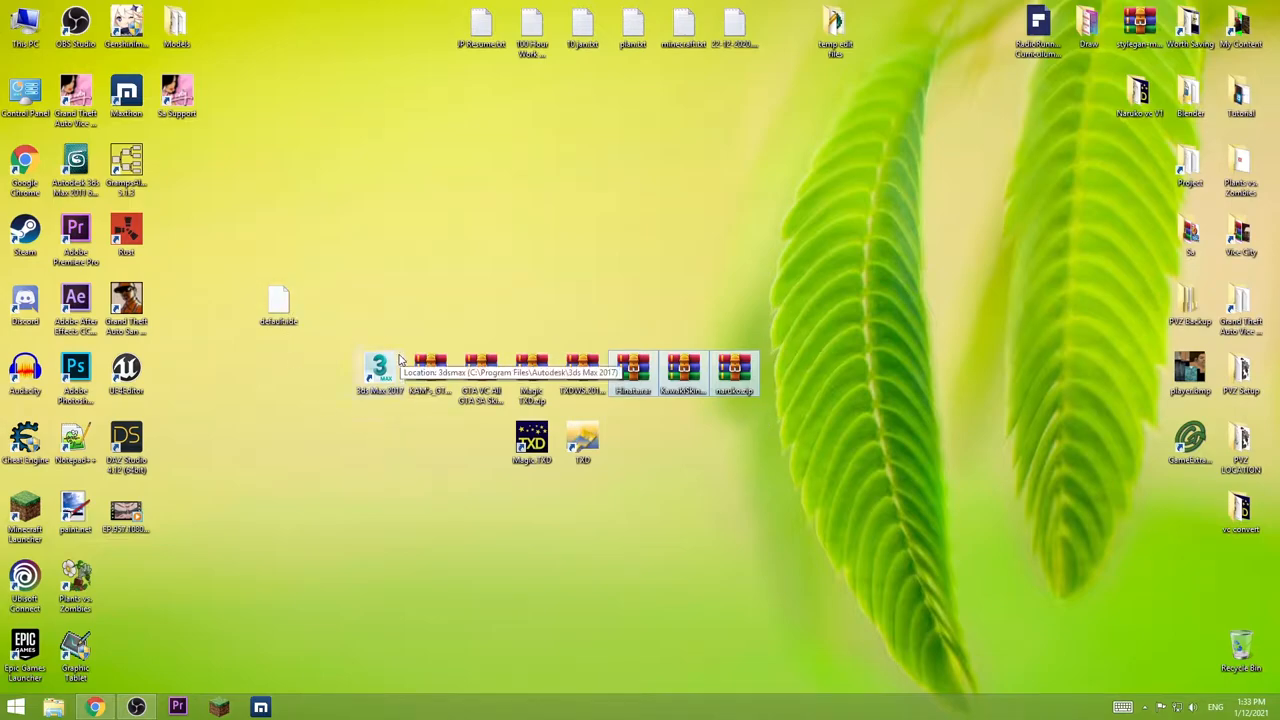
mouse_move(336, 584)
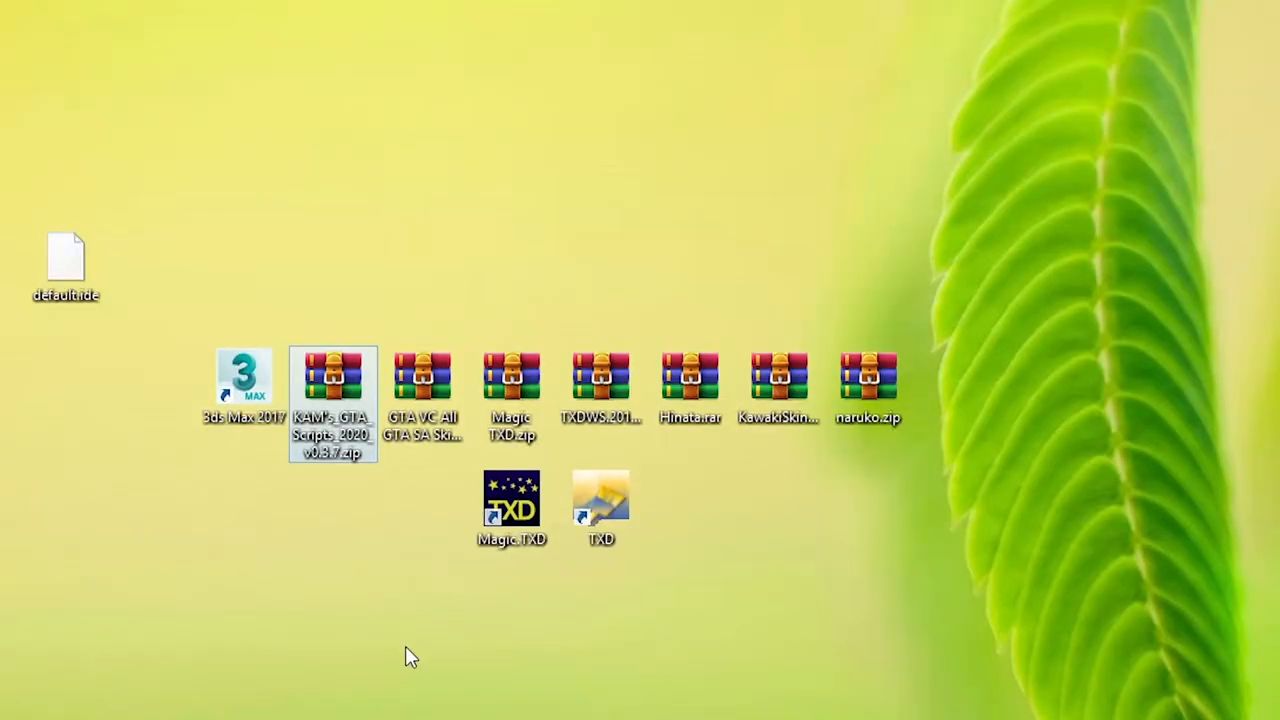
mouse_move(424, 390)
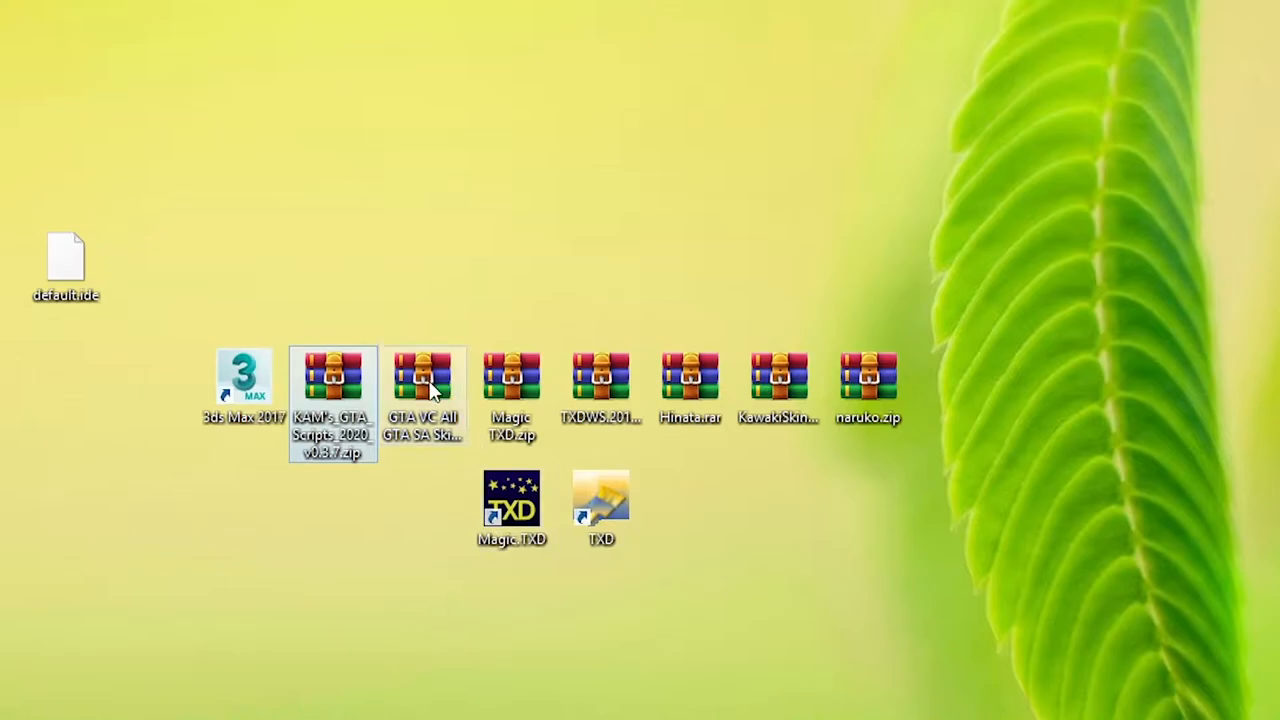
click(422, 376)
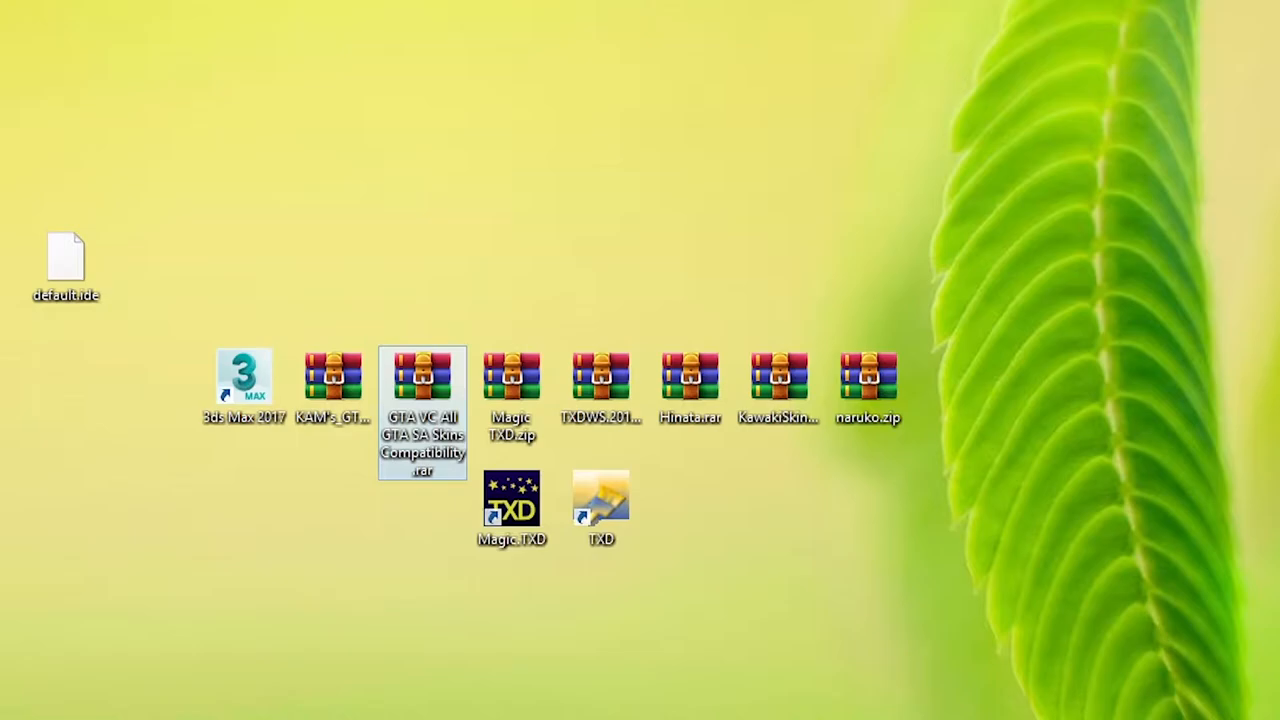
click(512, 384)
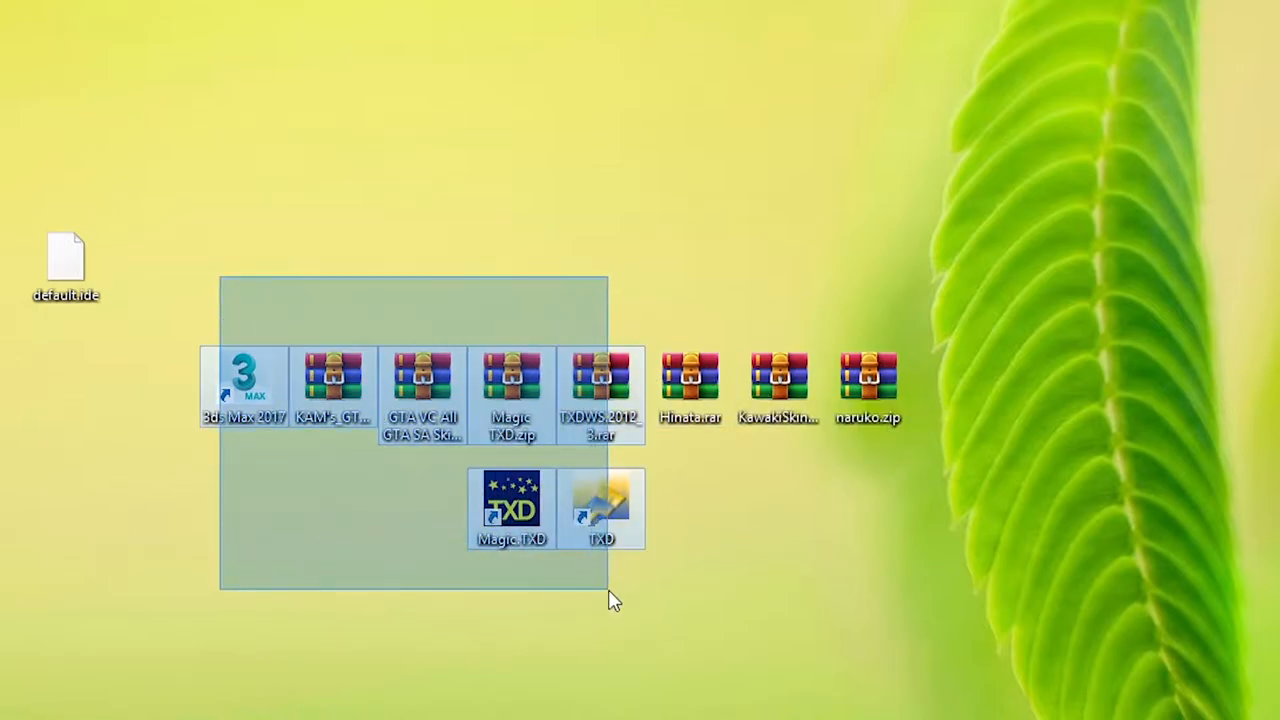
click(612, 600)
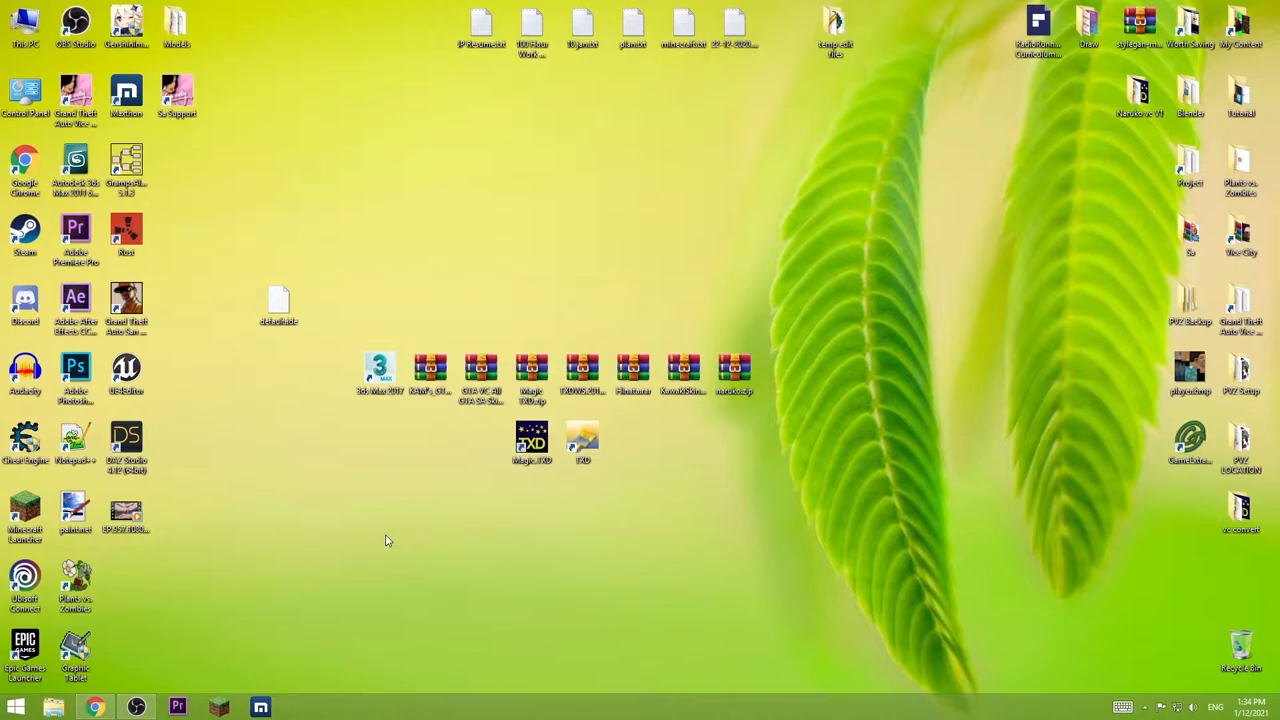
mouse_move(264, 478)
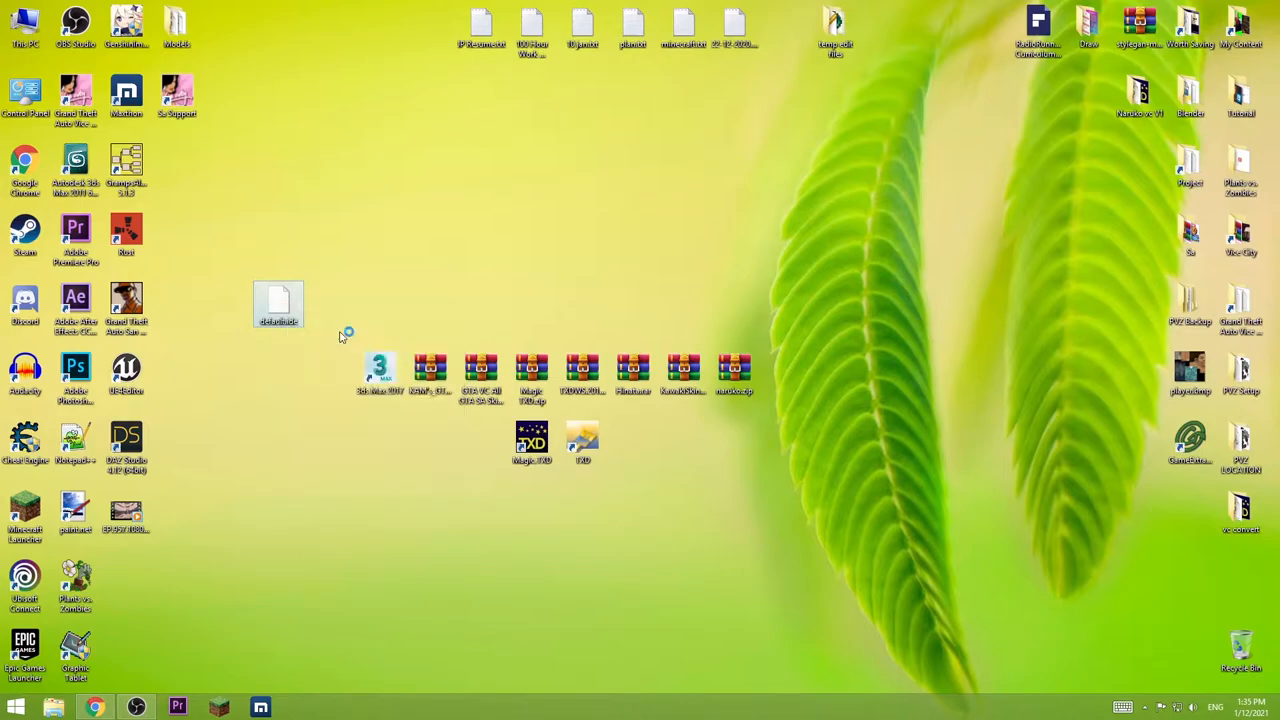
Review default.ide in Notepad++ through its cars, wheels and weapons entries, then close it.
double_click(278, 298)
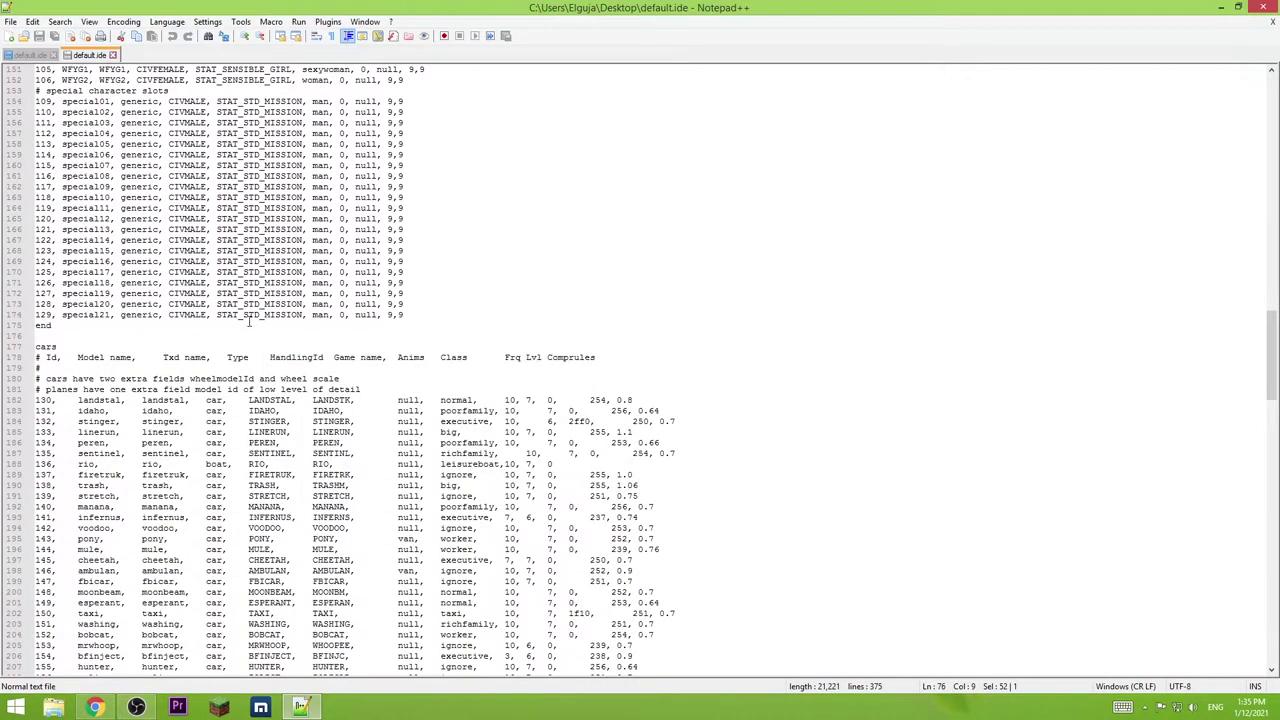
scroll(down, 3)
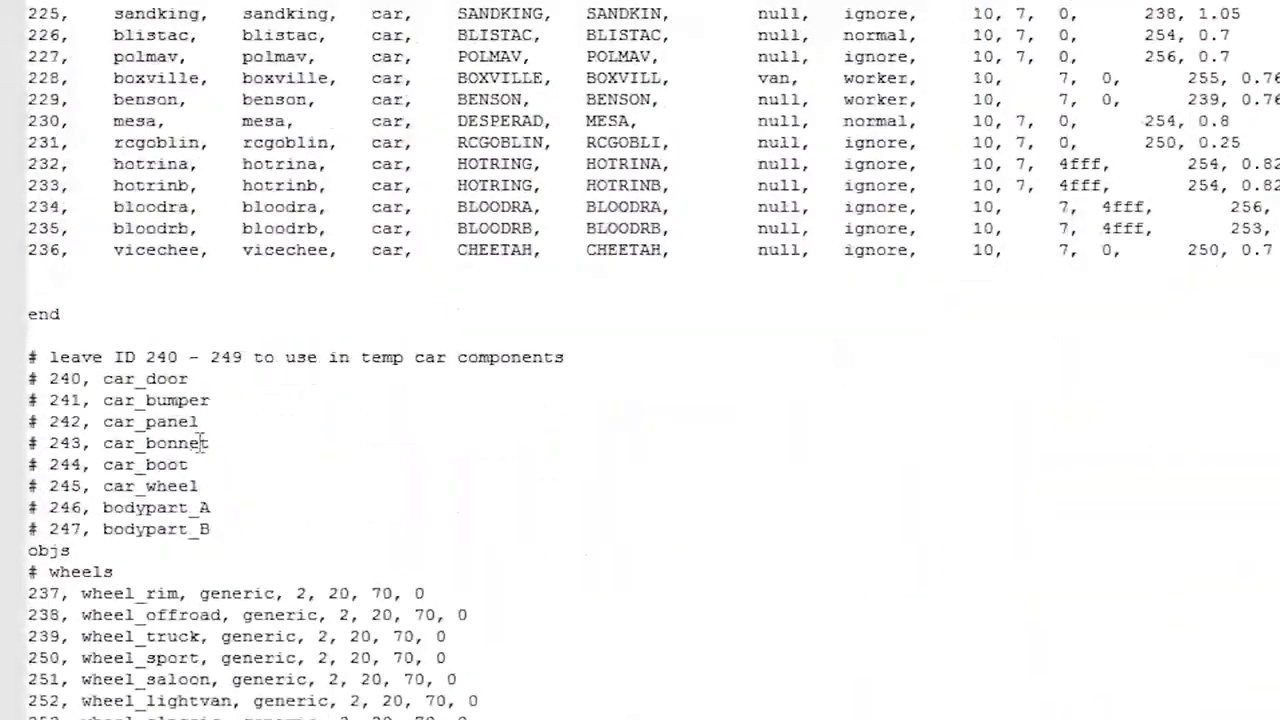
scroll(down, 3)
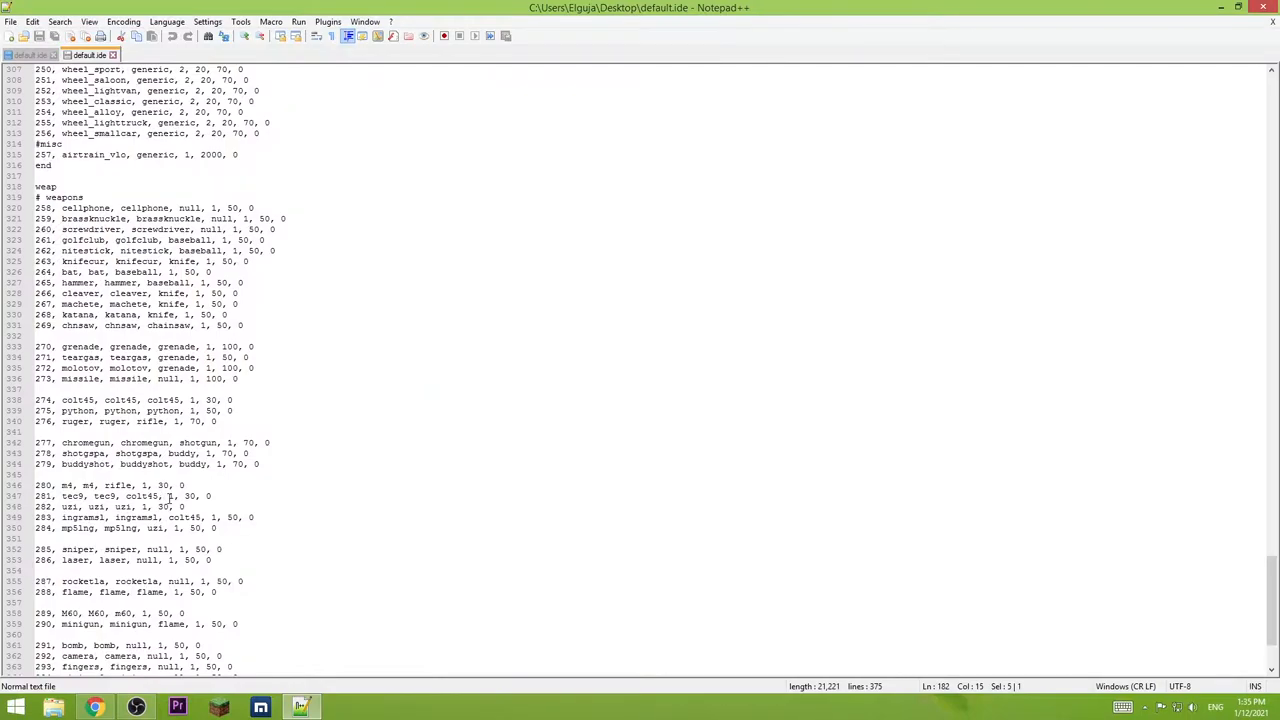
scroll(down, 3)
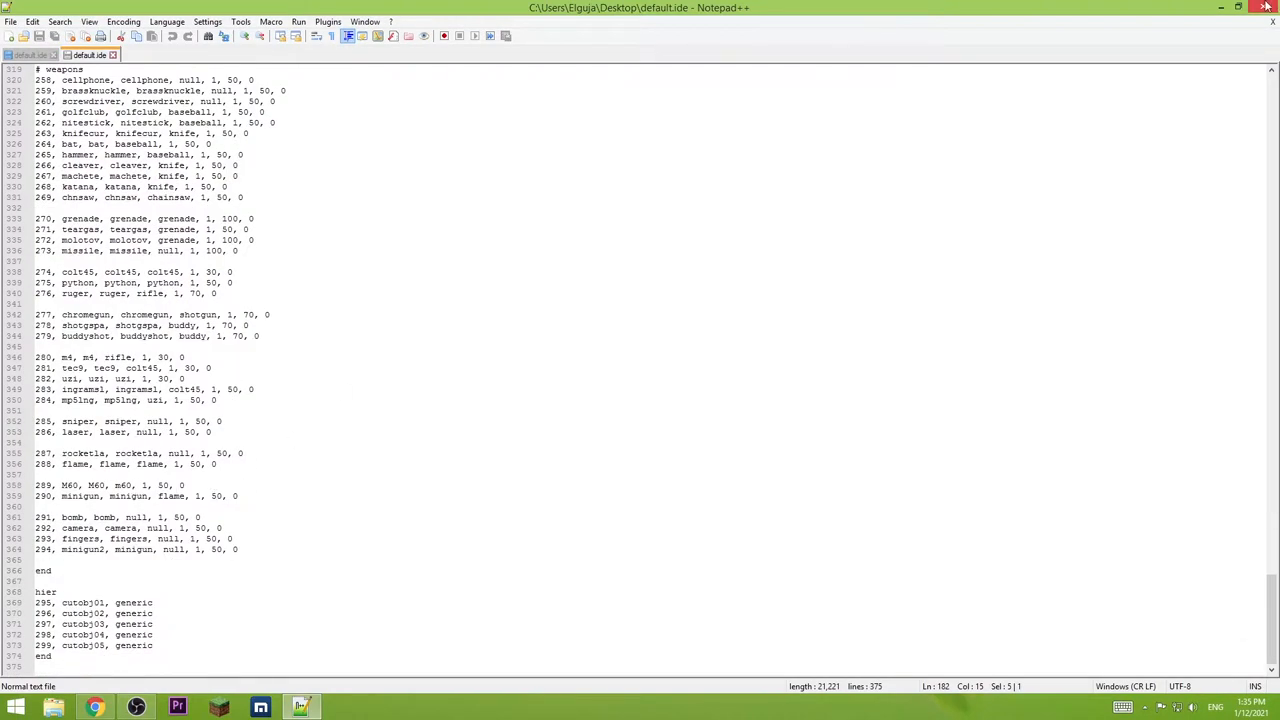
mouse_move(1268, 8)
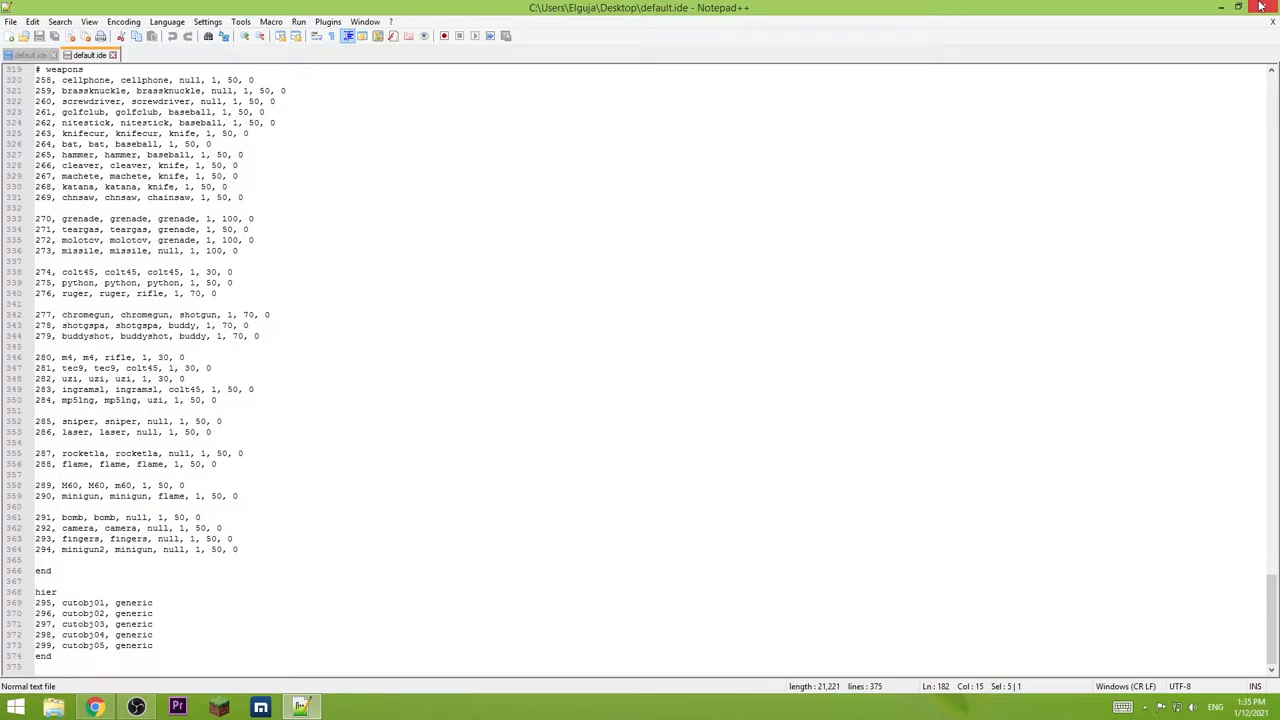
click(1236, 8)
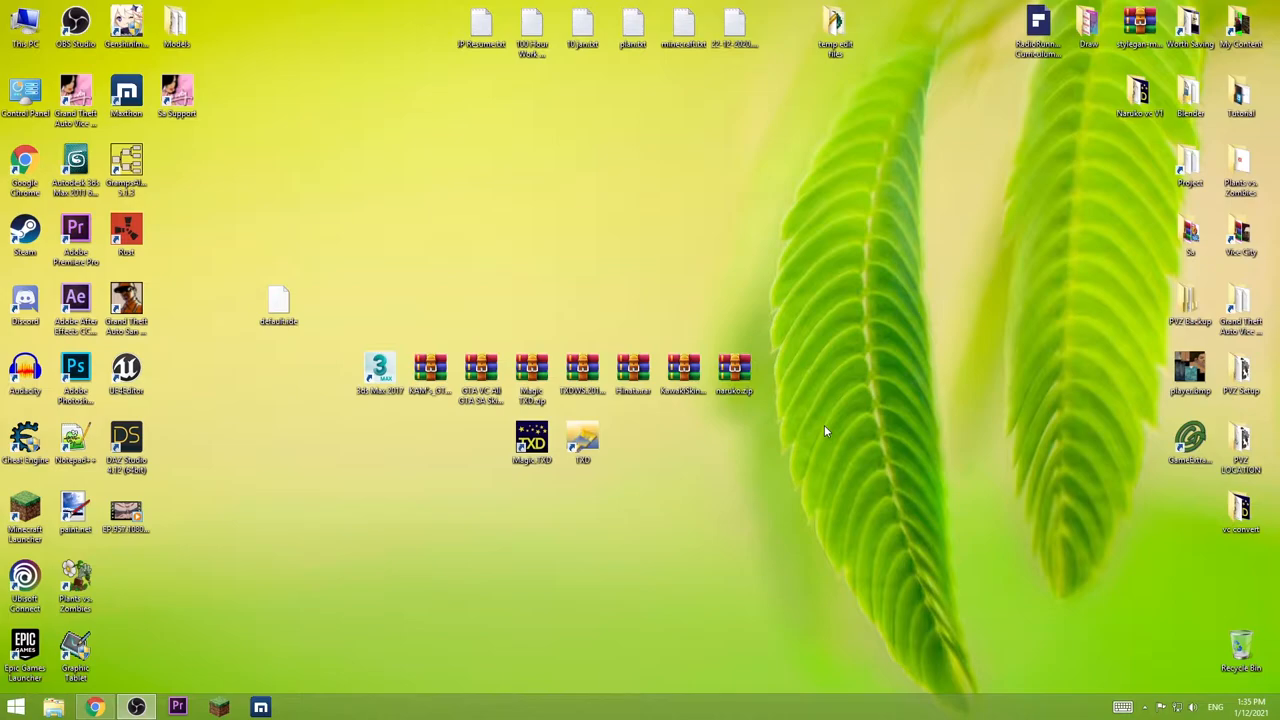
mouse_move(512, 288)
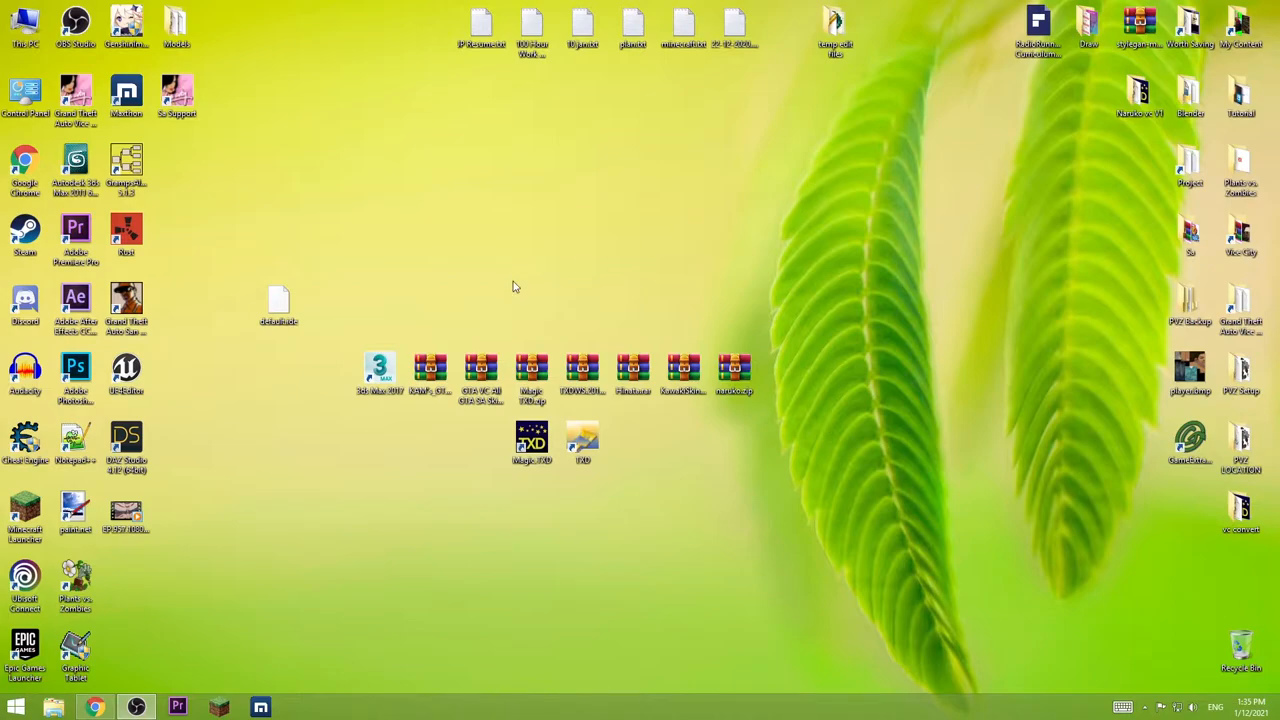
mouse_move(508, 276)
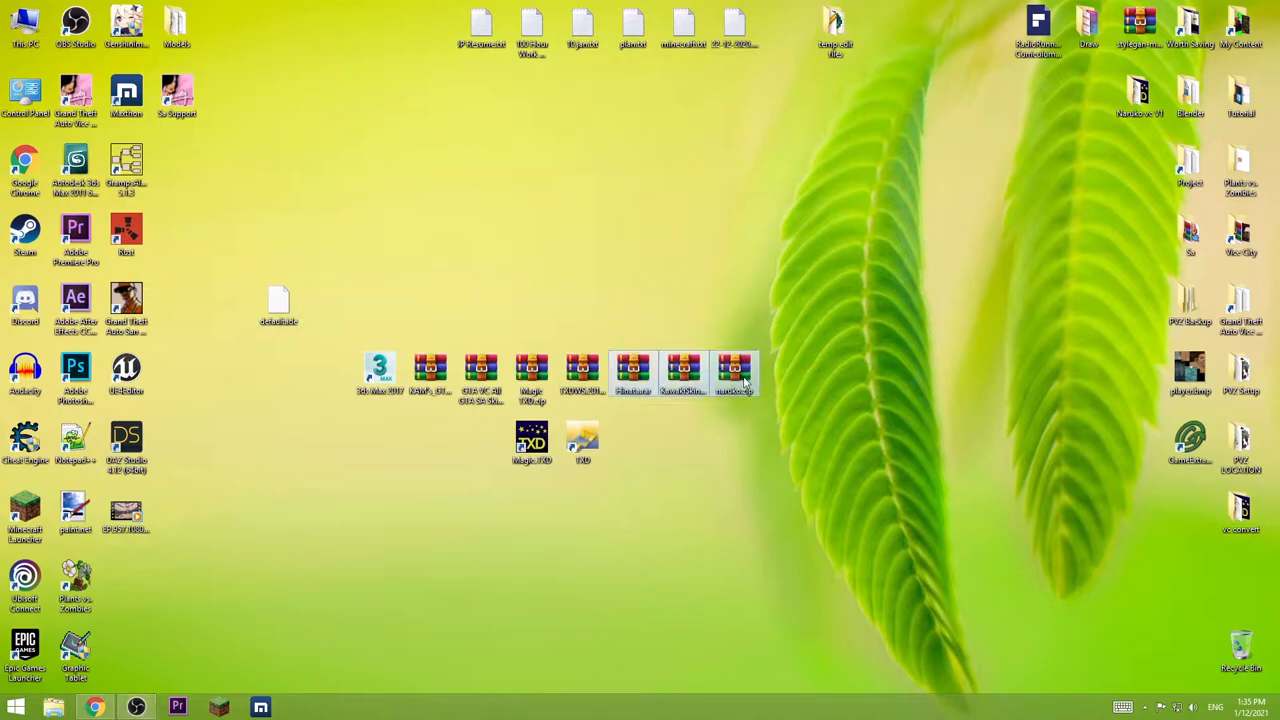
Drag the three skin archives up to the upper right of the desktop into their own group.
drag(680, 376, 884, 250)
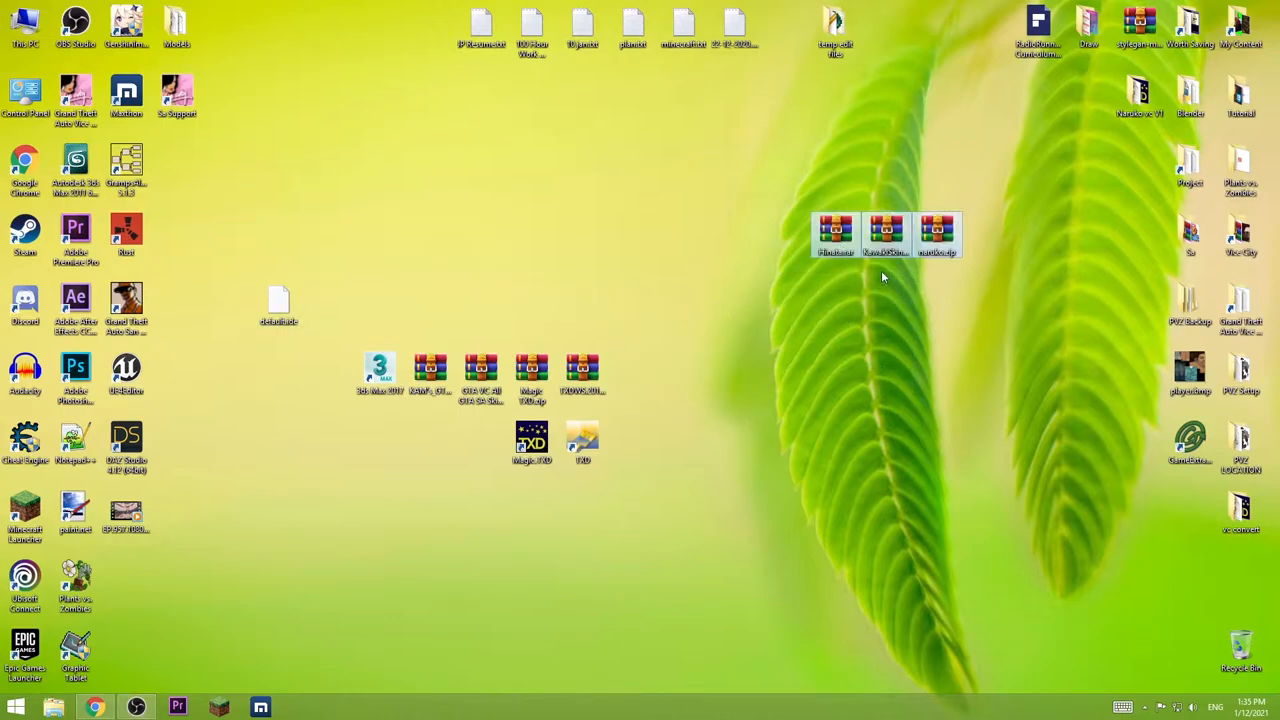
mouse_move(836, 236)
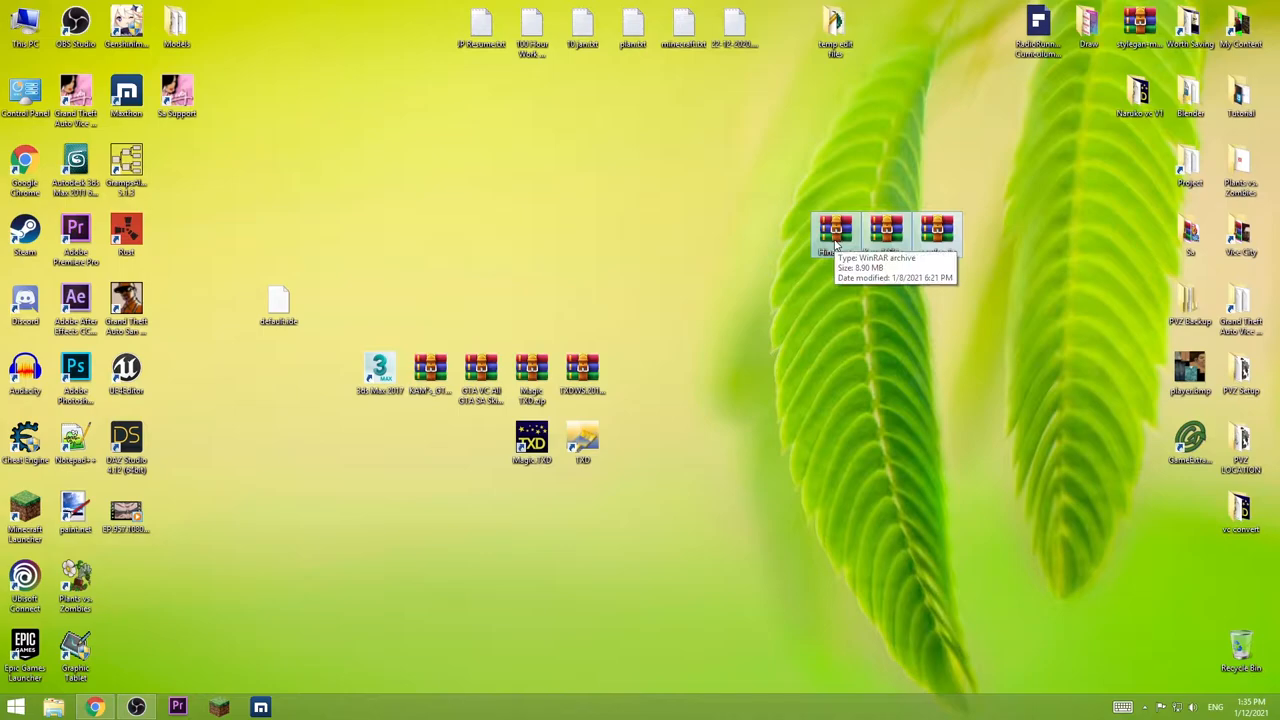
Extract the player DFF and TXD files from Hinata.rar's Hinata - Kokoro folder onto the desktop.
double_click(836, 230)
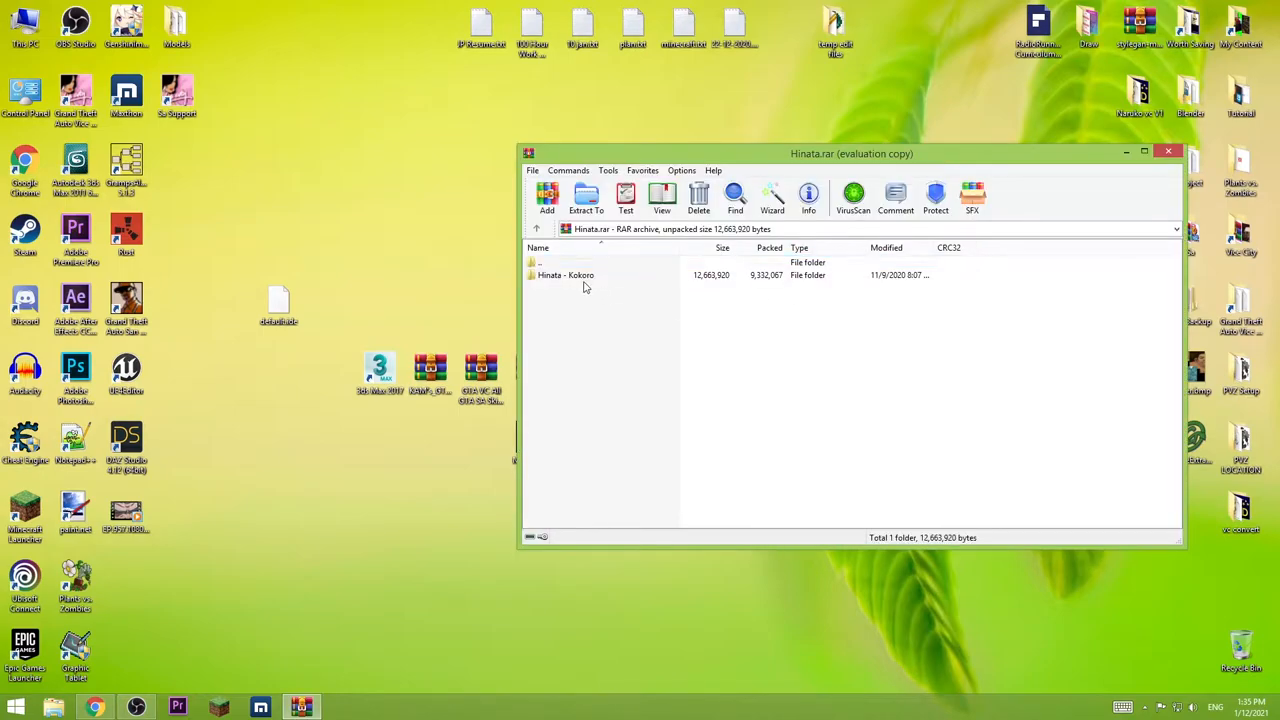
double_click(566, 276)
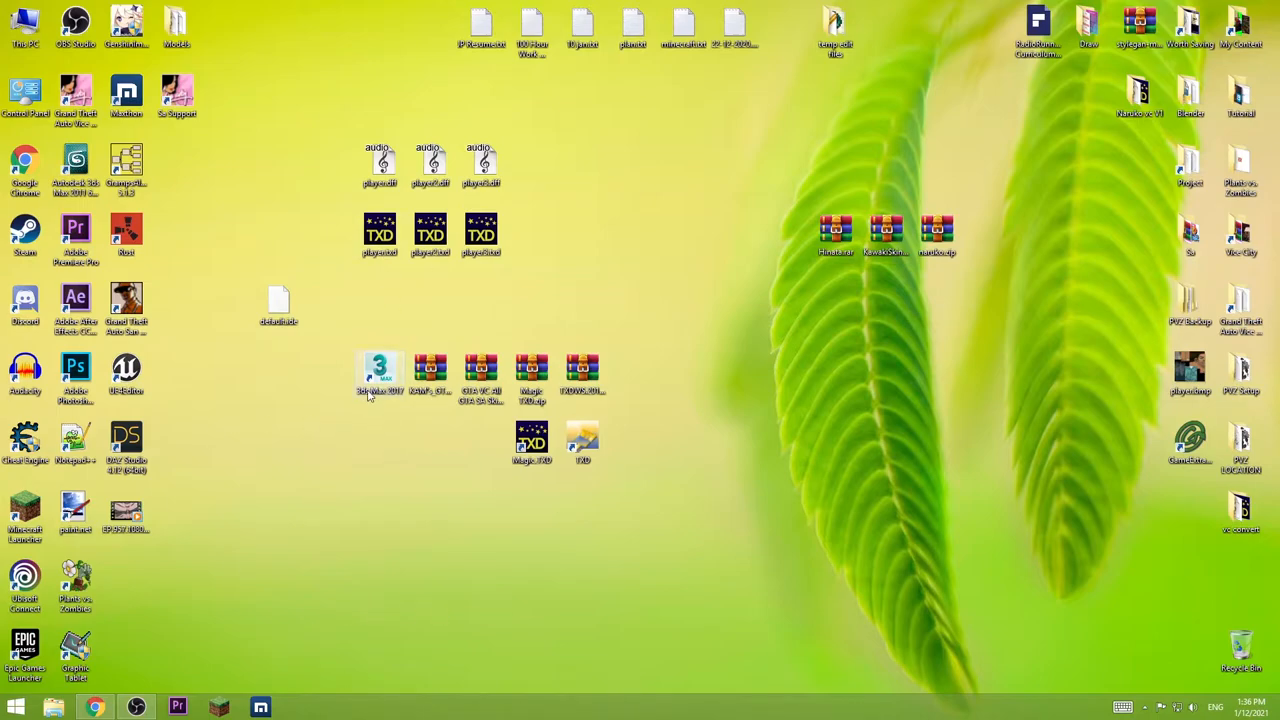
double_click(380, 368)
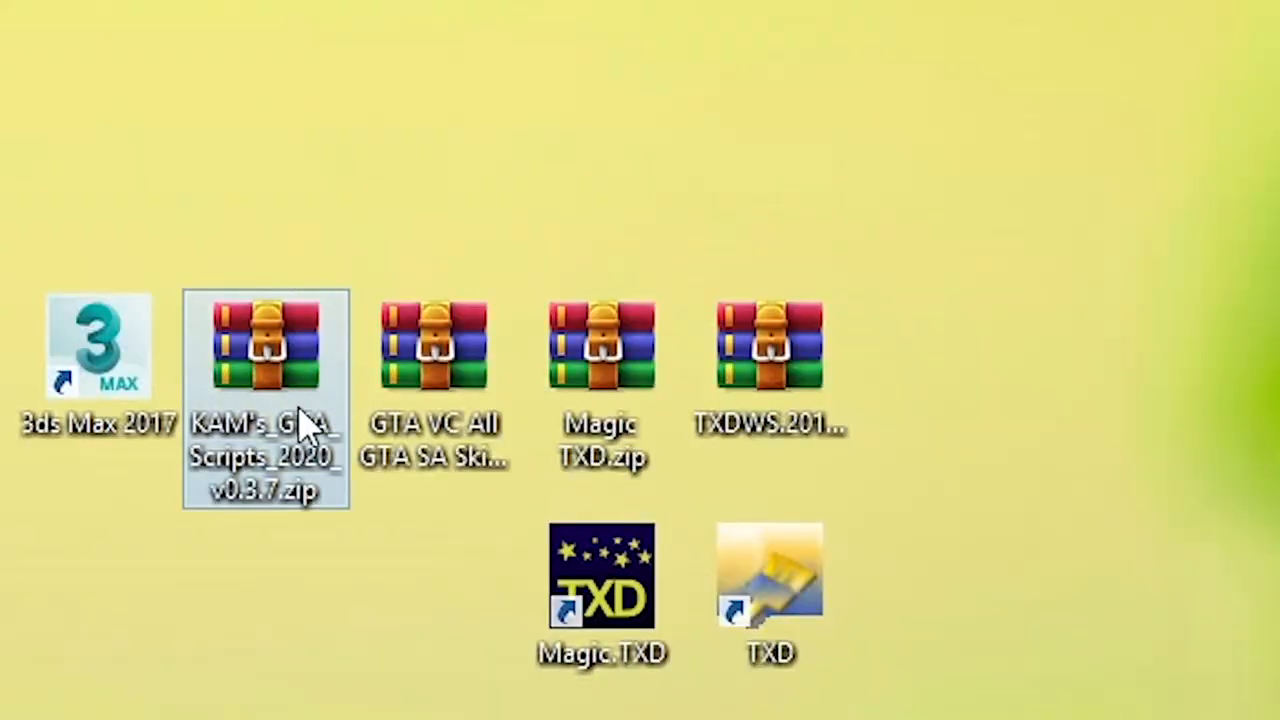
double_click(266, 344)
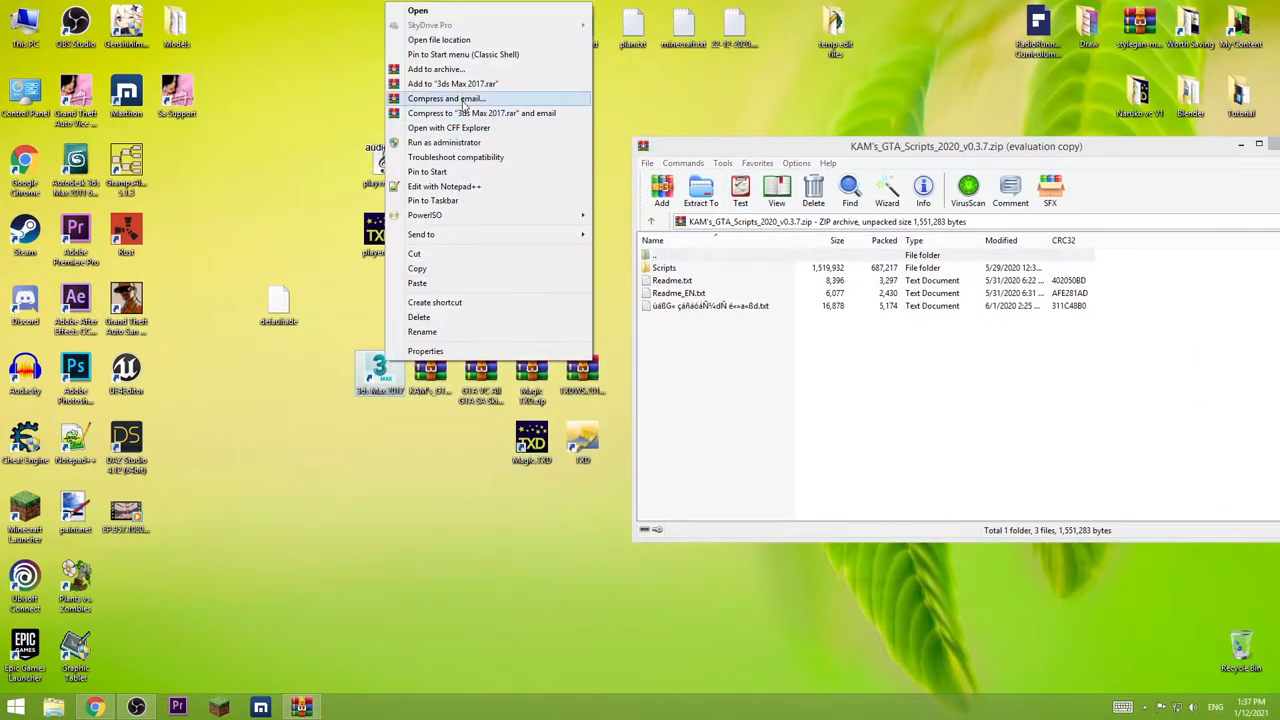
click(440, 40)
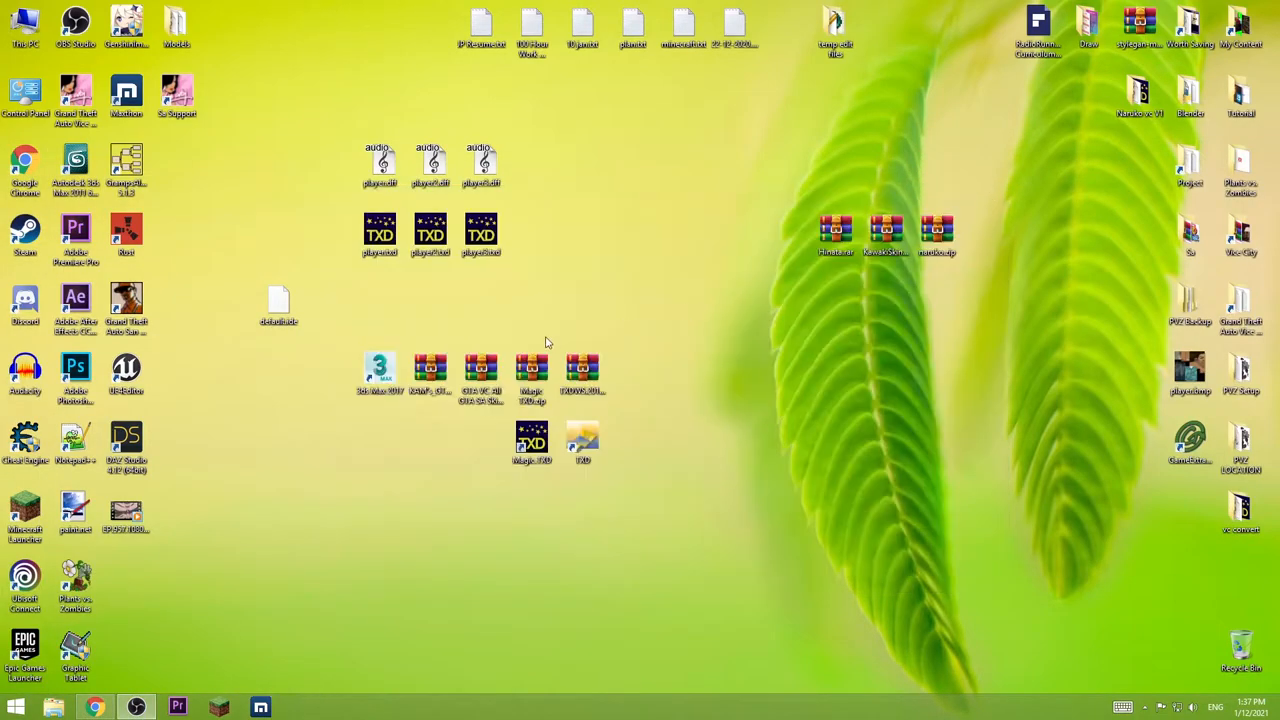
double_click(378, 368)
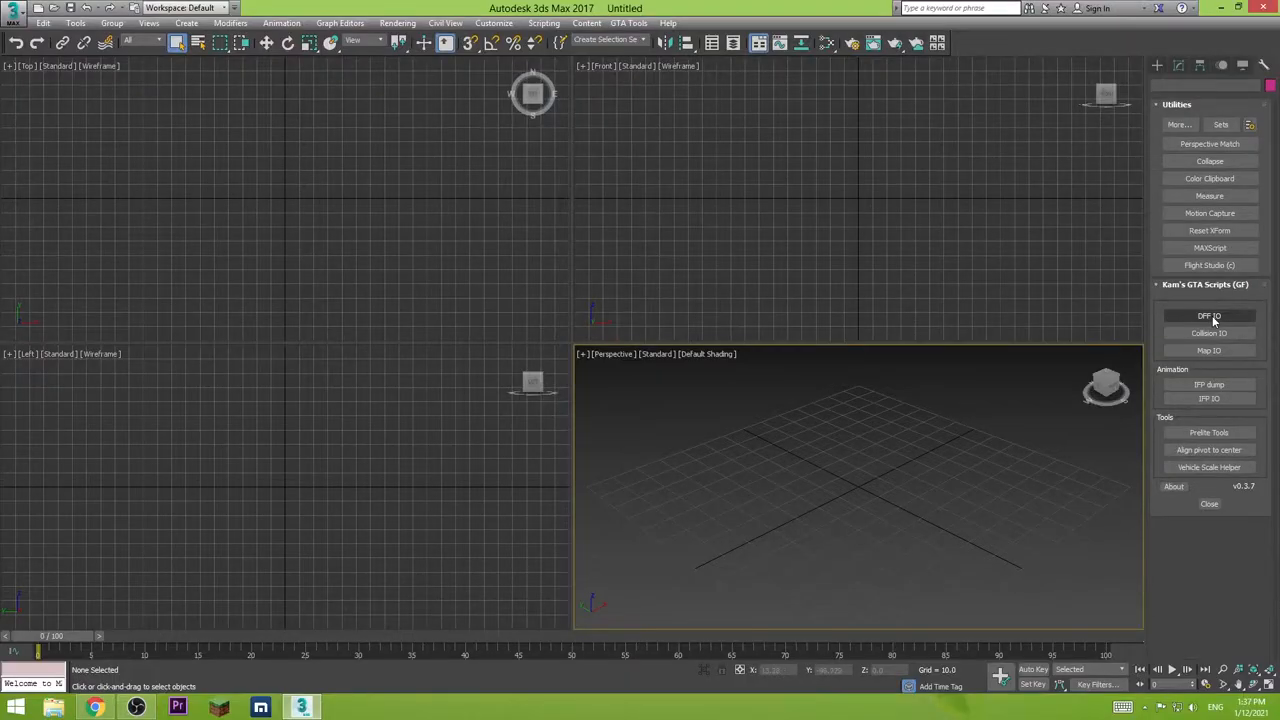
Import player.dff from the Desktop through the DFF IO Import DFF file picker.
click(1208, 316)
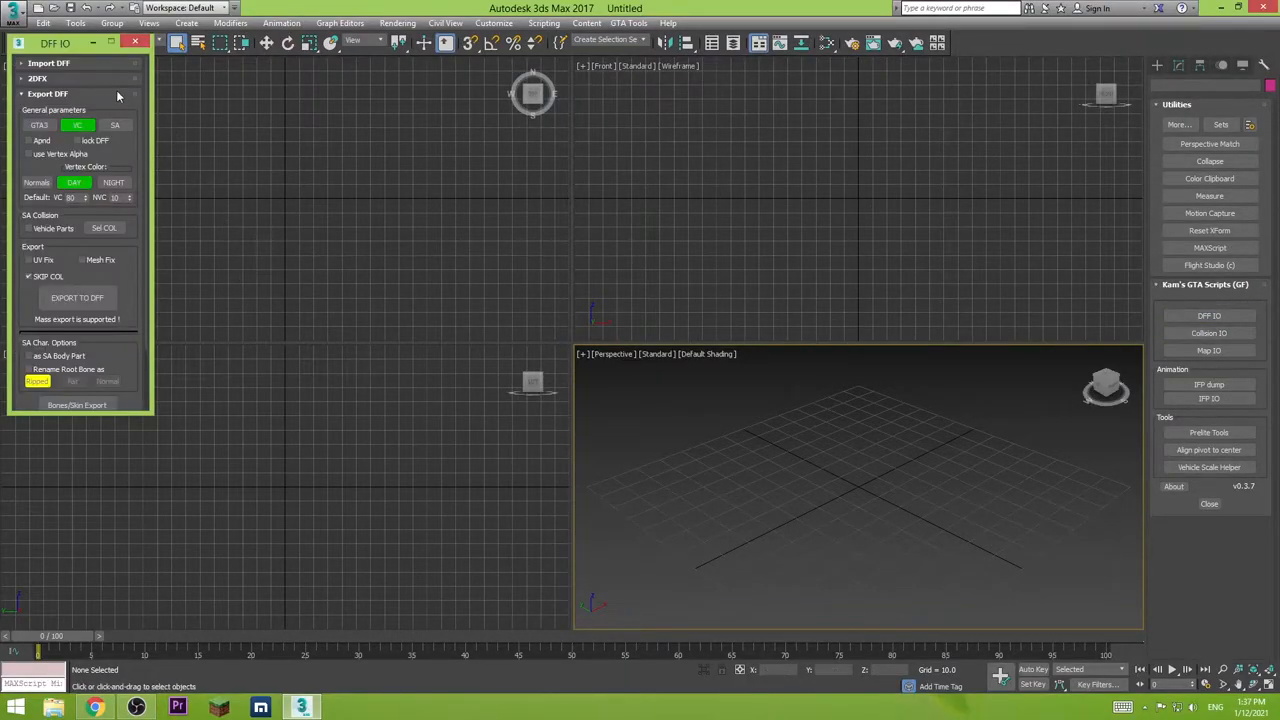
click(48, 62)
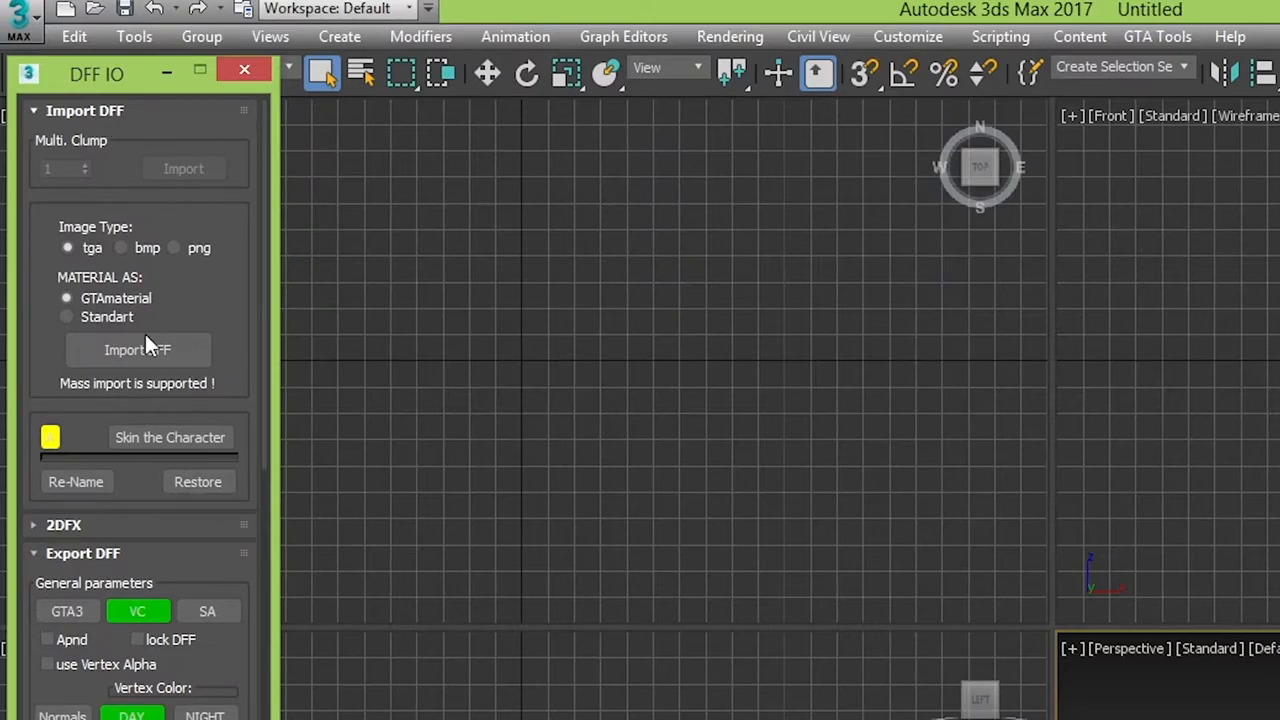
click(136, 348)
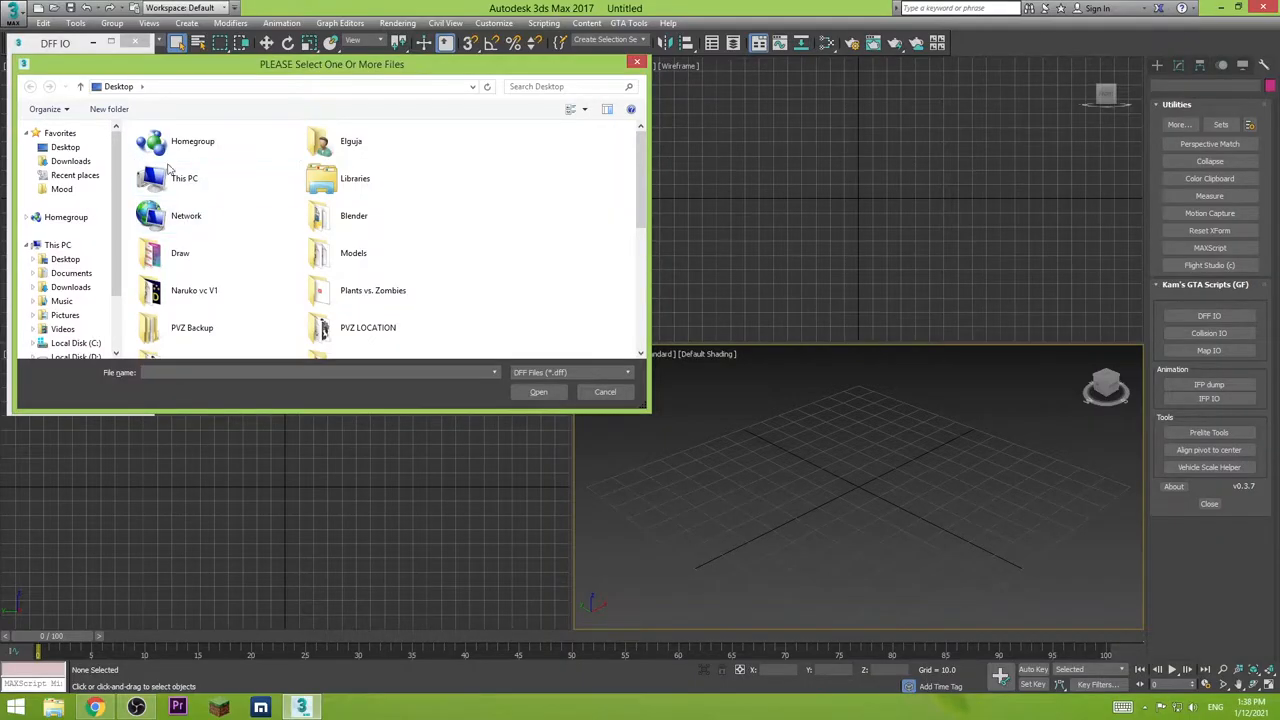
scroll(down, 3)
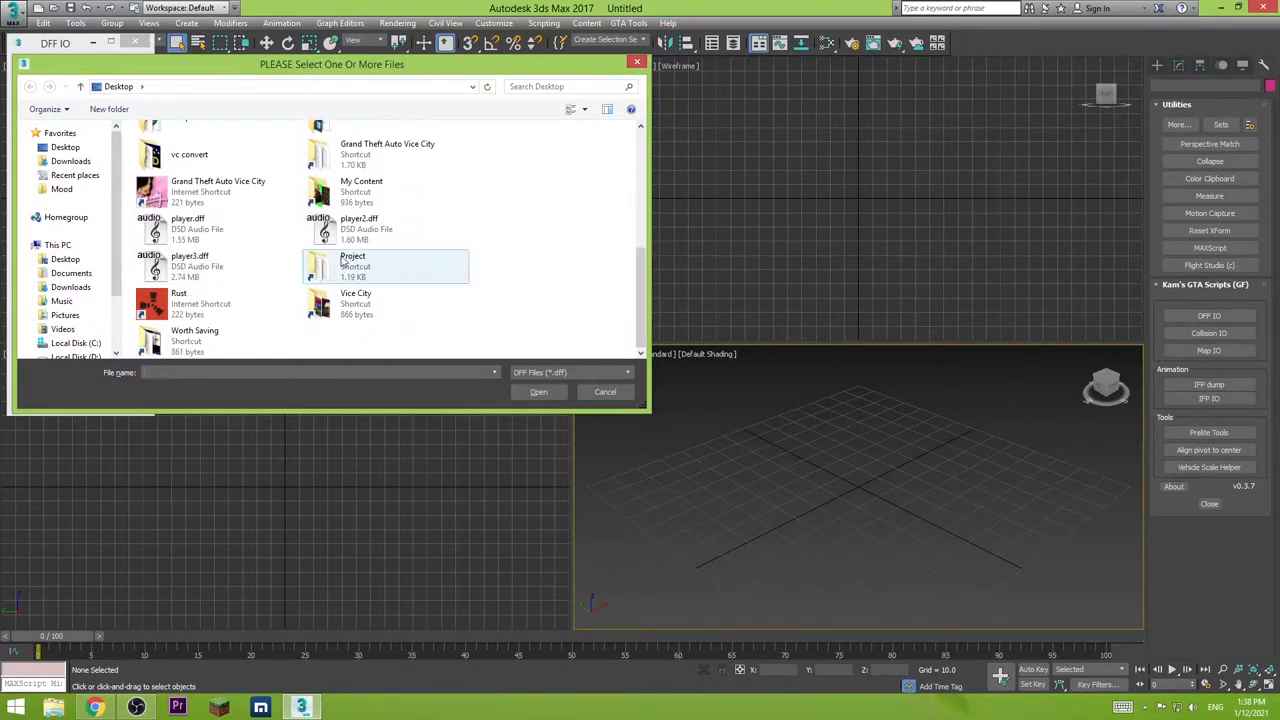
click(188, 228)
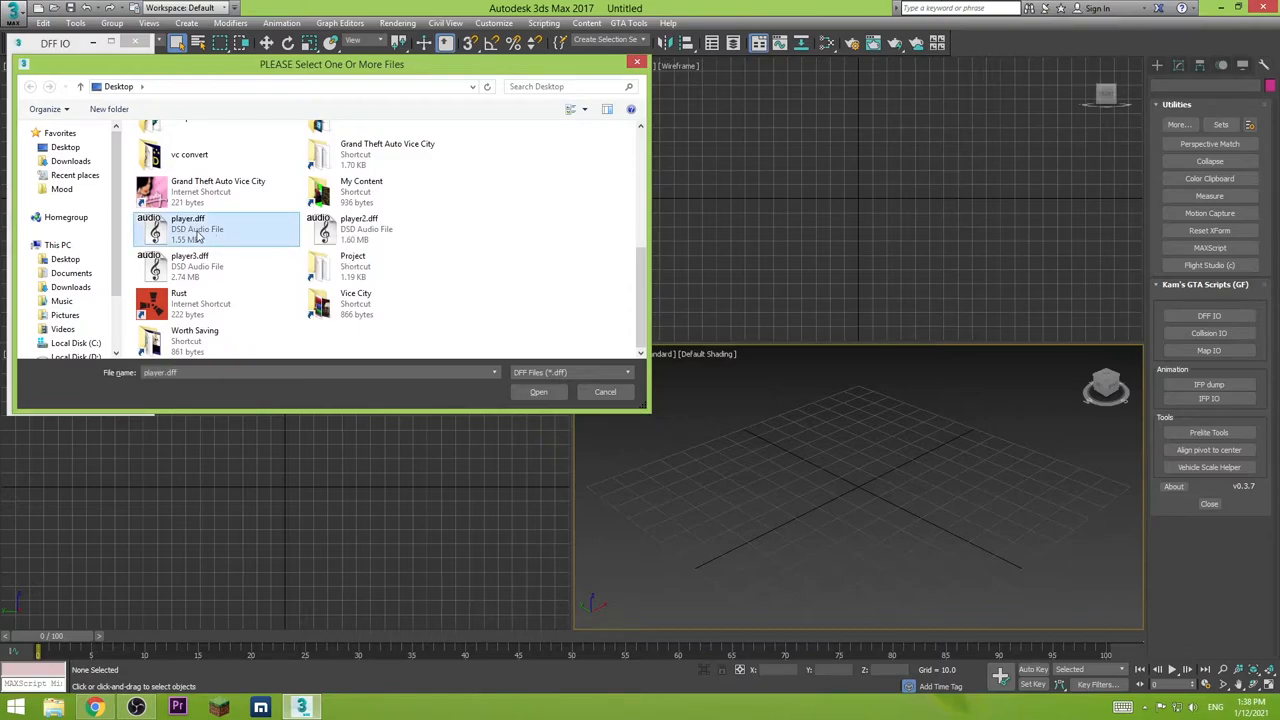
click(538, 390)
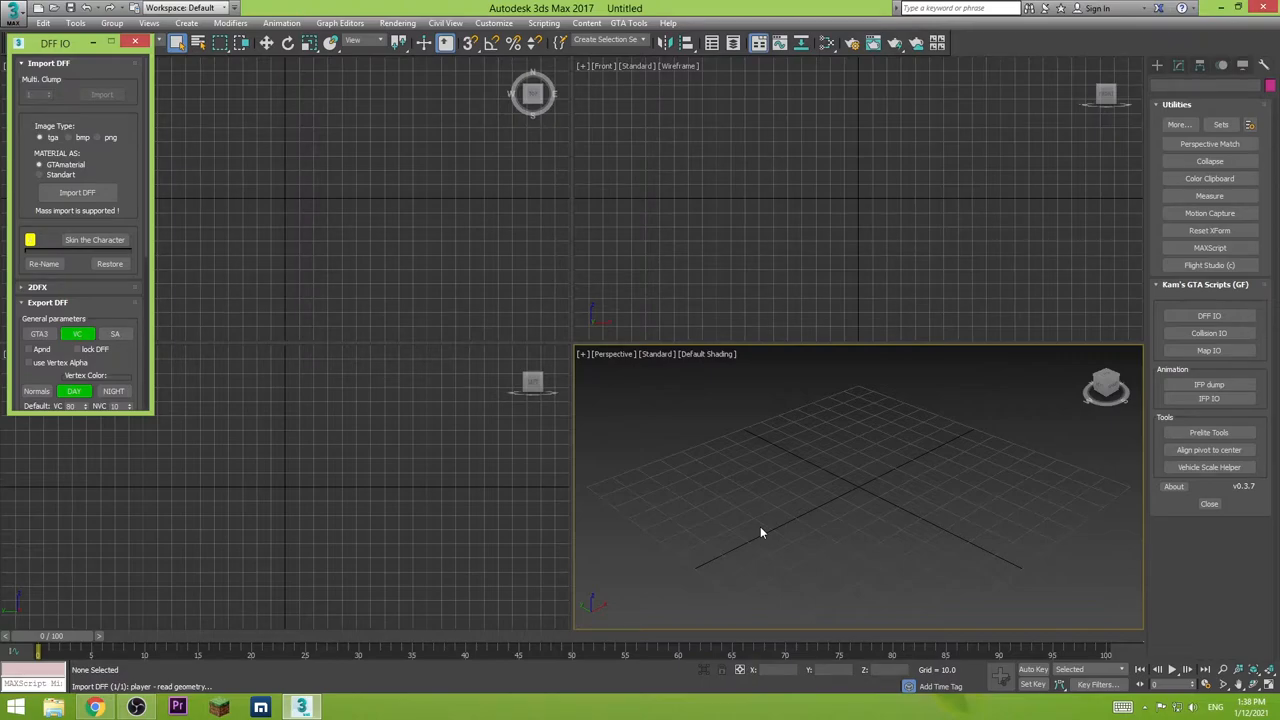
Export the character with VC general parameters as player.dff saved to the Desktop.
click(76, 192)
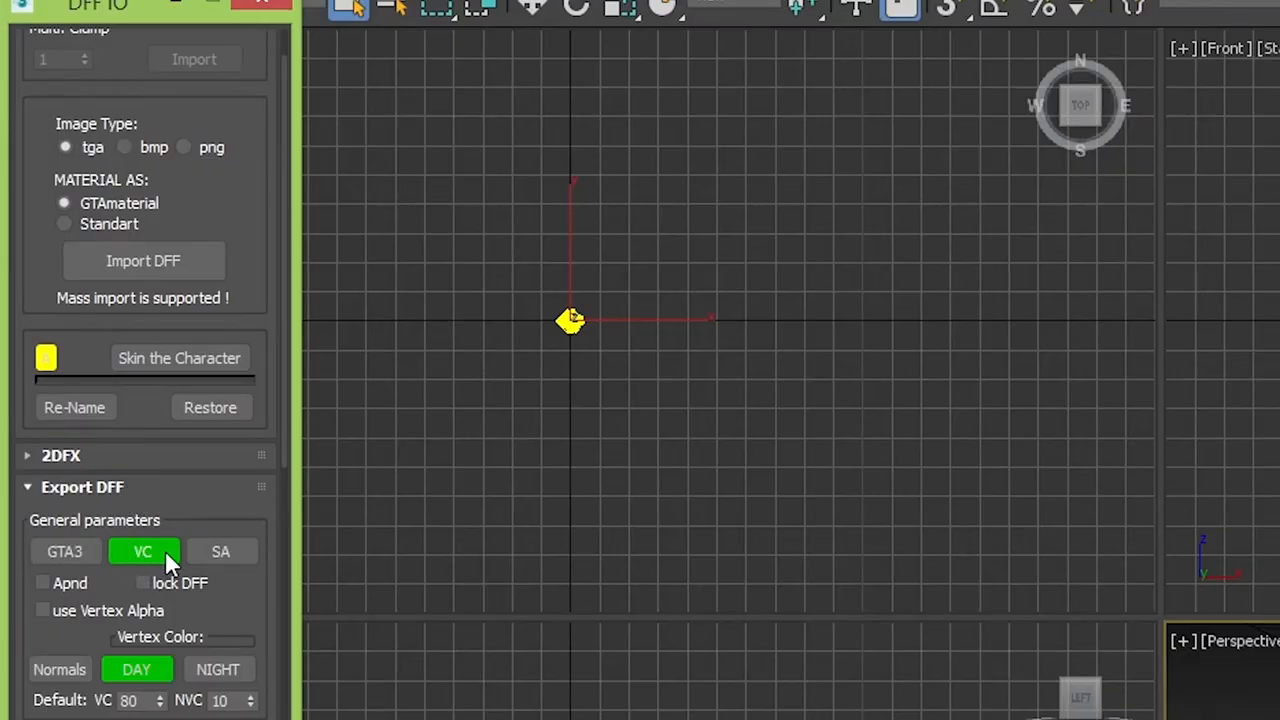
click(220, 552)
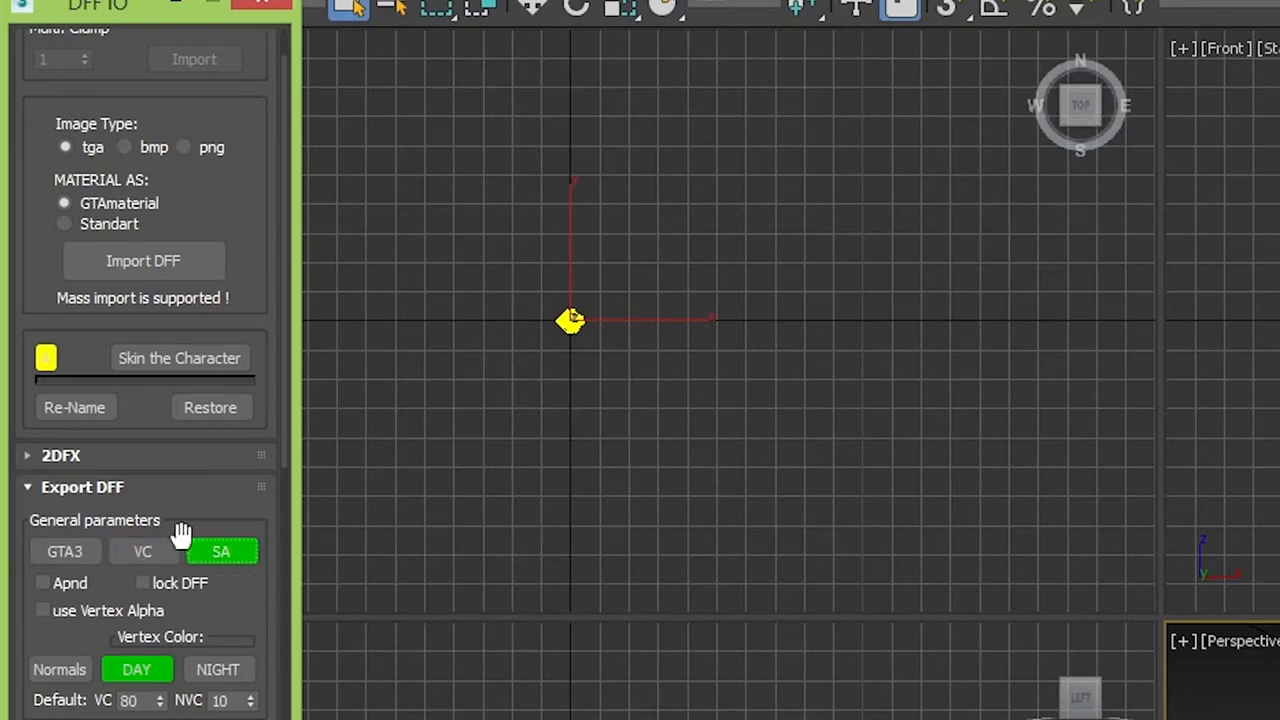
click(142, 552)
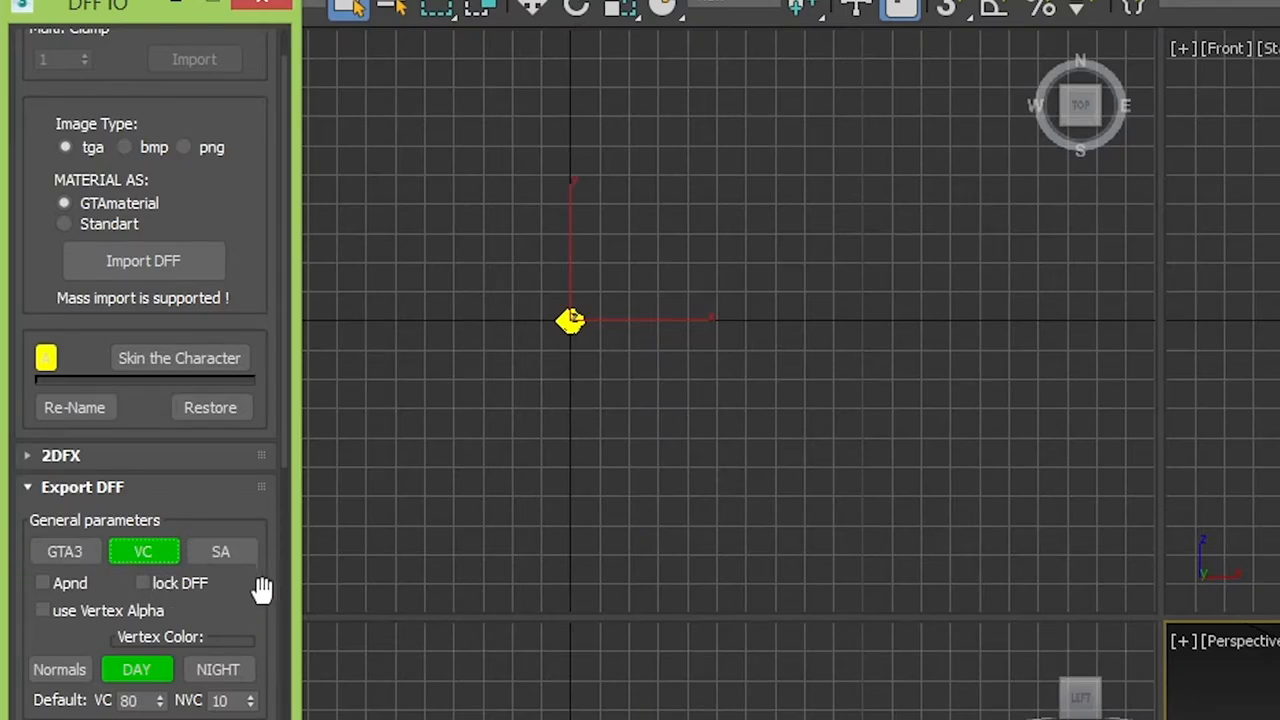
scroll(down, 3)
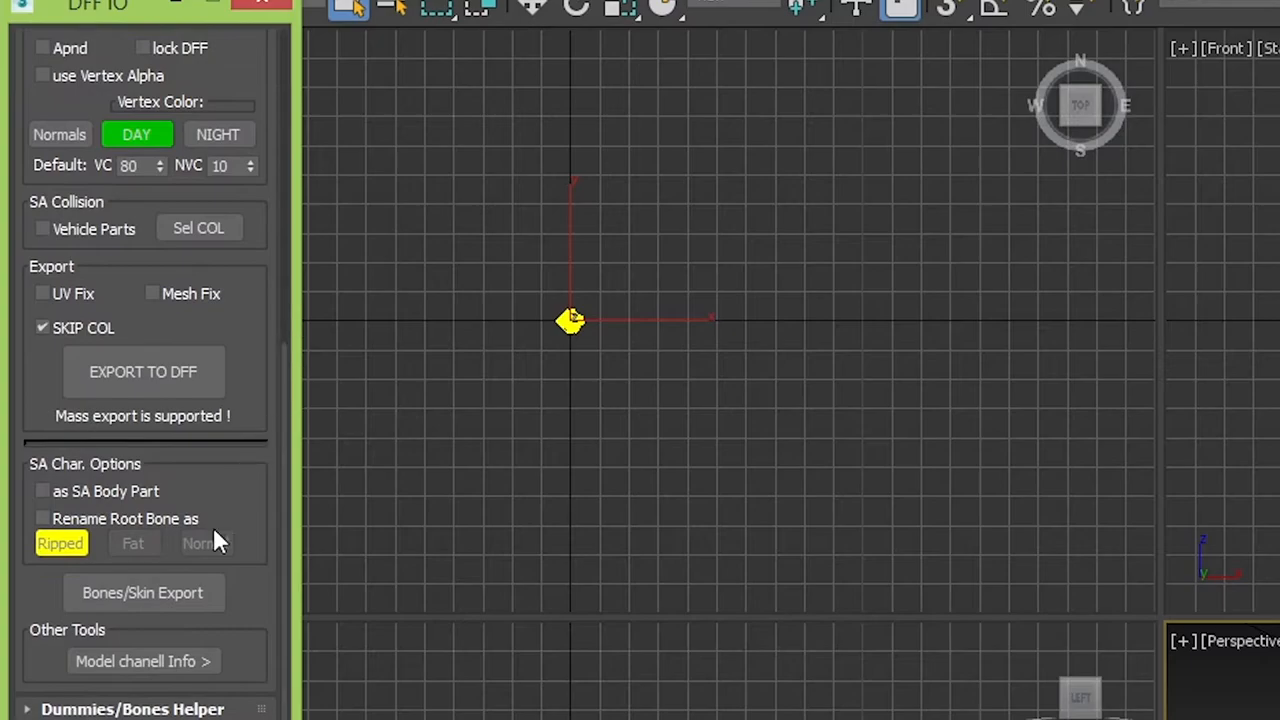
click(142, 370)
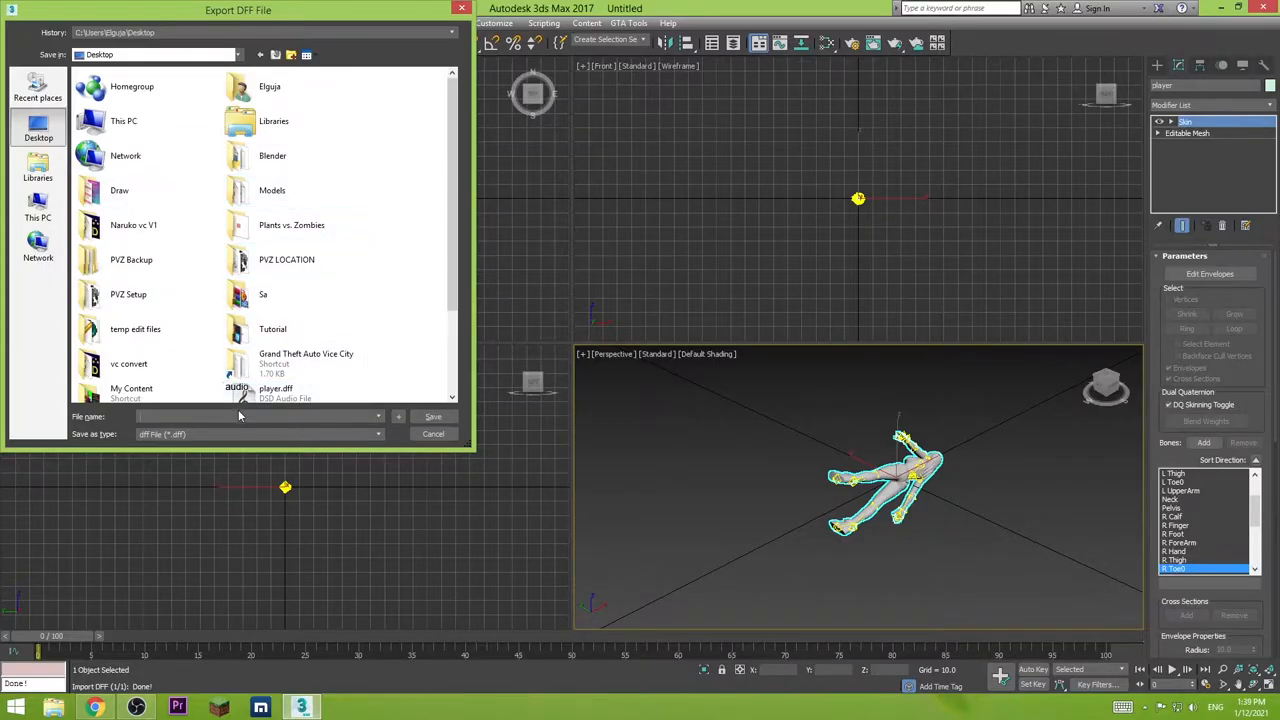
text(player test)
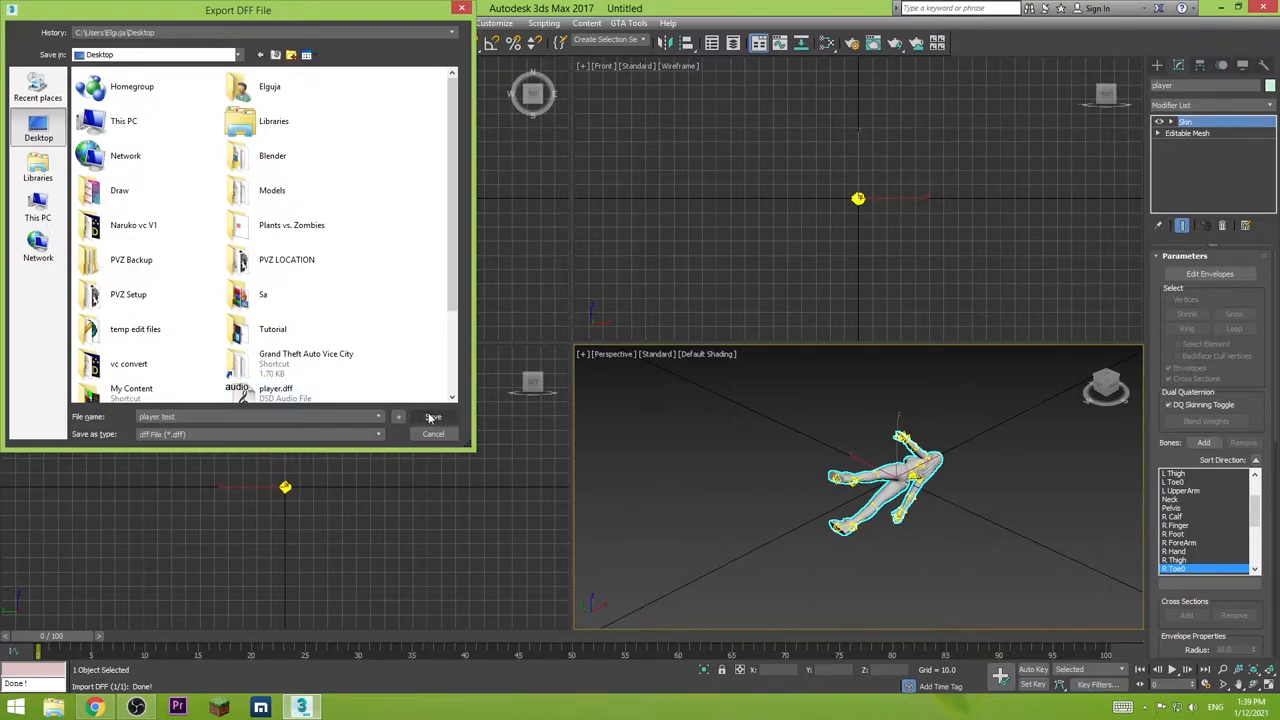
click(432, 416)
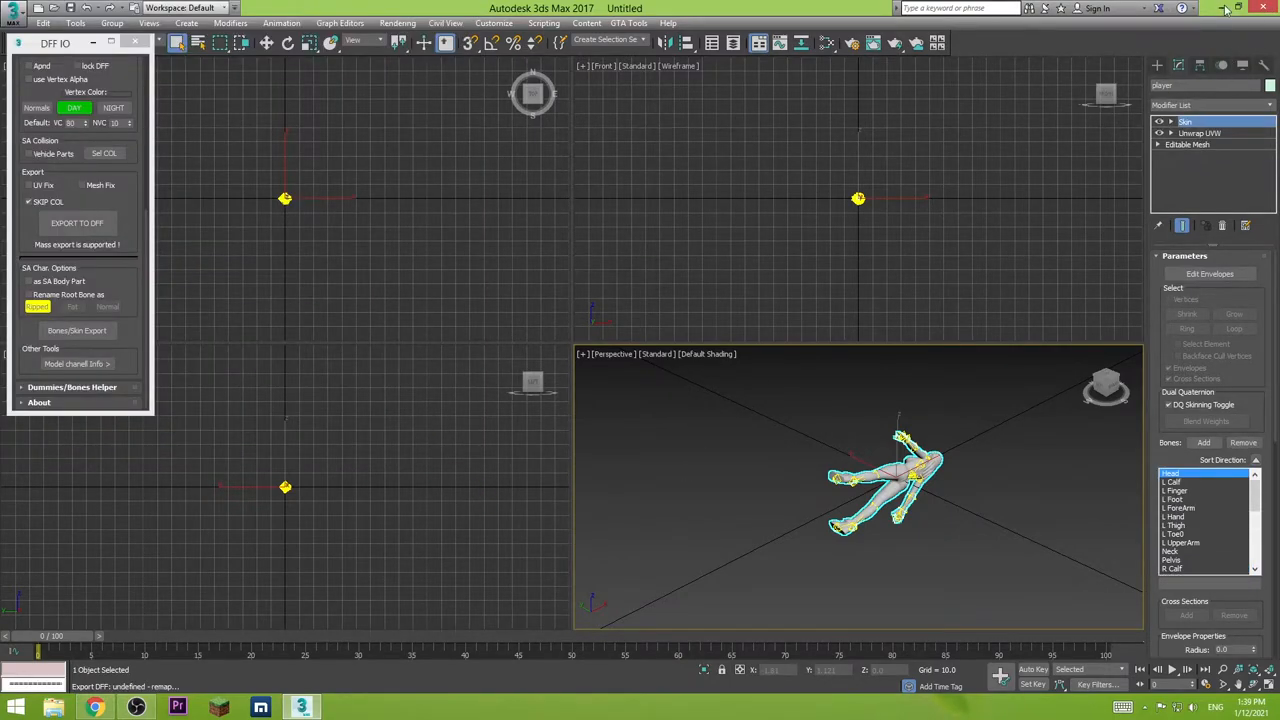
Minimize 3ds Max and check the saved player DFF among the skin files on the desktop.
click(1220, 8)
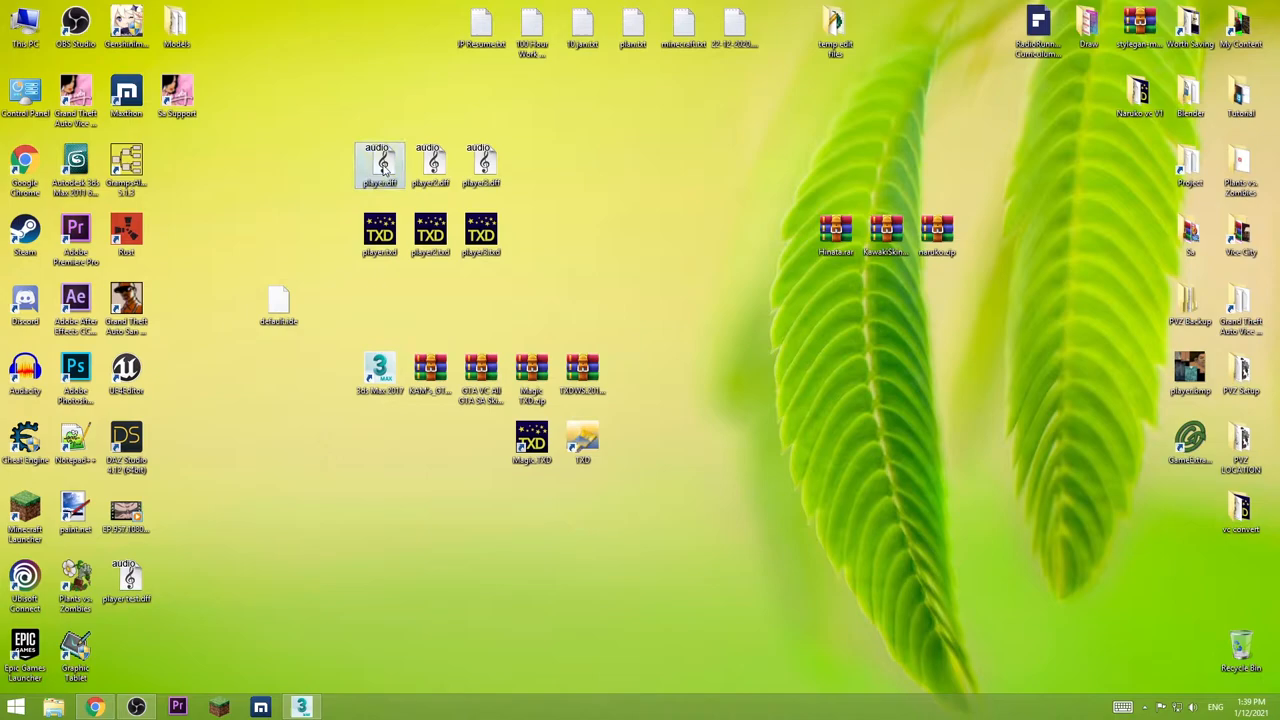
mouse_move(380, 164)
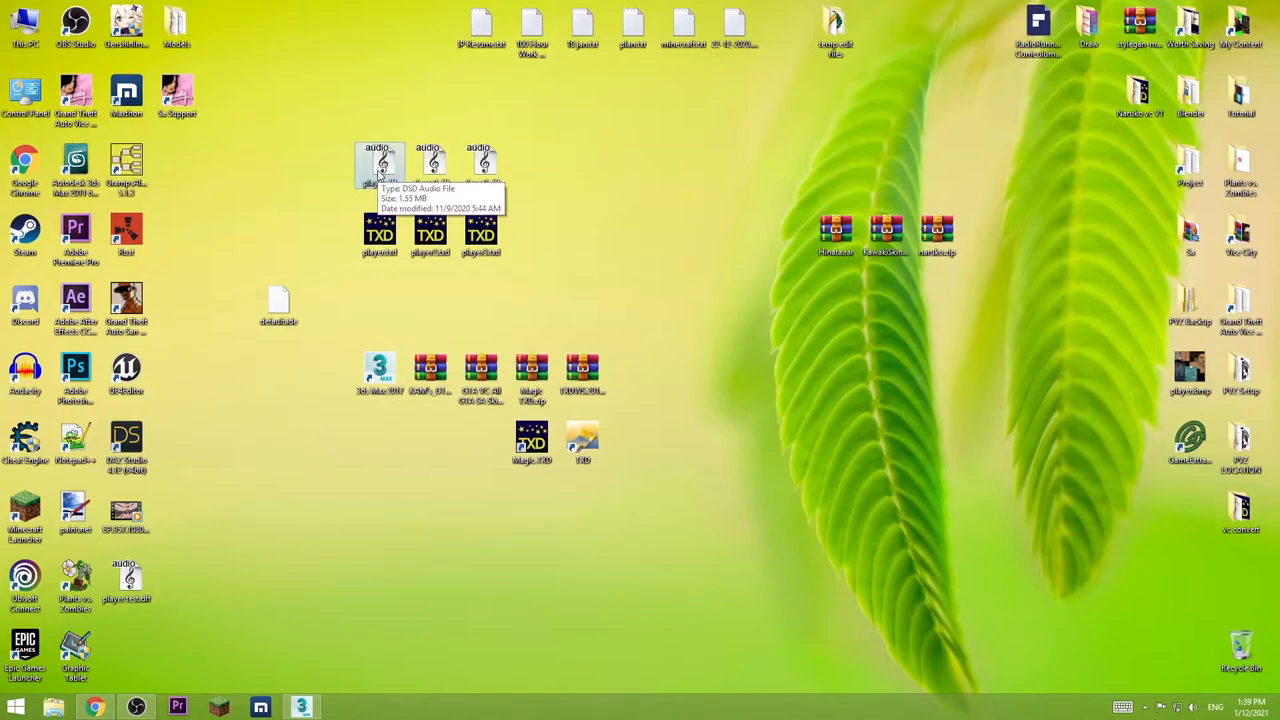
mouse_move(324, 122)
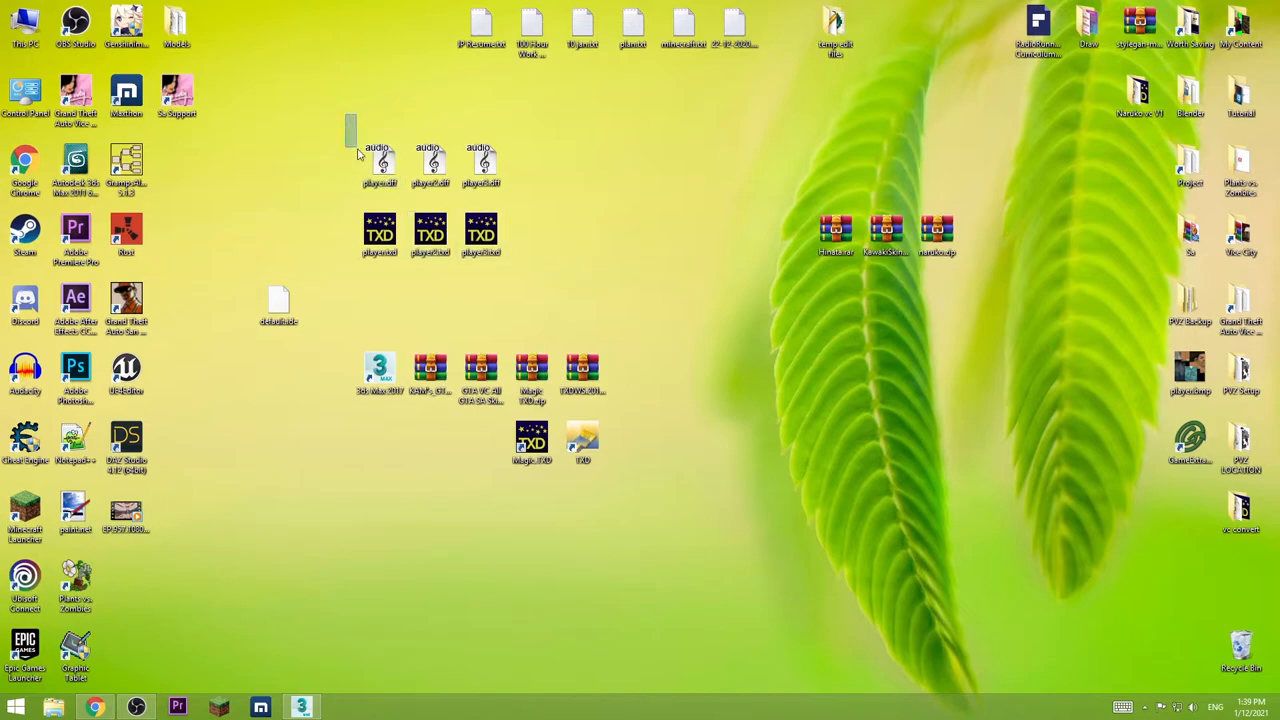
click(380, 232)
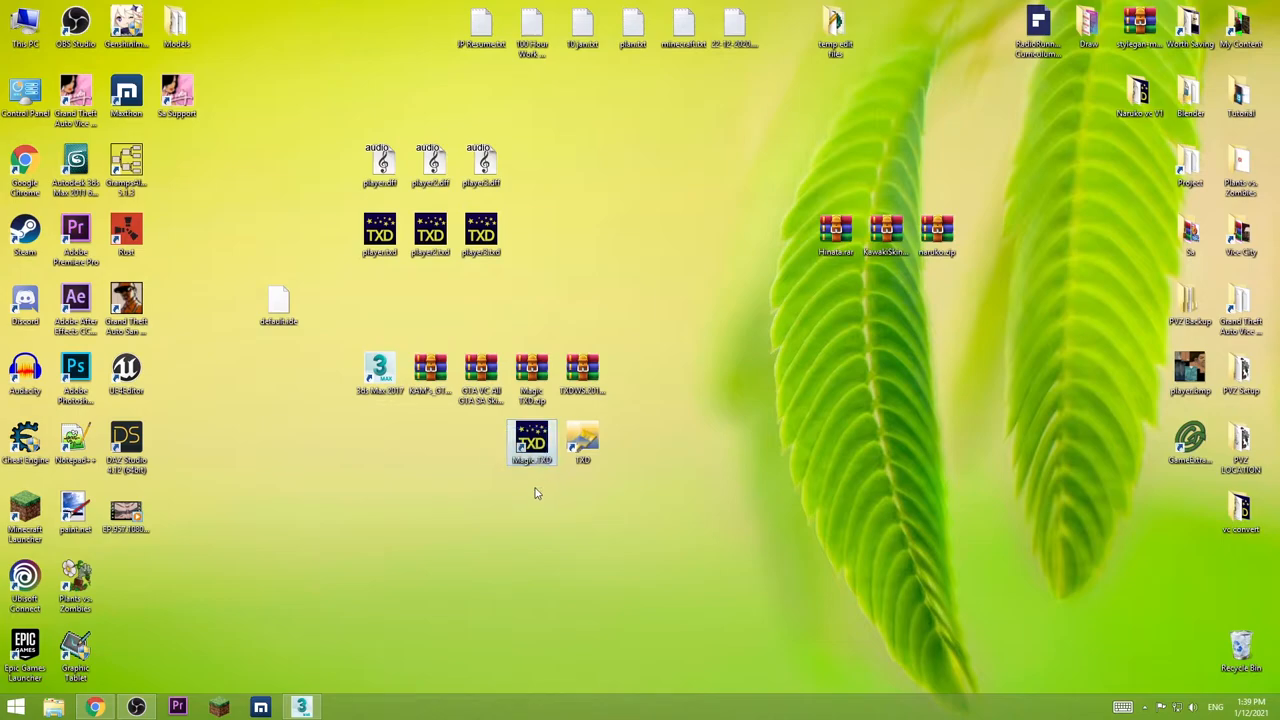
mouse_move(472, 322)
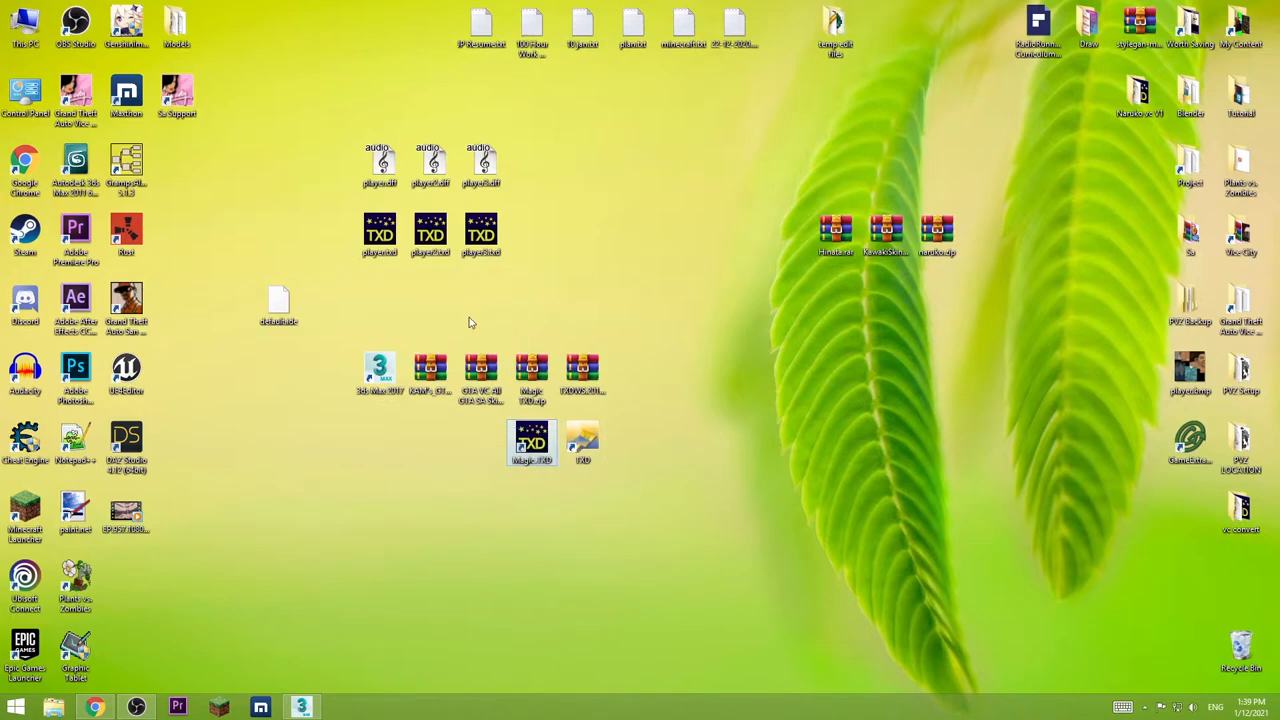
mouse_move(380, 236)
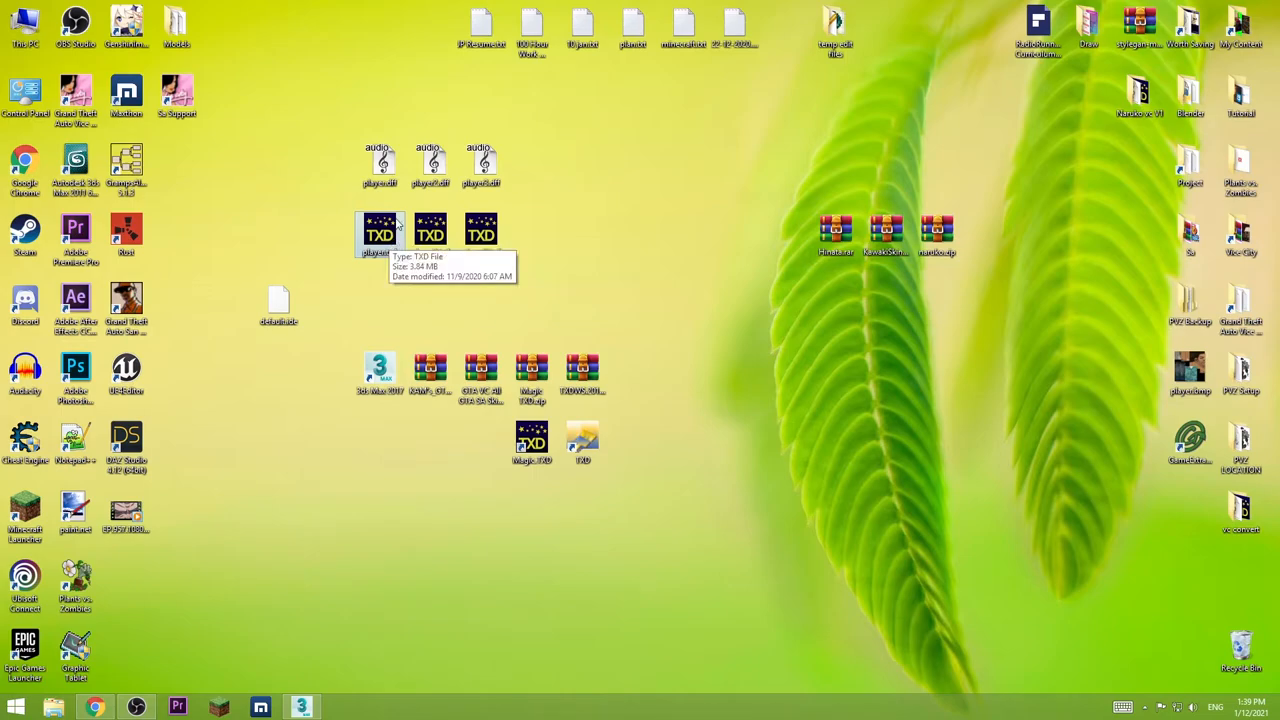
Set player.txd to the GTA Vice City version in Magic.TXD, save it and close the editor.
double_click(380, 230)
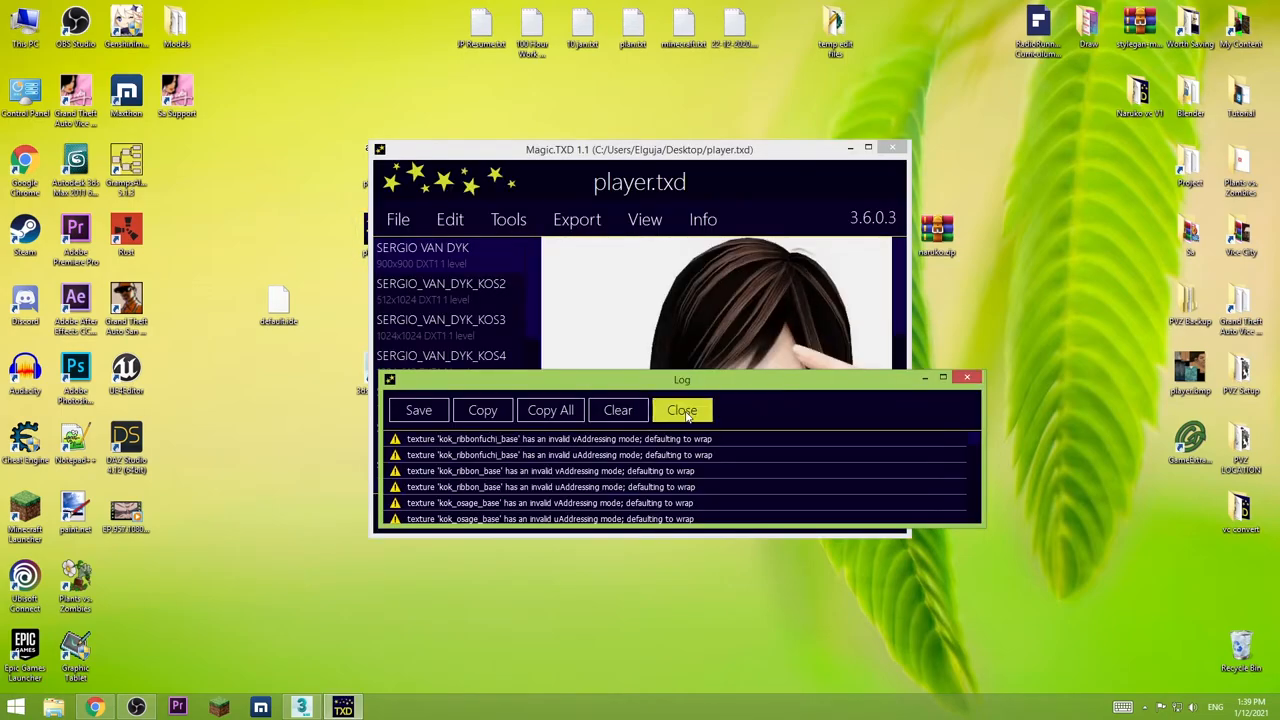
click(680, 410)
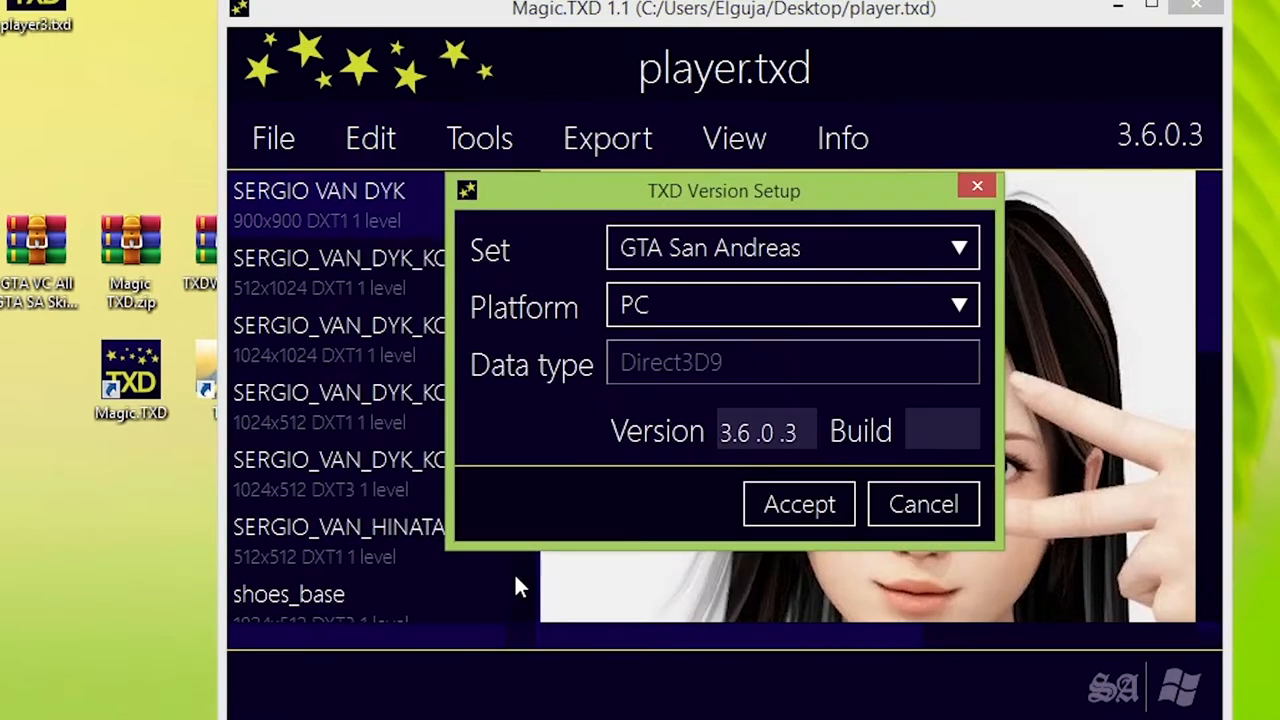
click(790, 248)
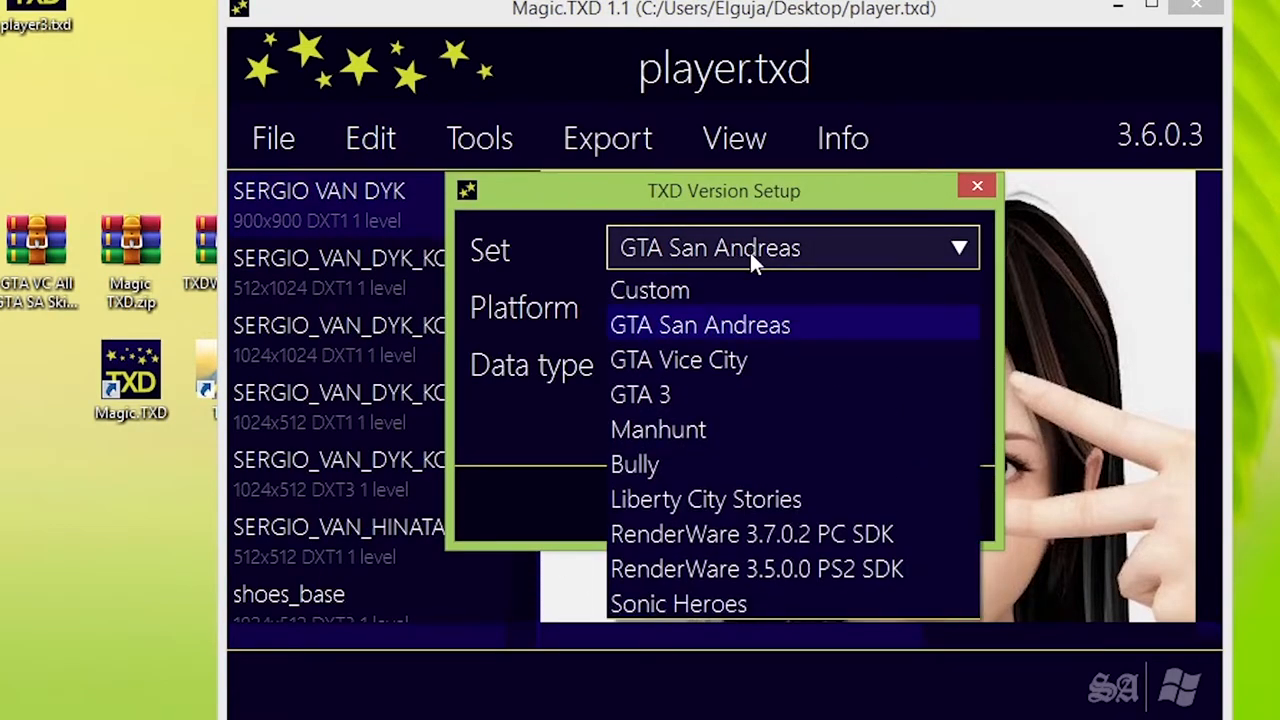
click(678, 360)
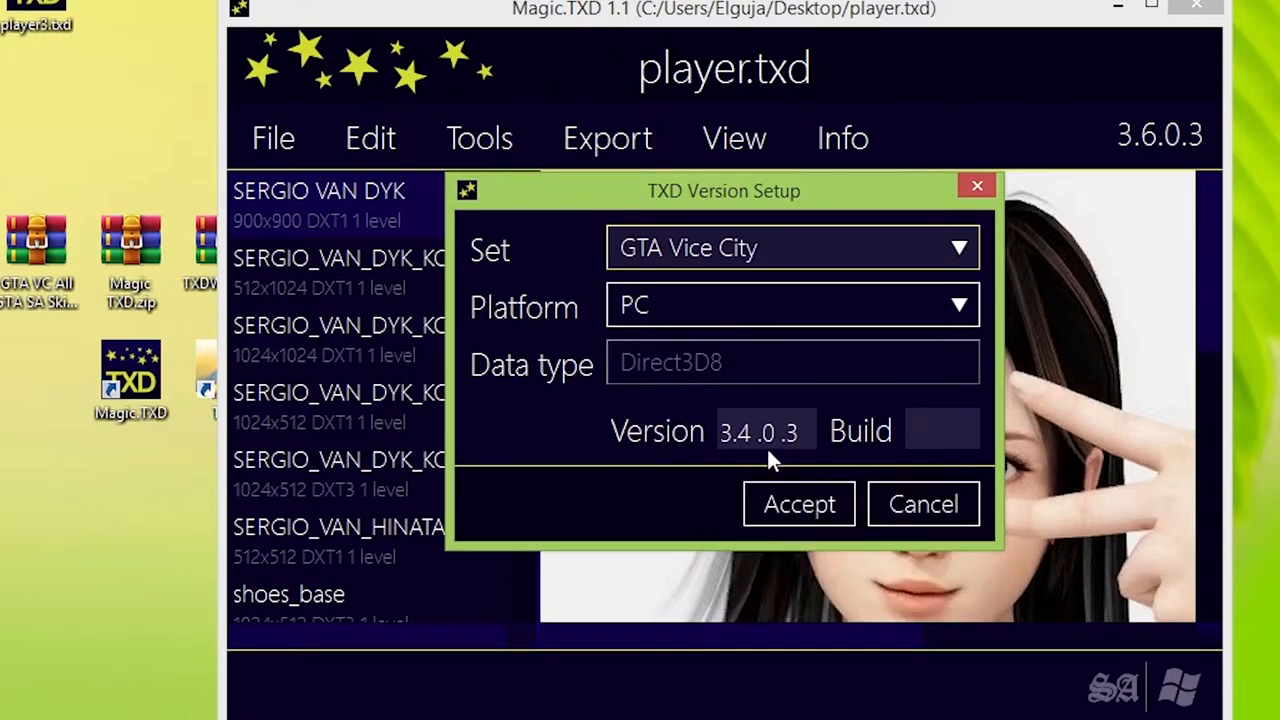
click(798, 504)
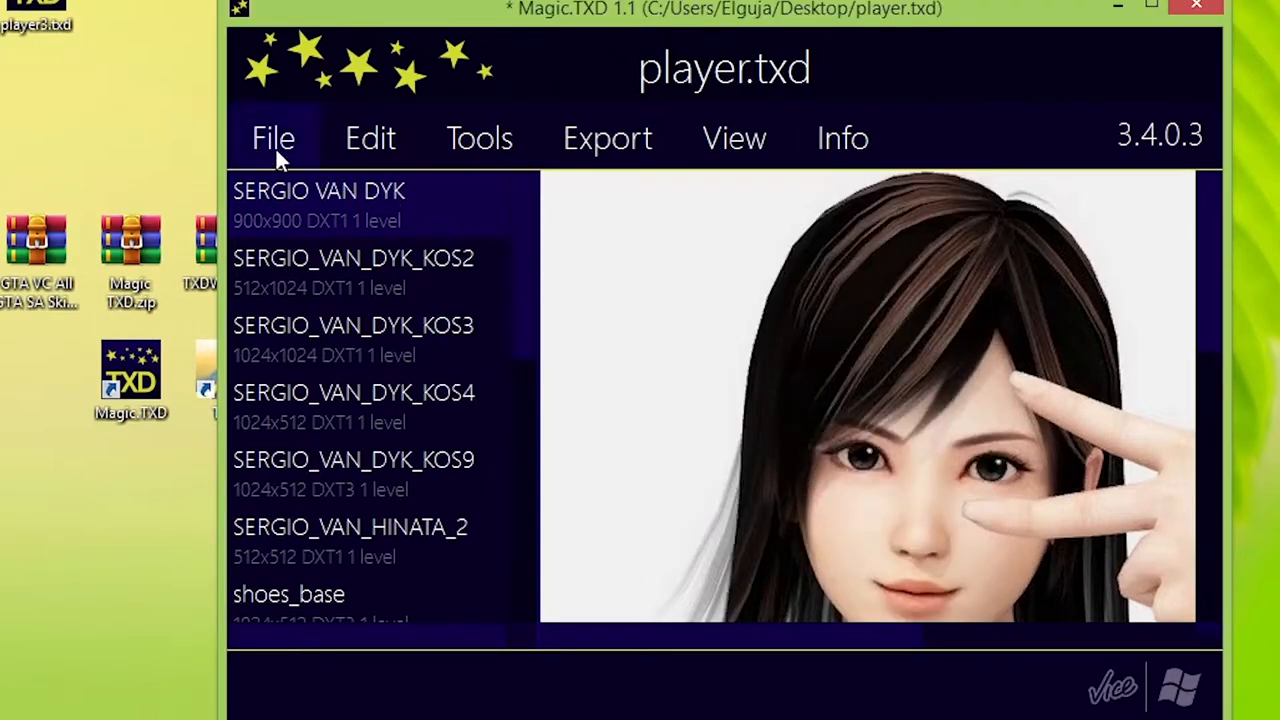
click(272, 138)
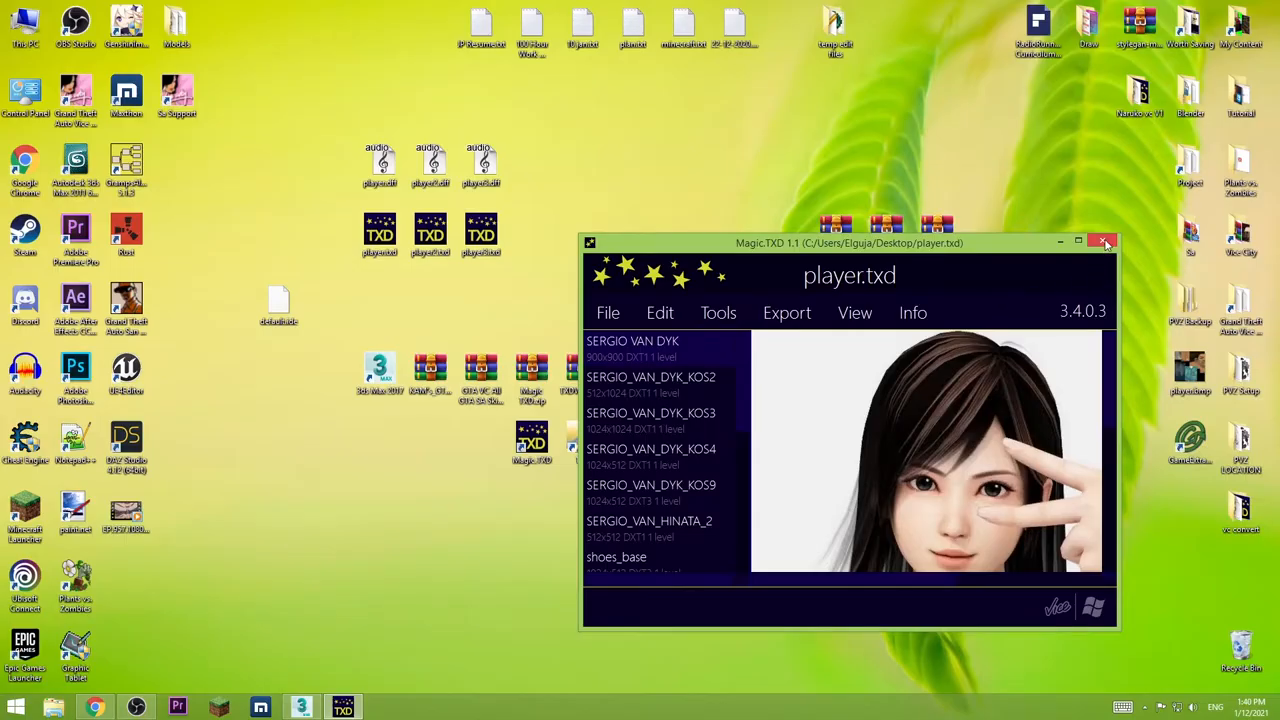
click(1104, 244)
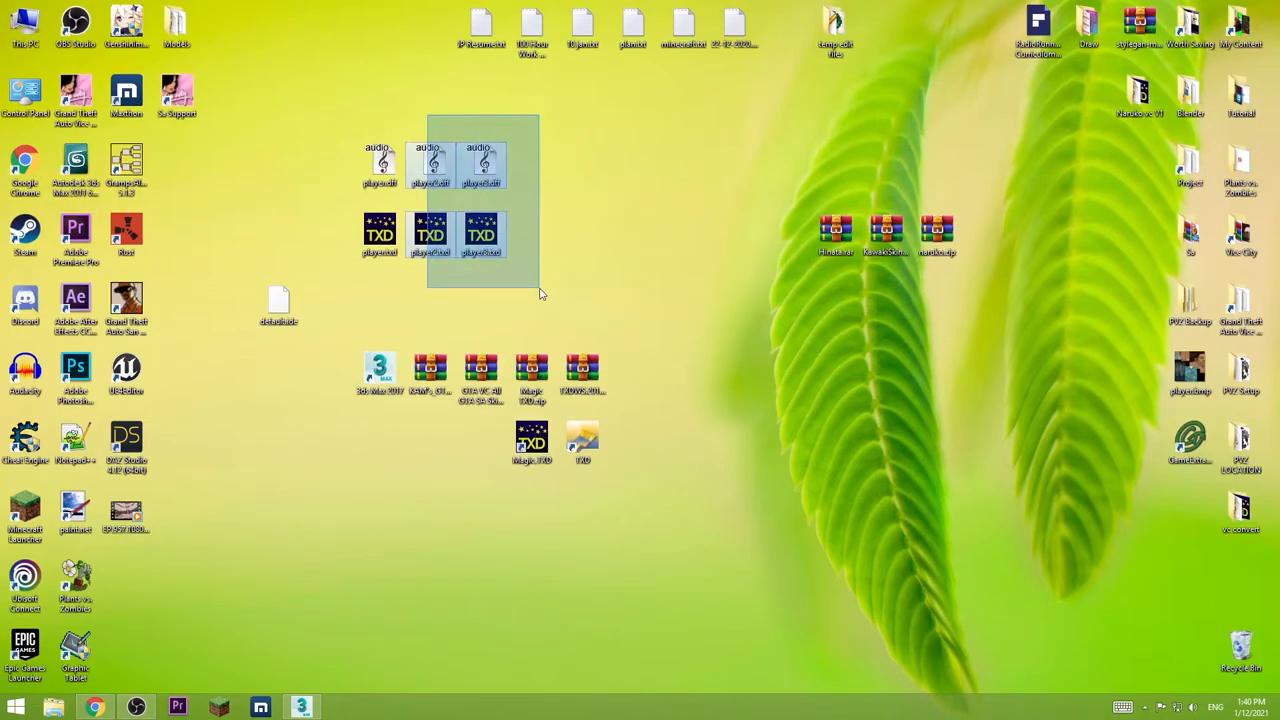
Import player1.dff from the Desktop into 3ds Max and bring up the batch conversion options.
click(548, 320)
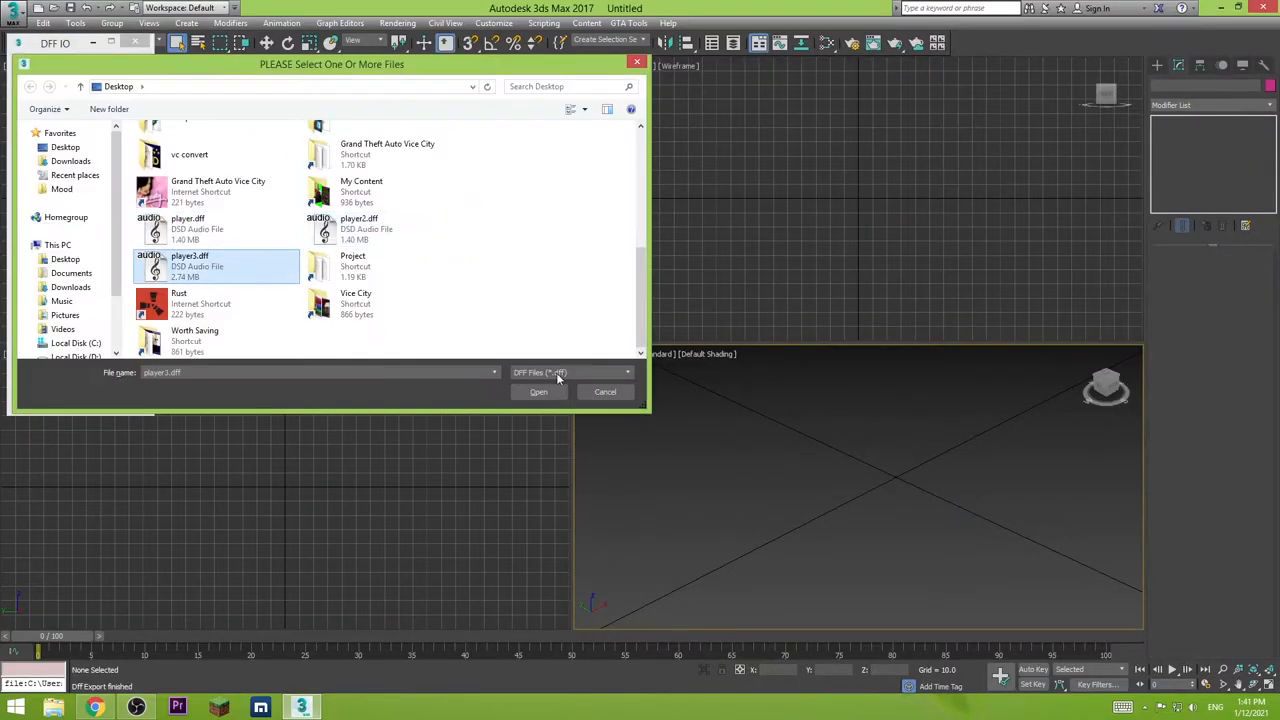
click(538, 390)
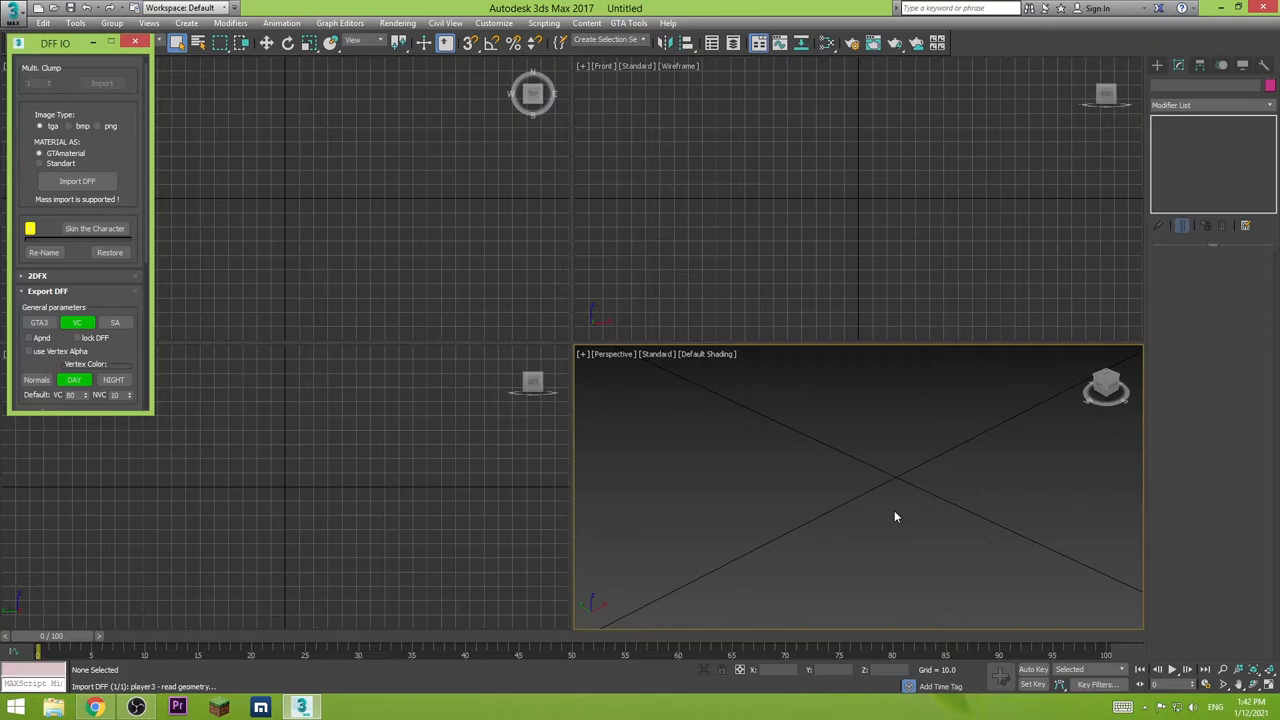
click(76, 180)
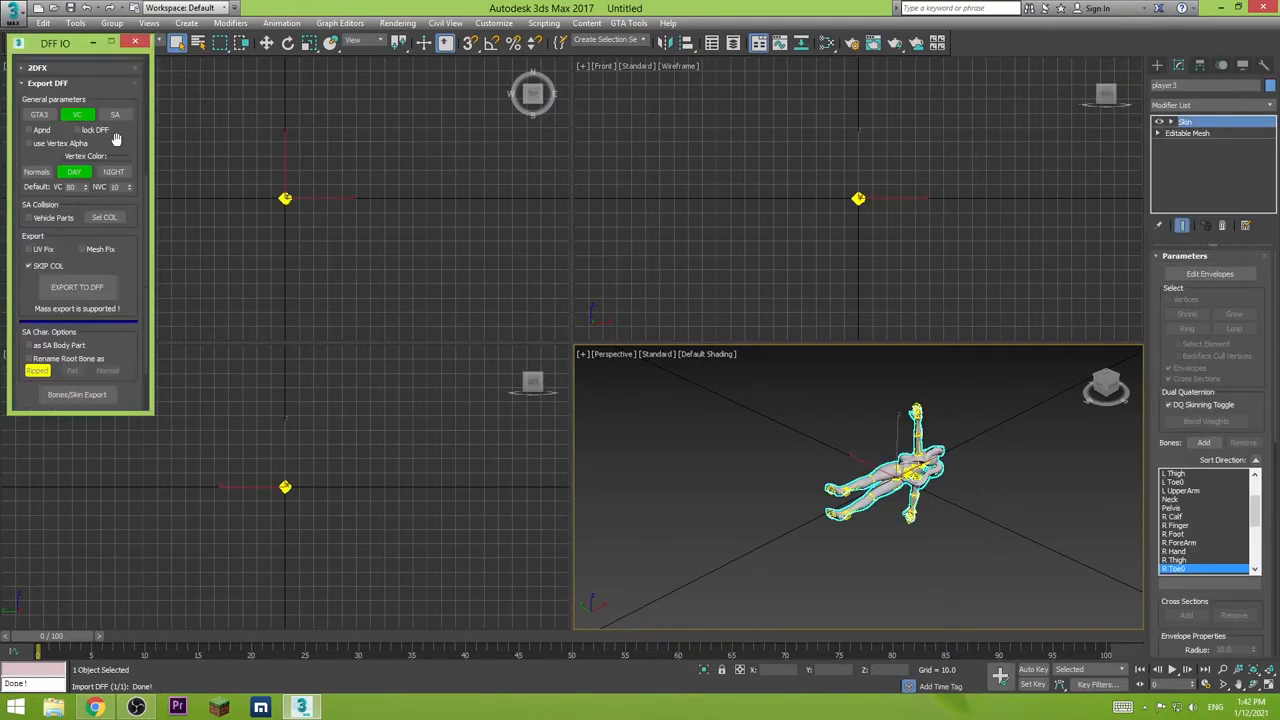
click(508, 218)
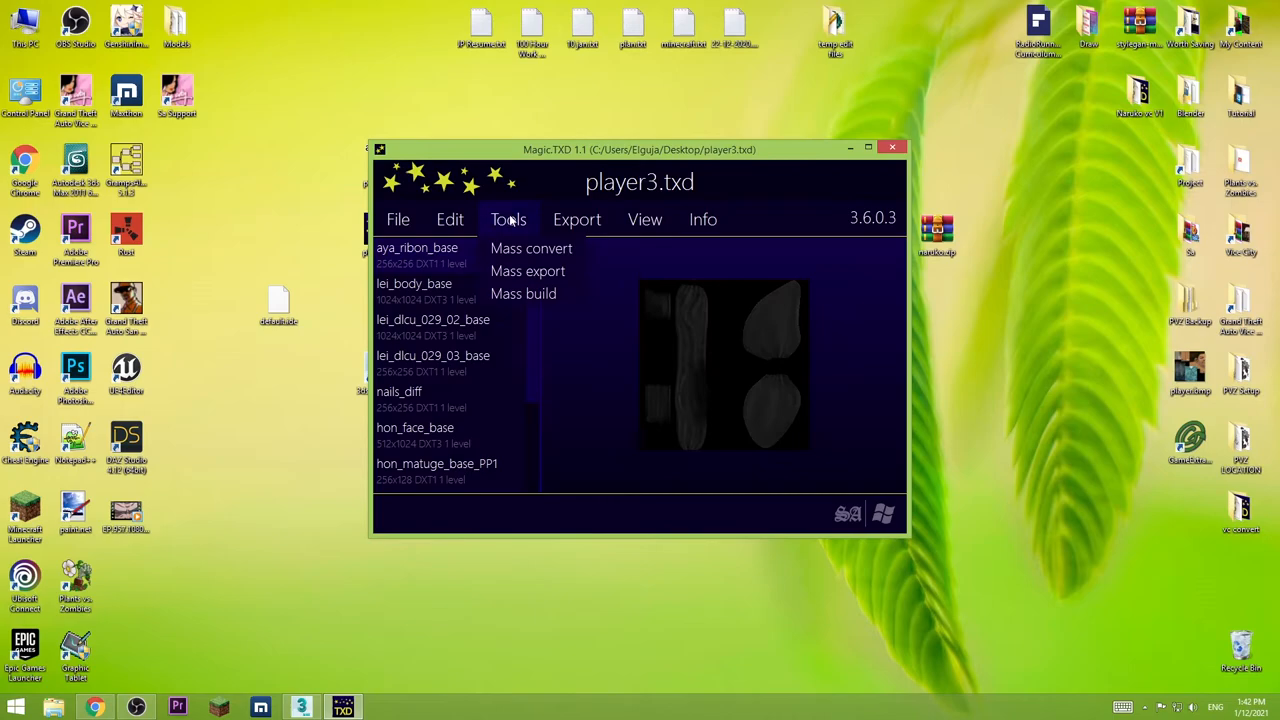
Quit Magic.TXD after player3.txd and open the skins compatibility archive in WinRAR.
click(868, 148)
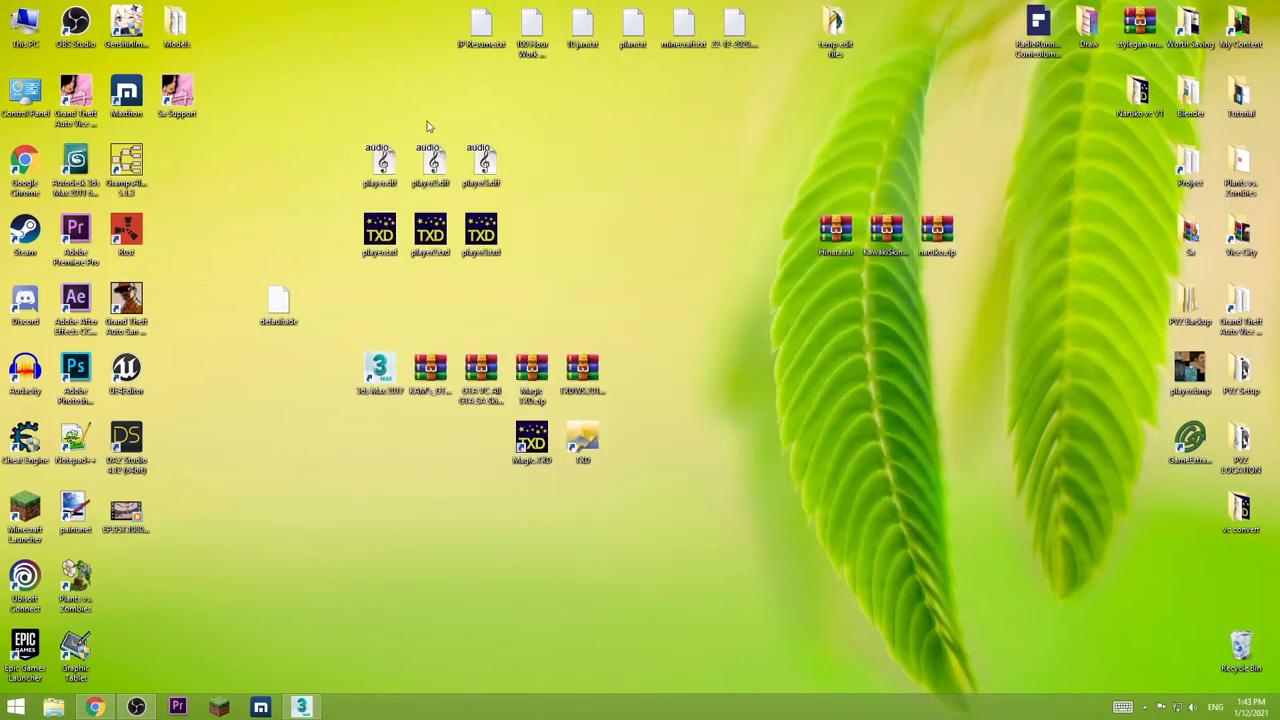
mouse_move(618, 276)
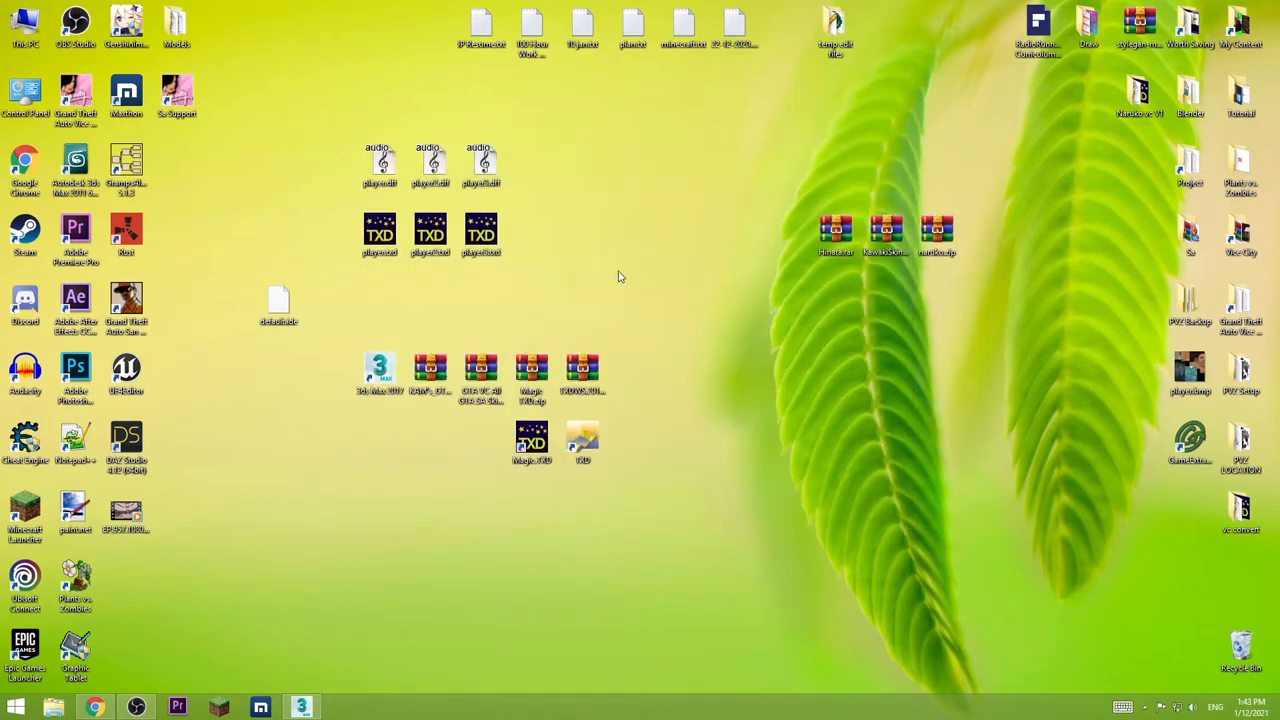
mouse_move(512, 350)
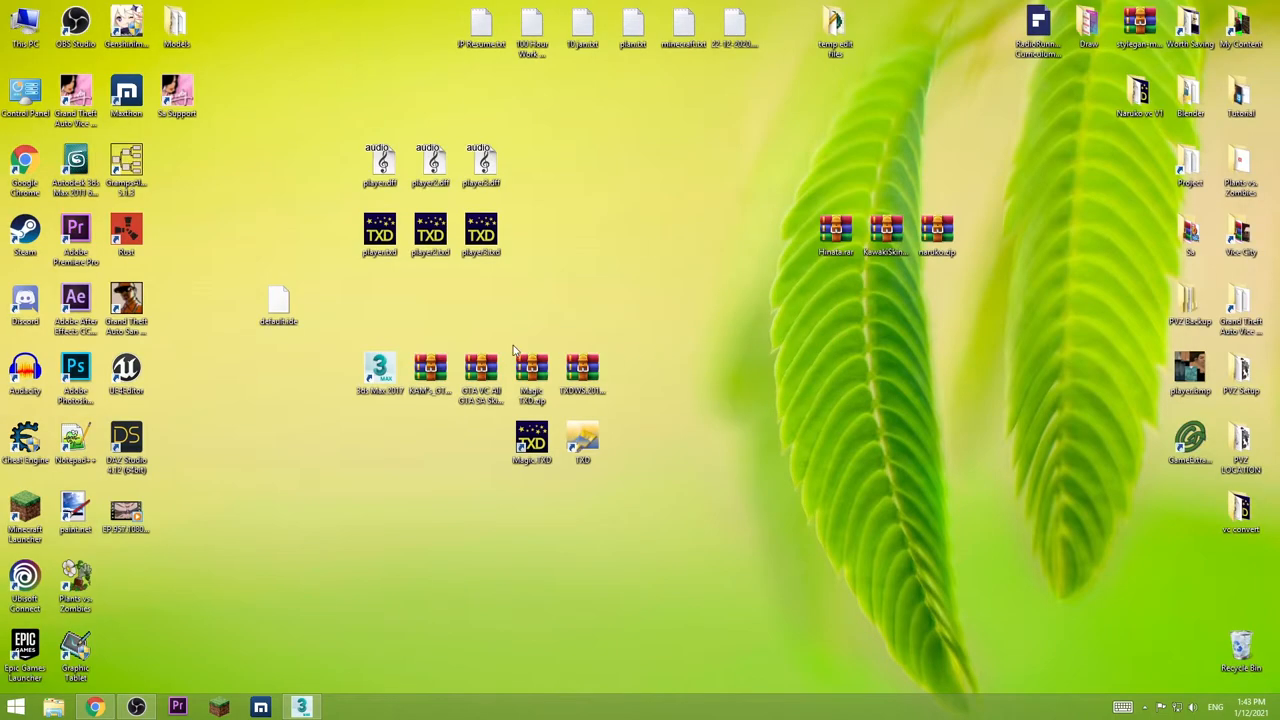
double_click(480, 376)
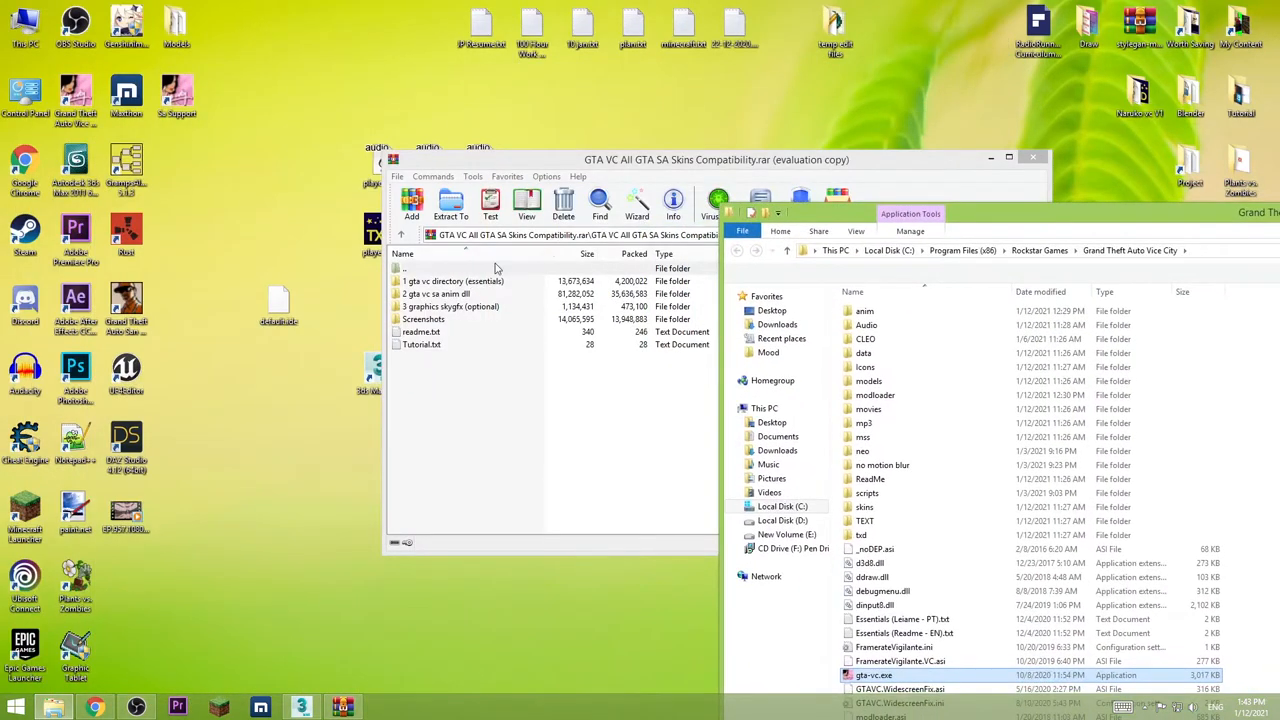
Browse the archive's folders including the optional skygfx graphics files, then close WinRAR.
double_click(452, 280)
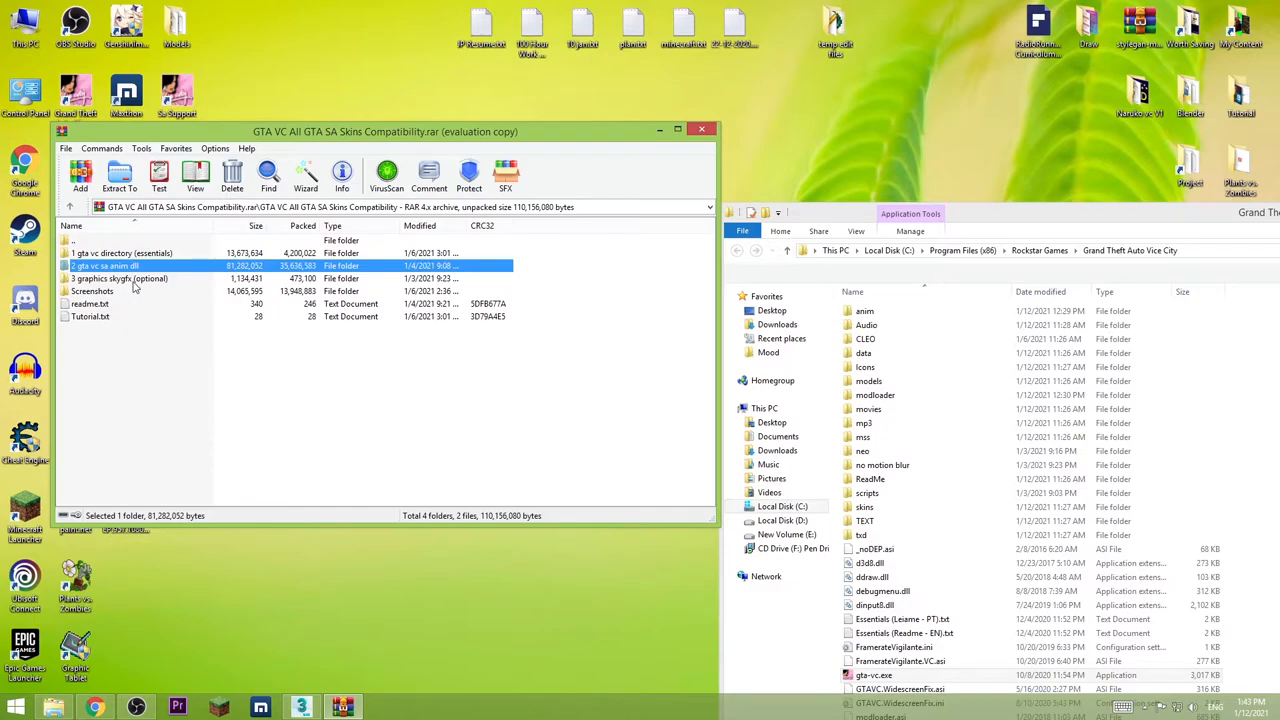
double_click(120, 278)
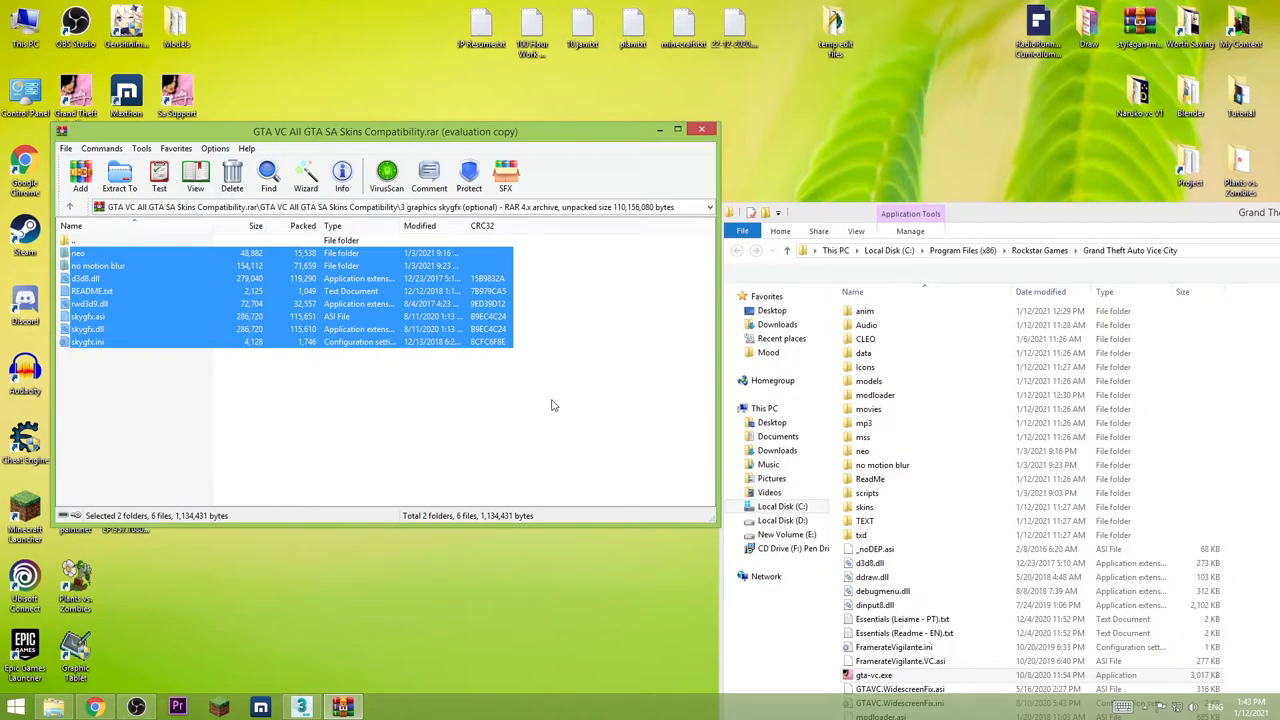
mouse_move(704, 128)
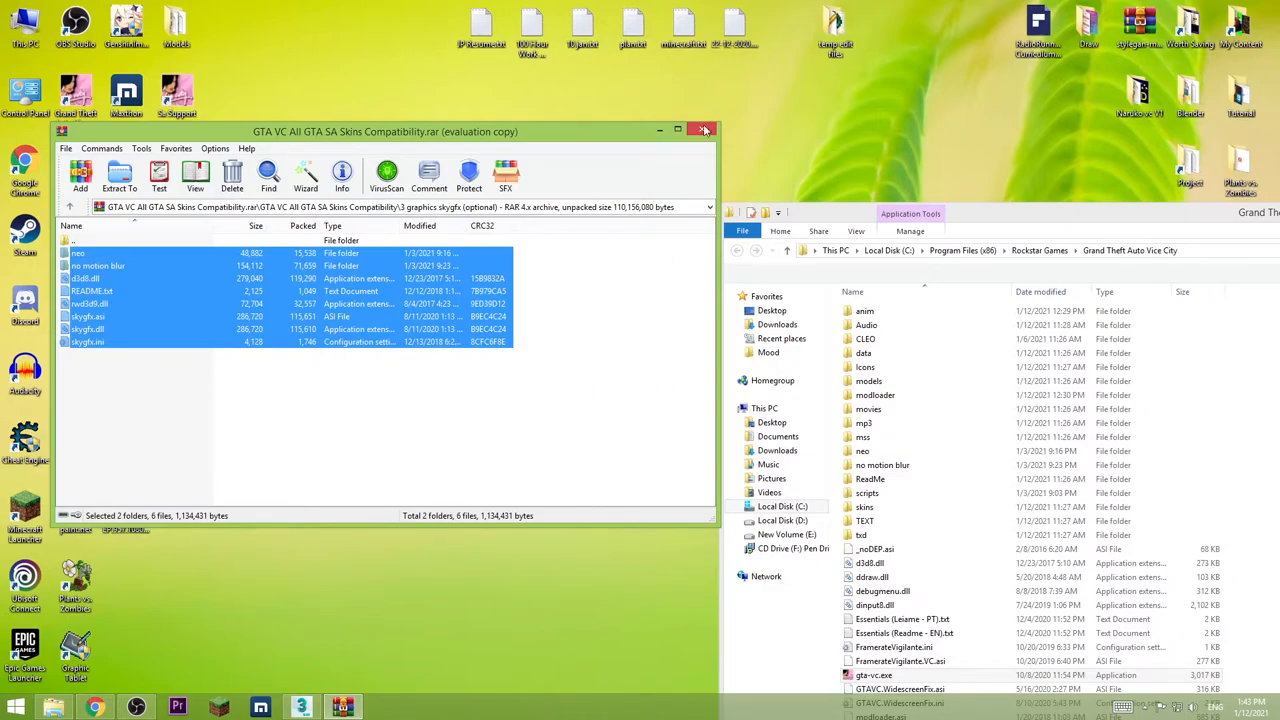
click(704, 132)
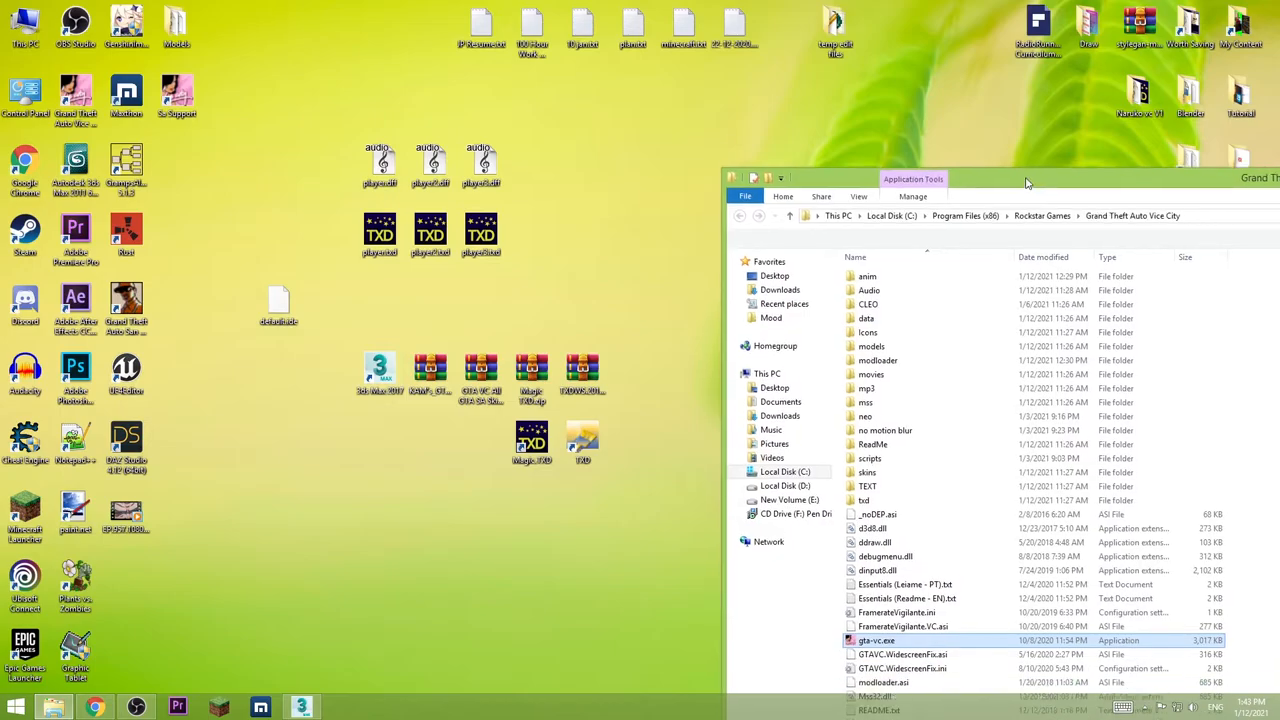
Navigate into modloader's peds IG folder where the player skin files live.
double_click(878, 360)
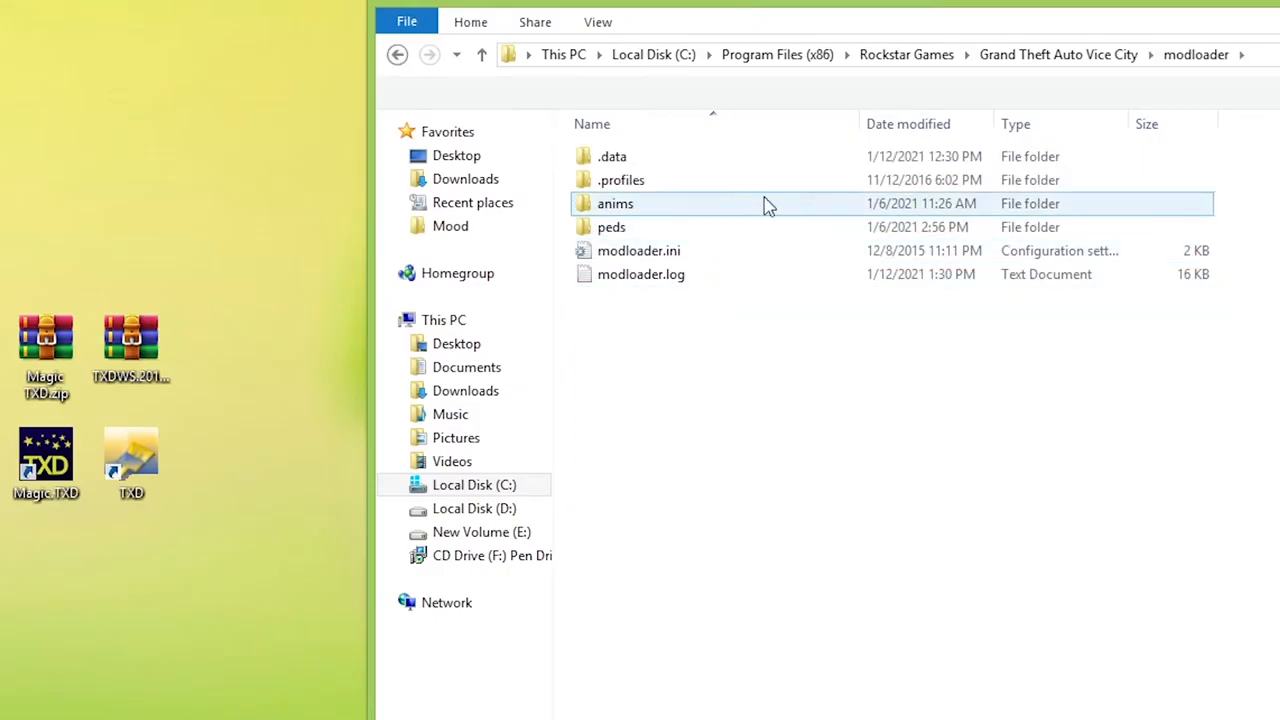
double_click(612, 226)
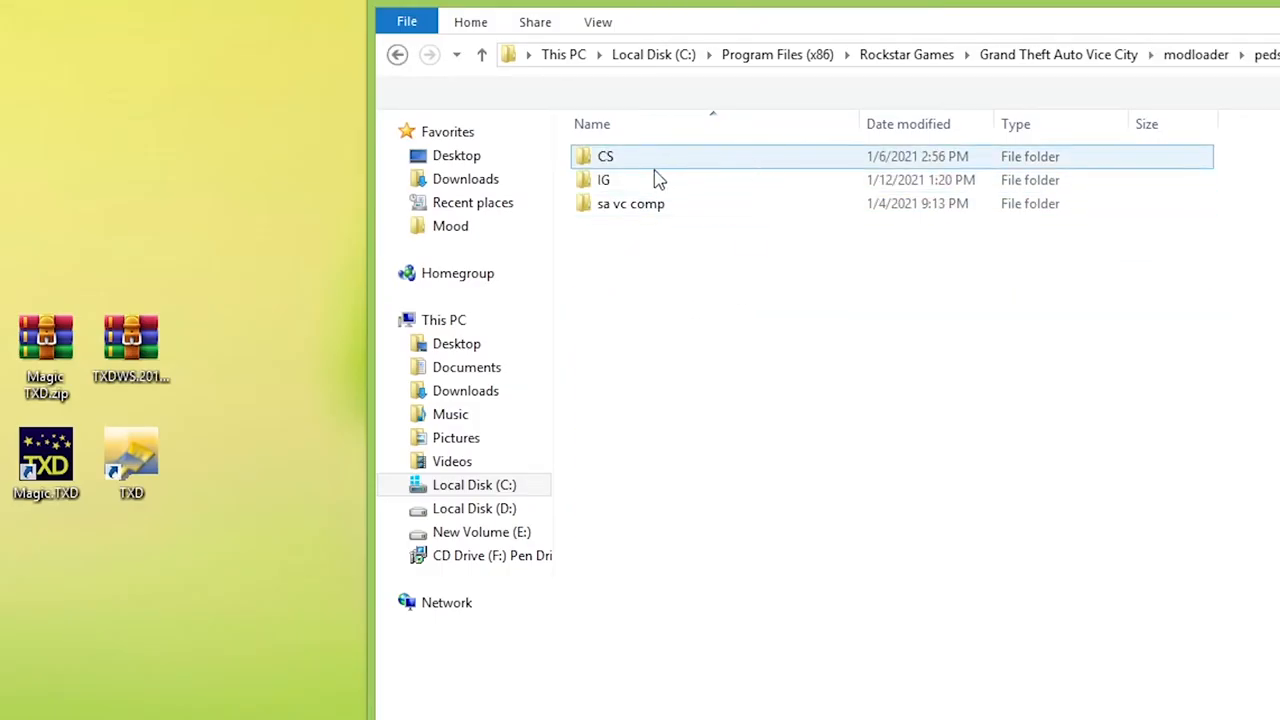
double_click(604, 156)
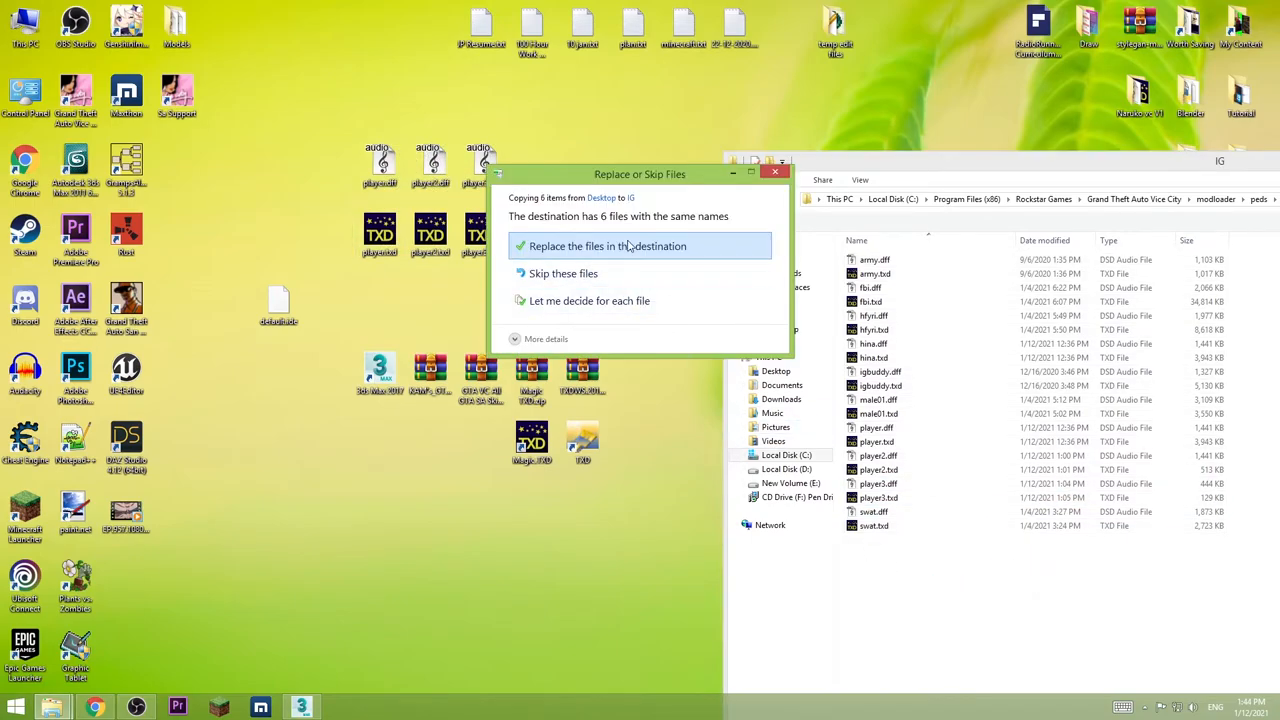
Replace the existing six player DFF/TXD files with the converted copies from the Desktop.
click(608, 246)
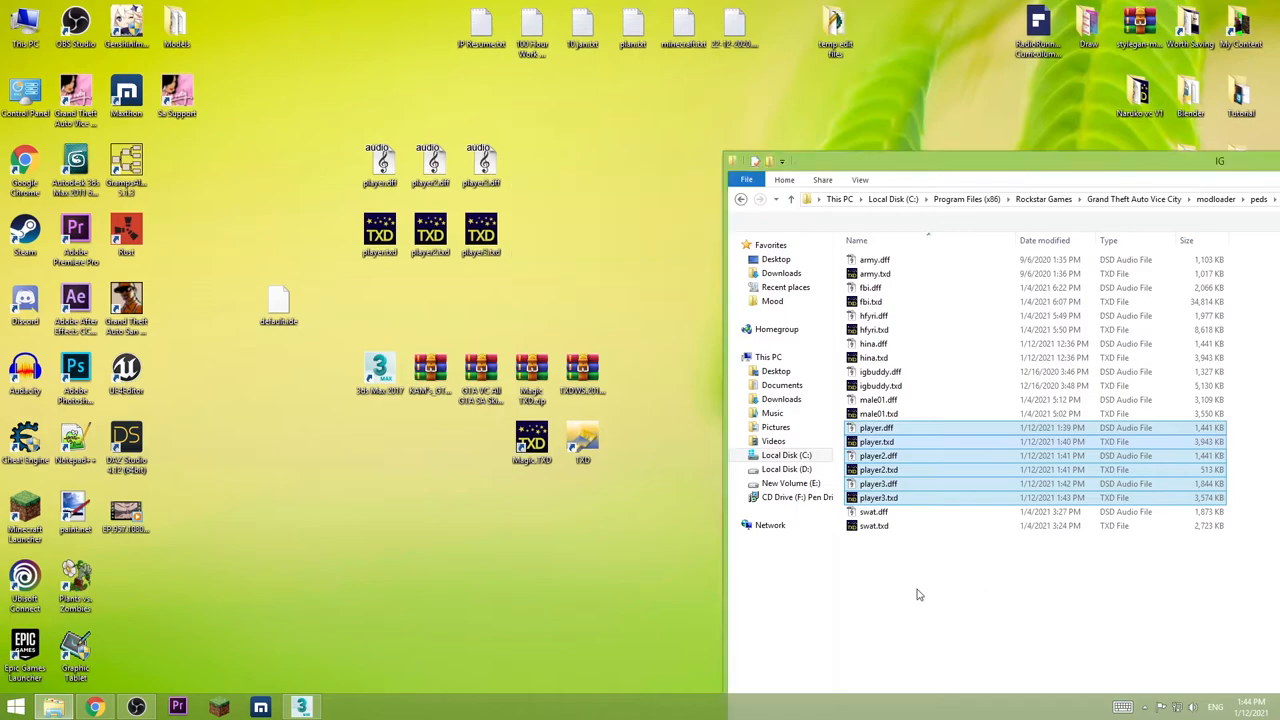
drag(980, 160, 828, 148)
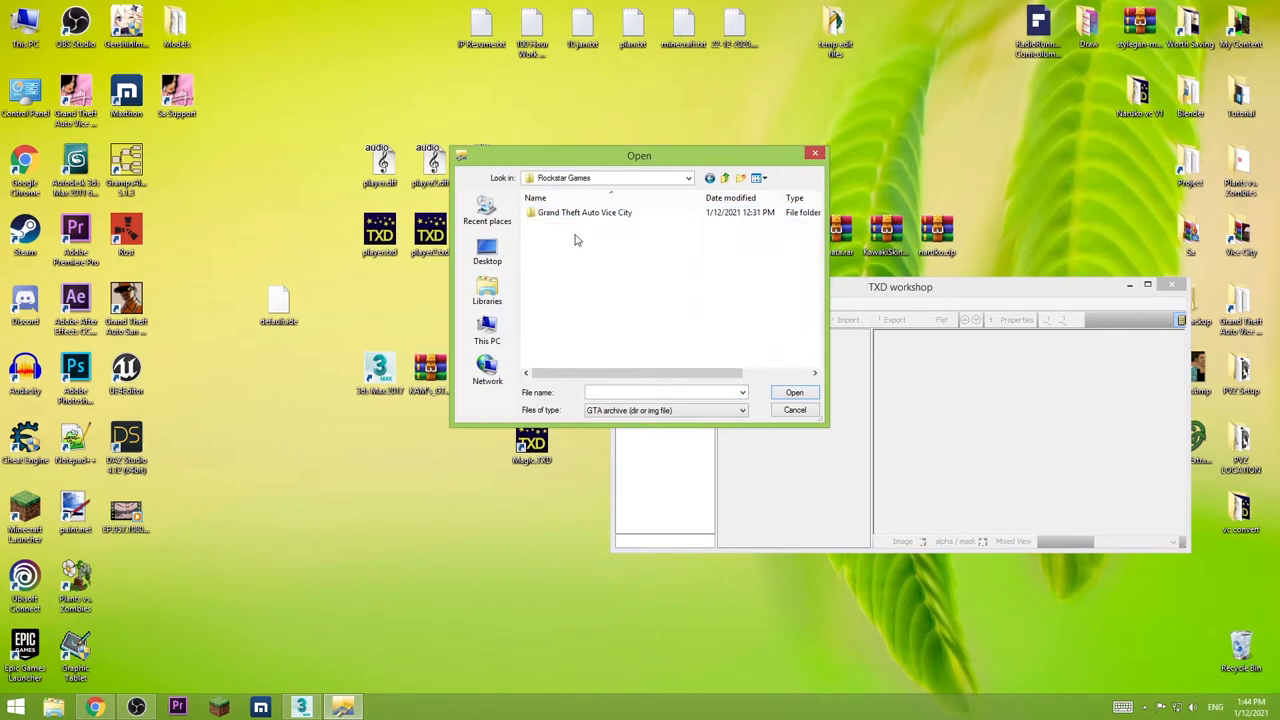
In gta3.img, replace player3.dff with the converted file from the Desktop.
double_click(584, 212)
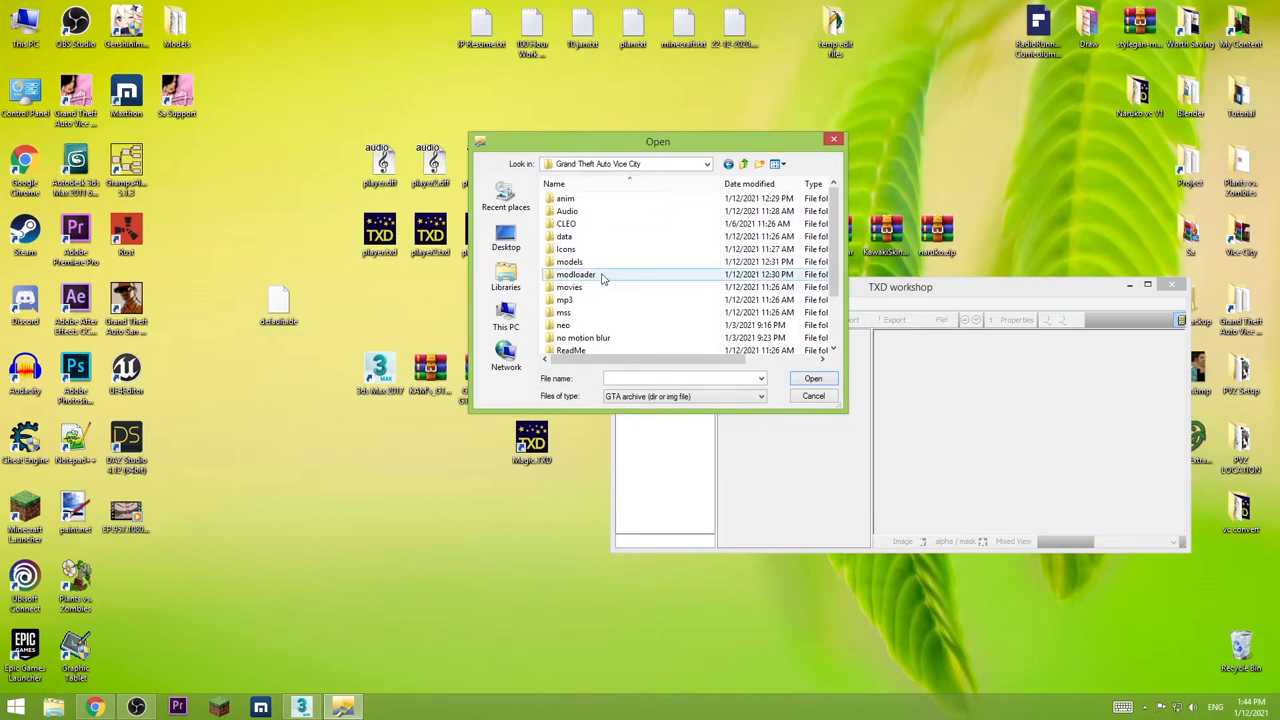
click(812, 396)
text(player)
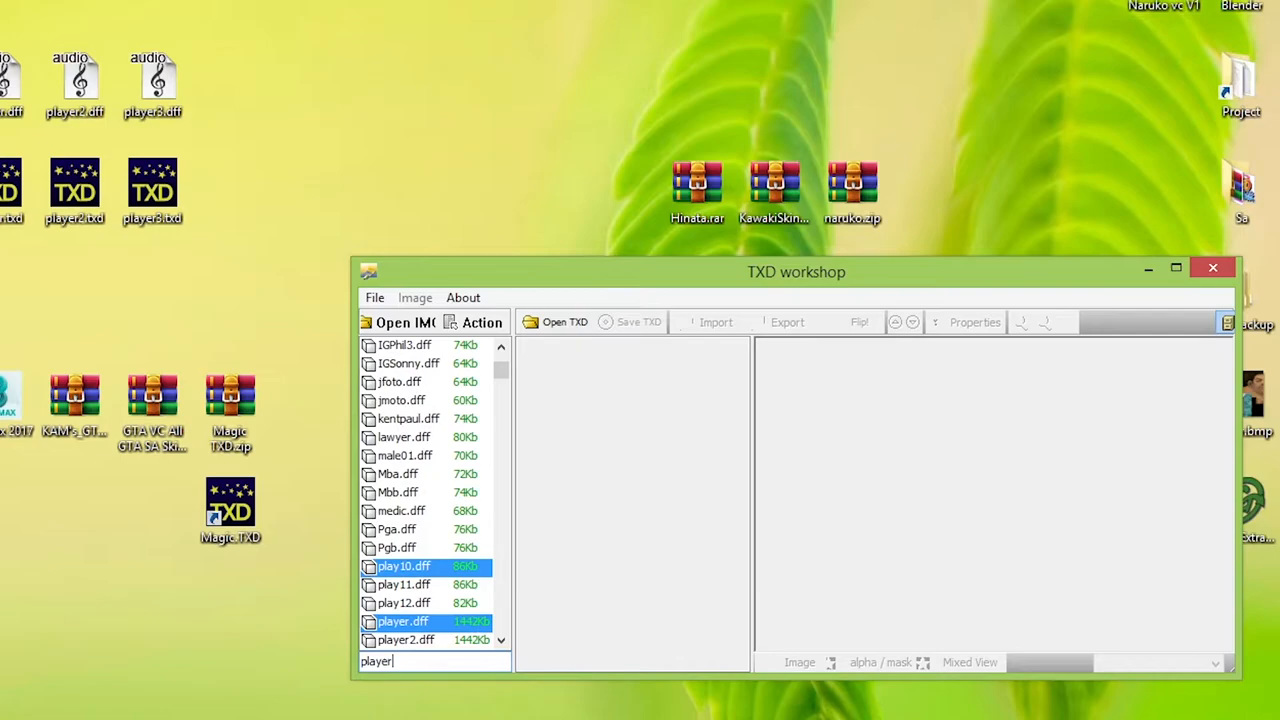
right_click(404, 620)
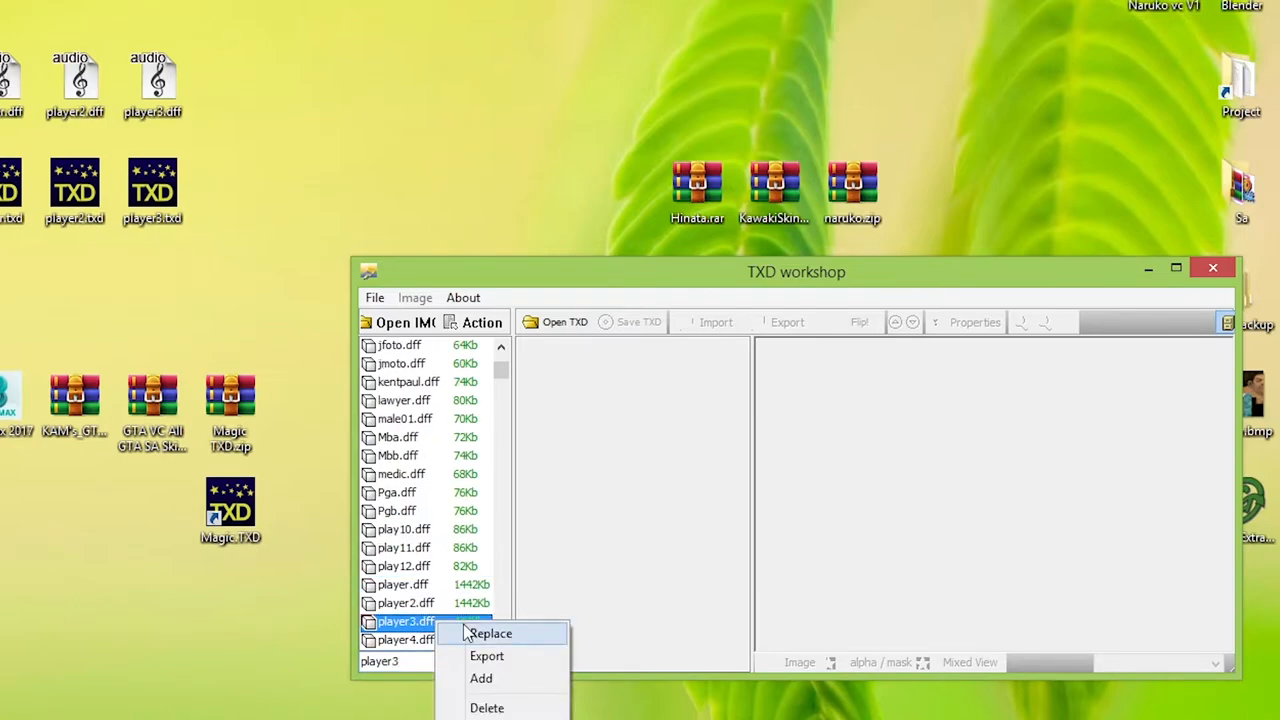
click(492, 632)
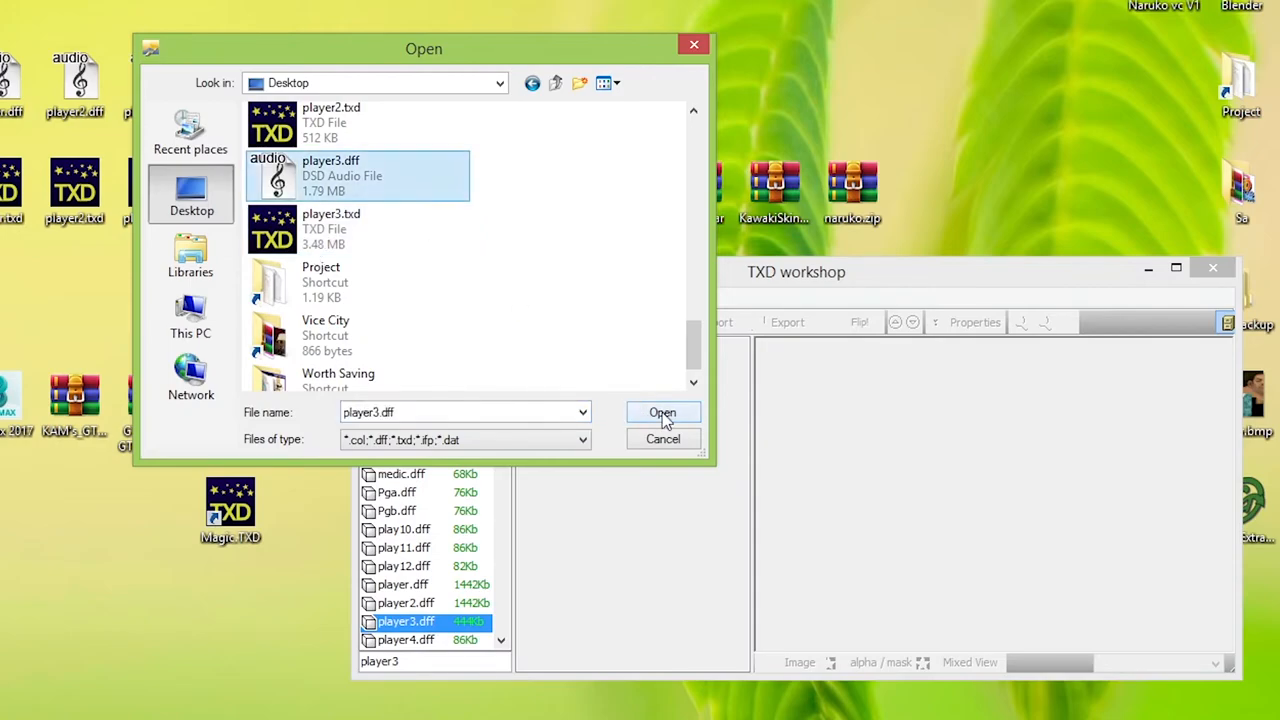
click(662, 412)
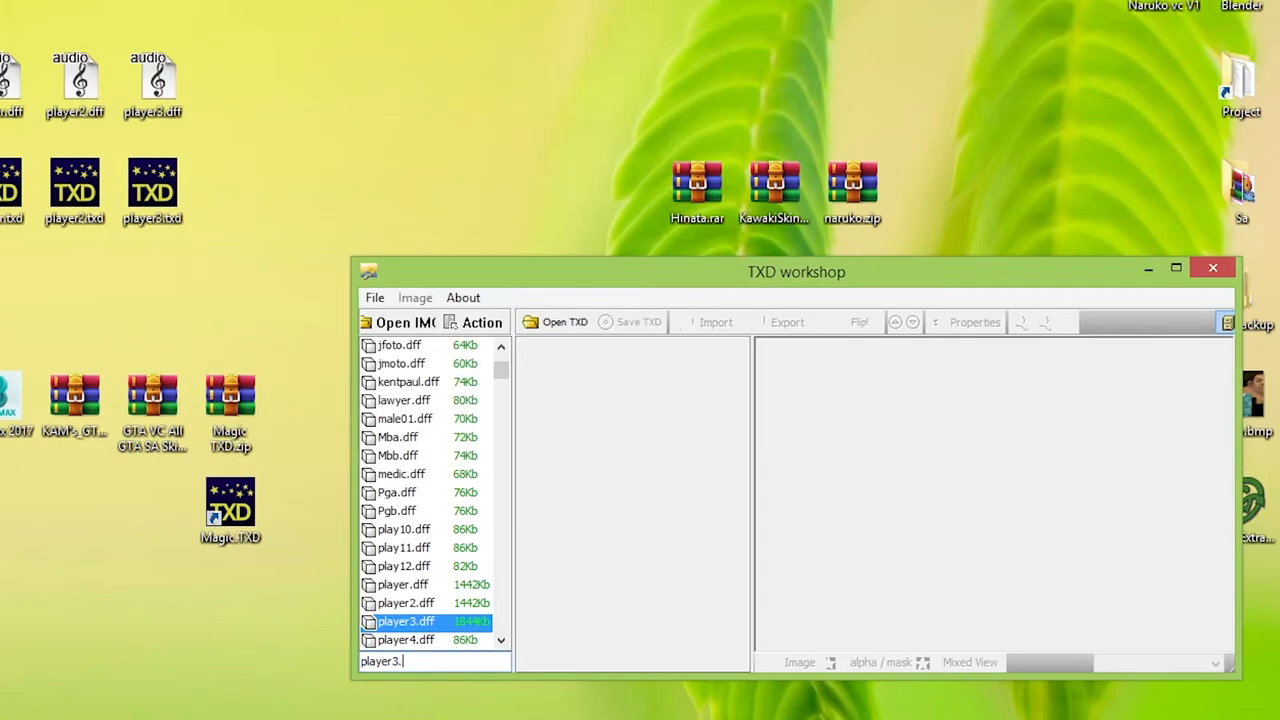
Replace player3.txd with the converted Desktop texture, verify it, and close TXD Workshop.
click(564, 320)
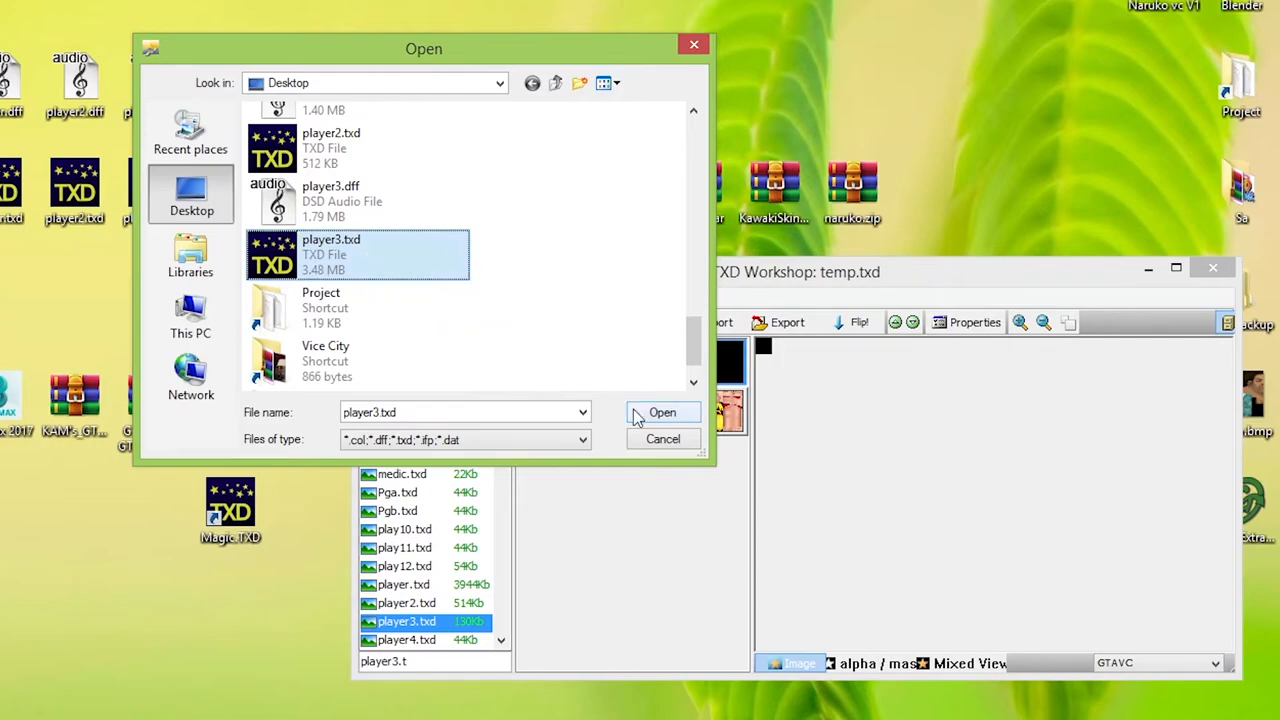
click(662, 412)
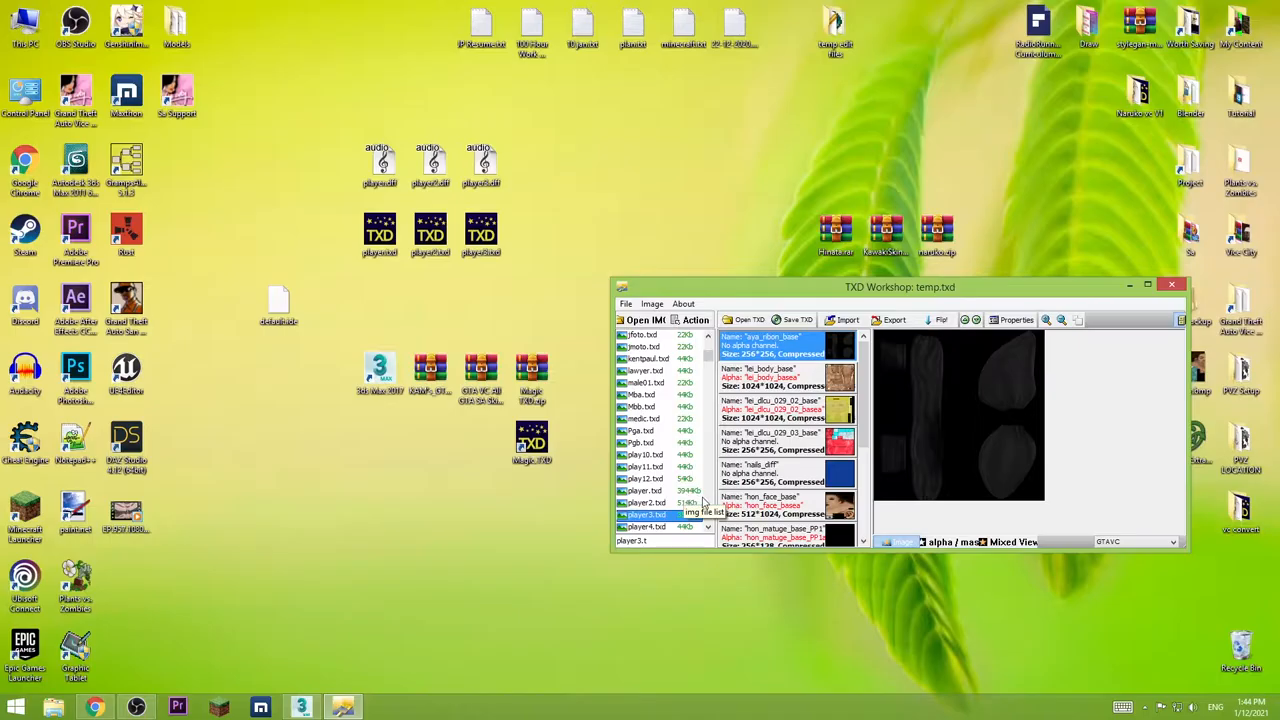
click(644, 514)
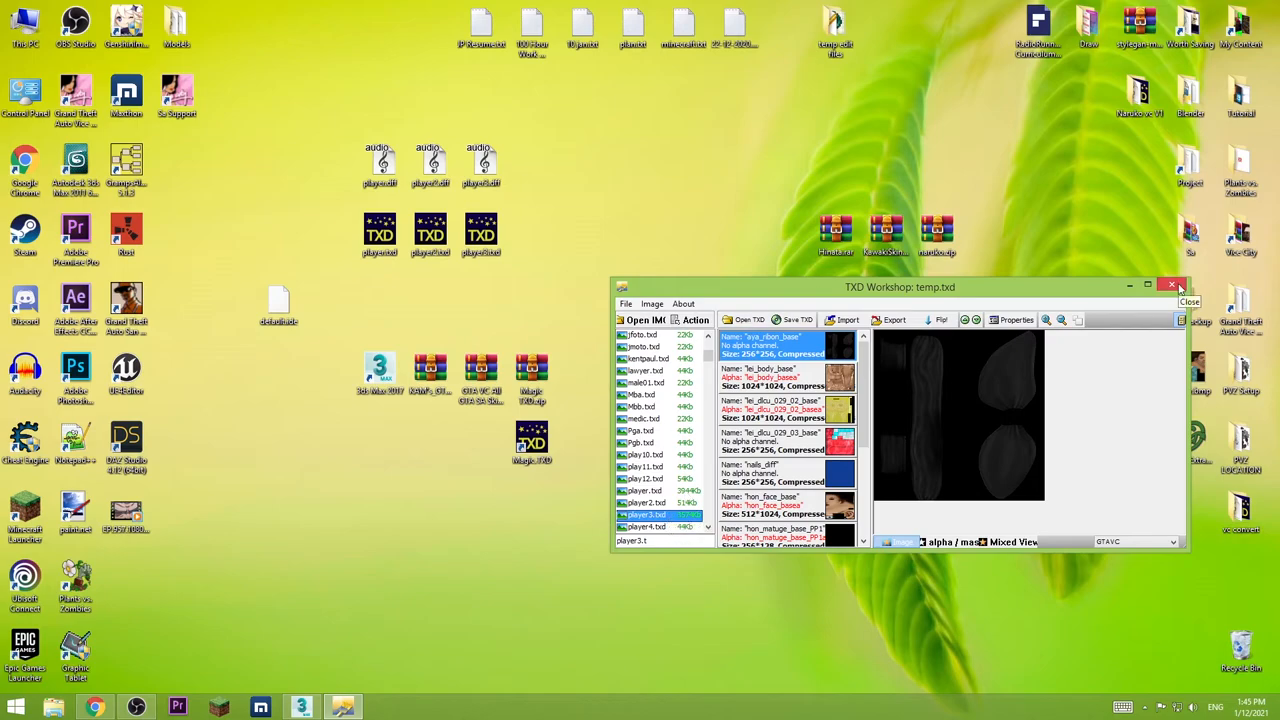
click(1172, 284)
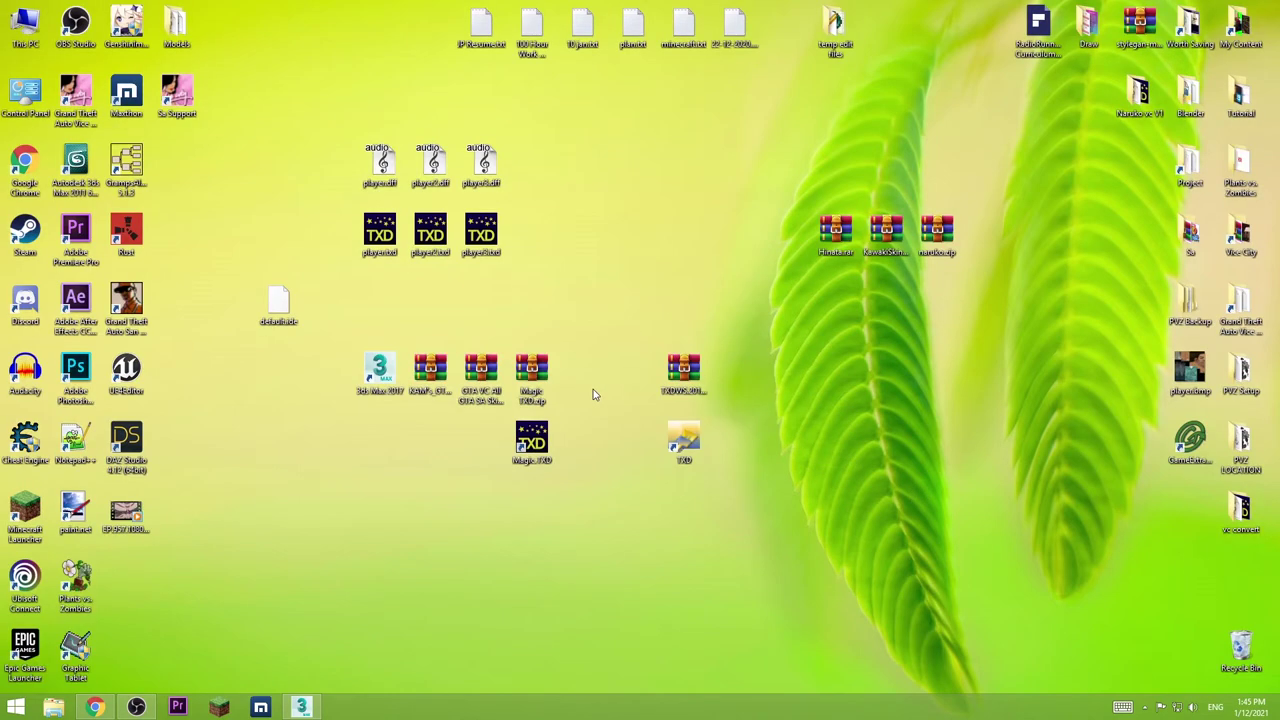
mouse_move(176, 90)
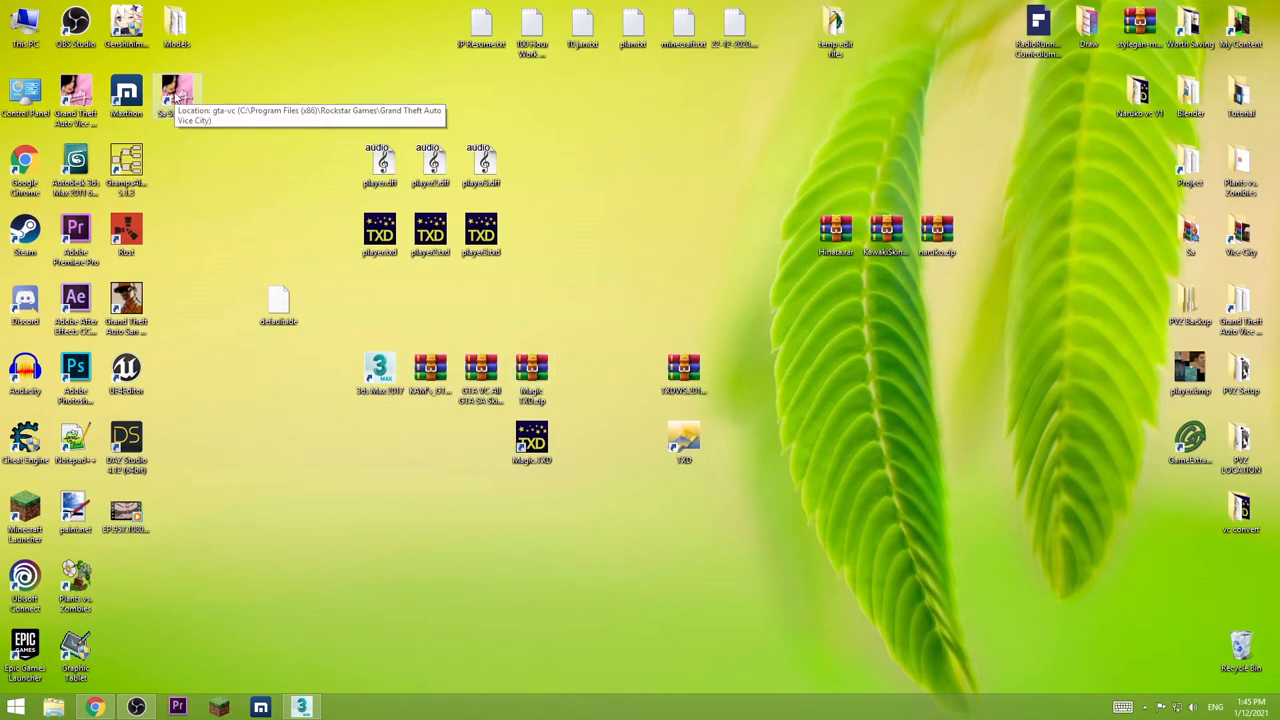
mouse_move(448, 122)
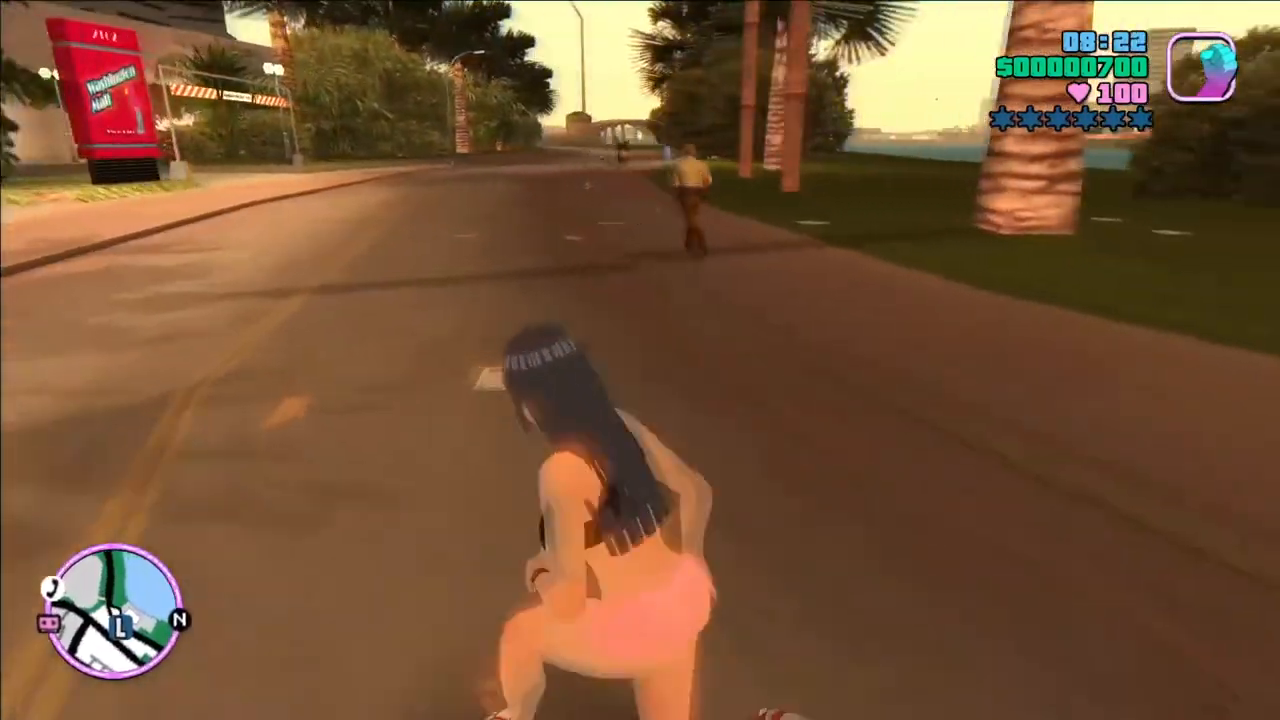
Run the Hinata-skinned character along the Vice City street to show the skin in motion.
key(w)
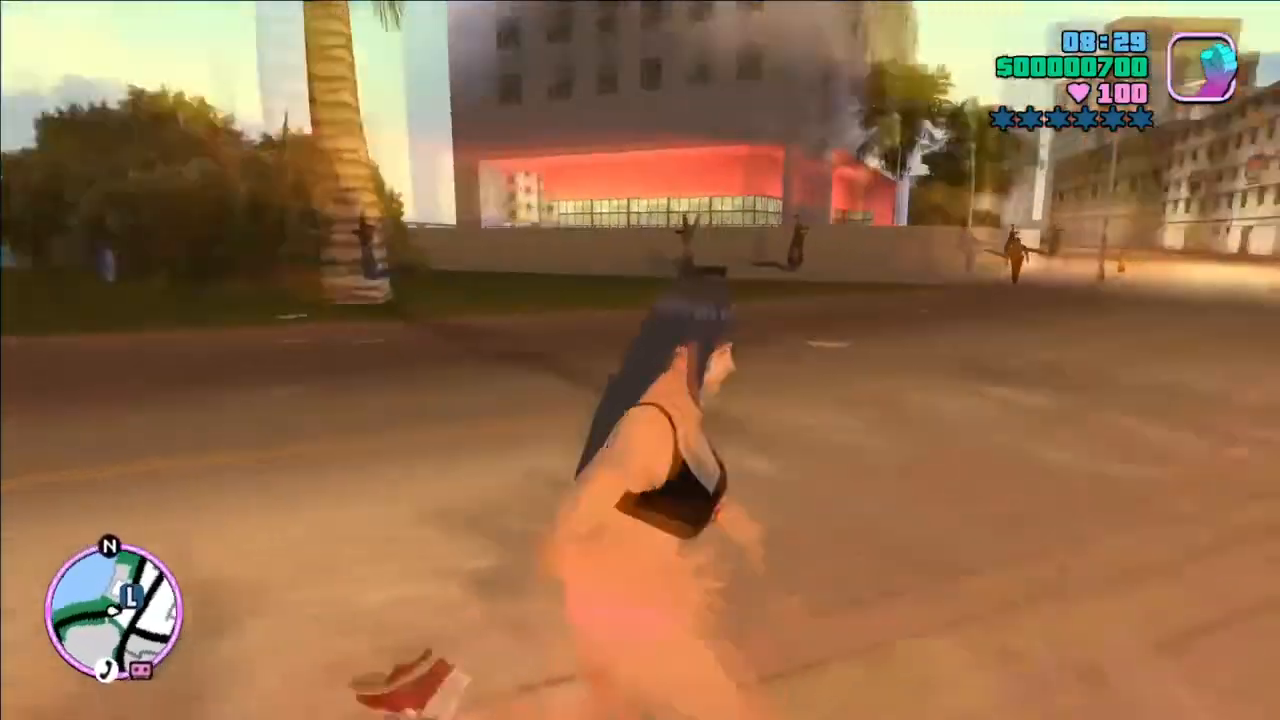
key(w)
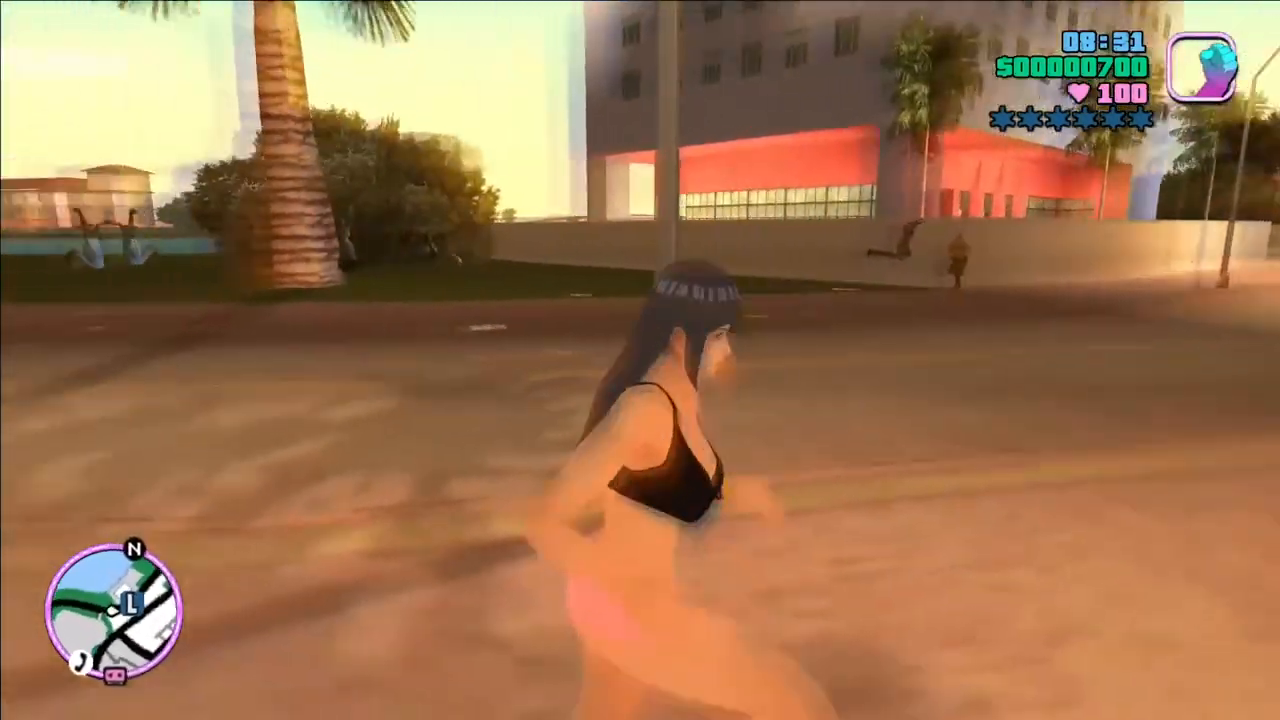